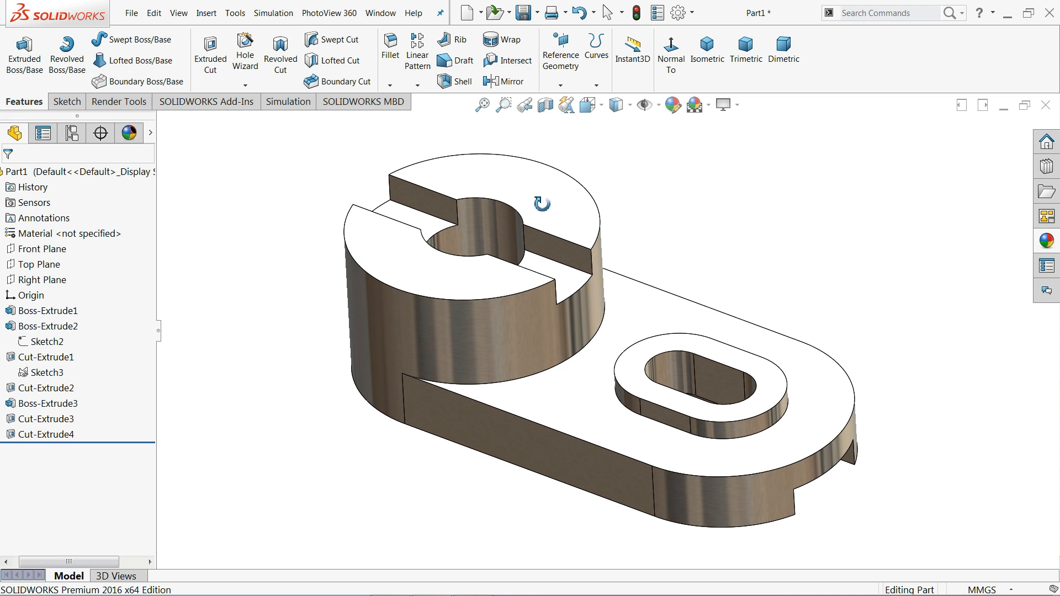
Step: Show the full IMG_0085 reference drawing of the slotted bracket fitted to the window
click(66, 102)
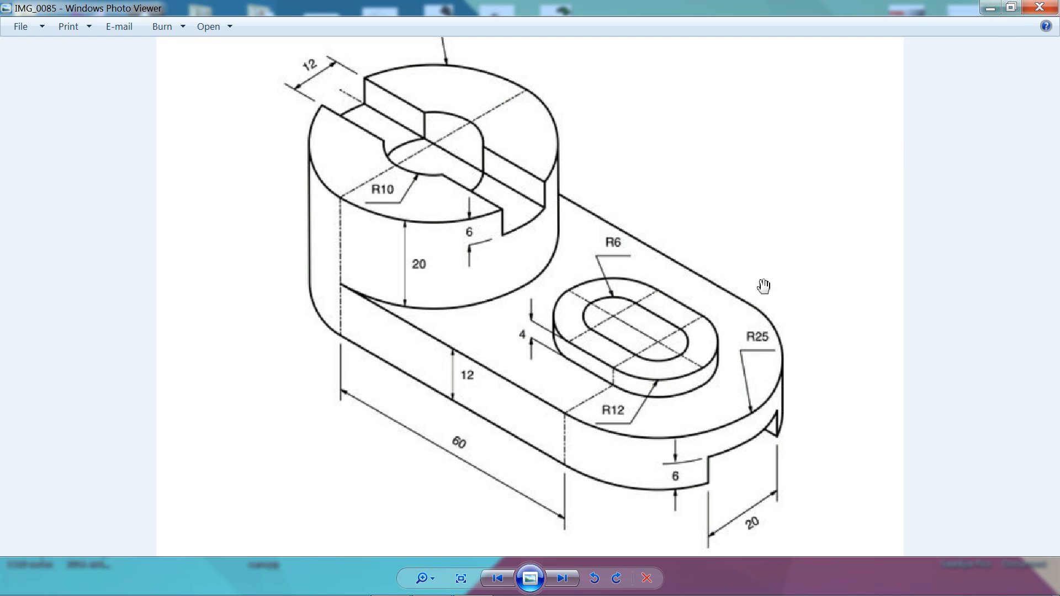
click(461, 578)
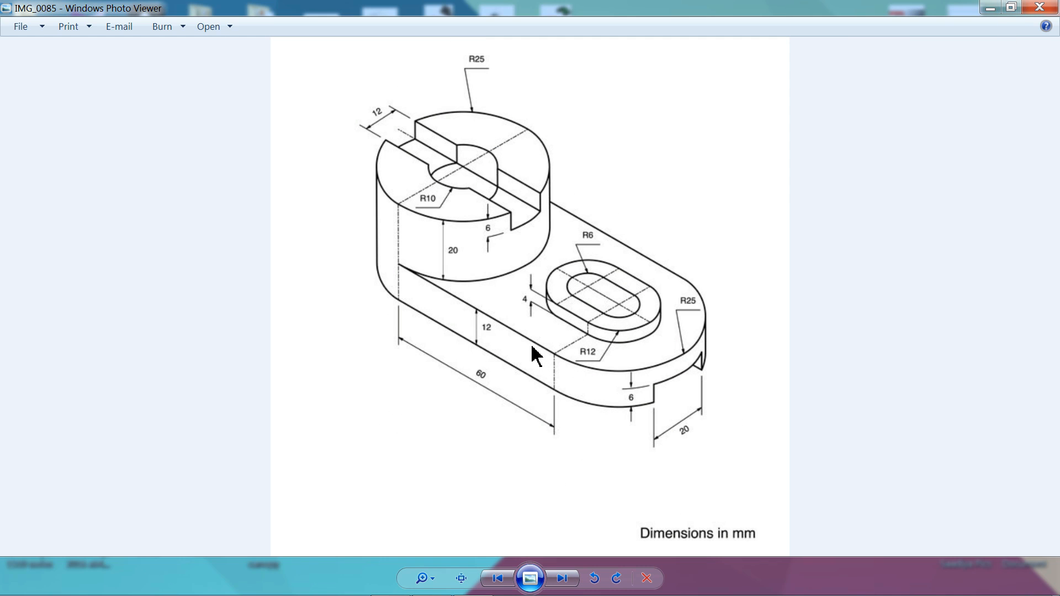
mouse_move(439, 185)
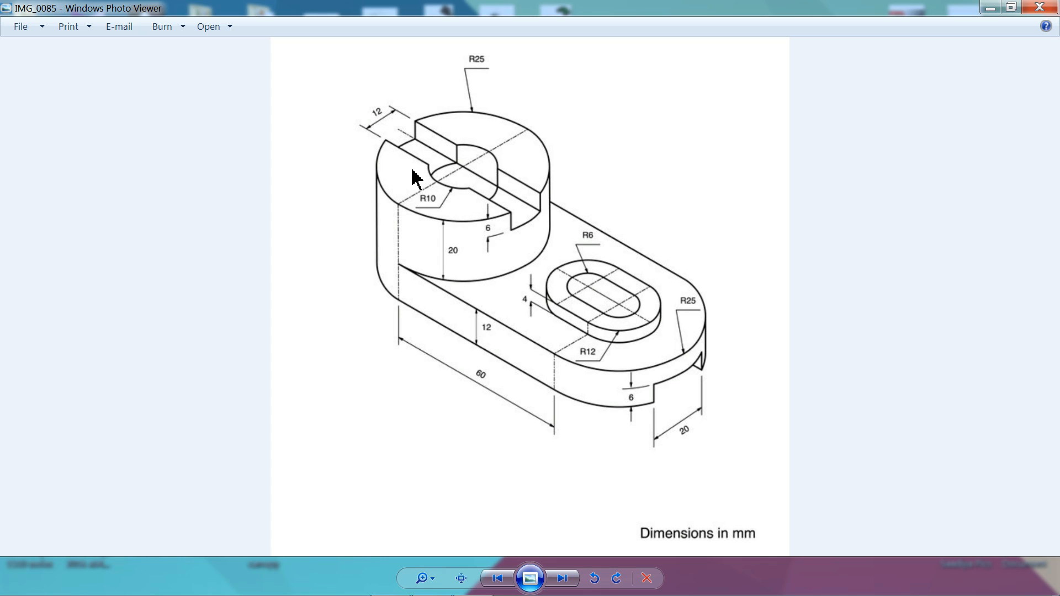
mouse_move(486, 223)
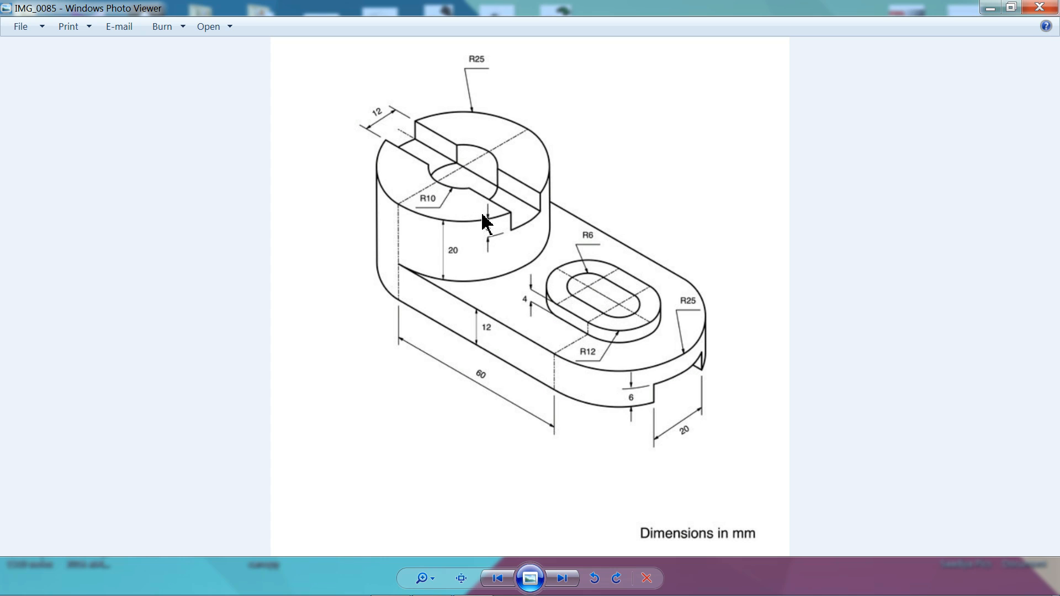
mouse_move(439, 254)
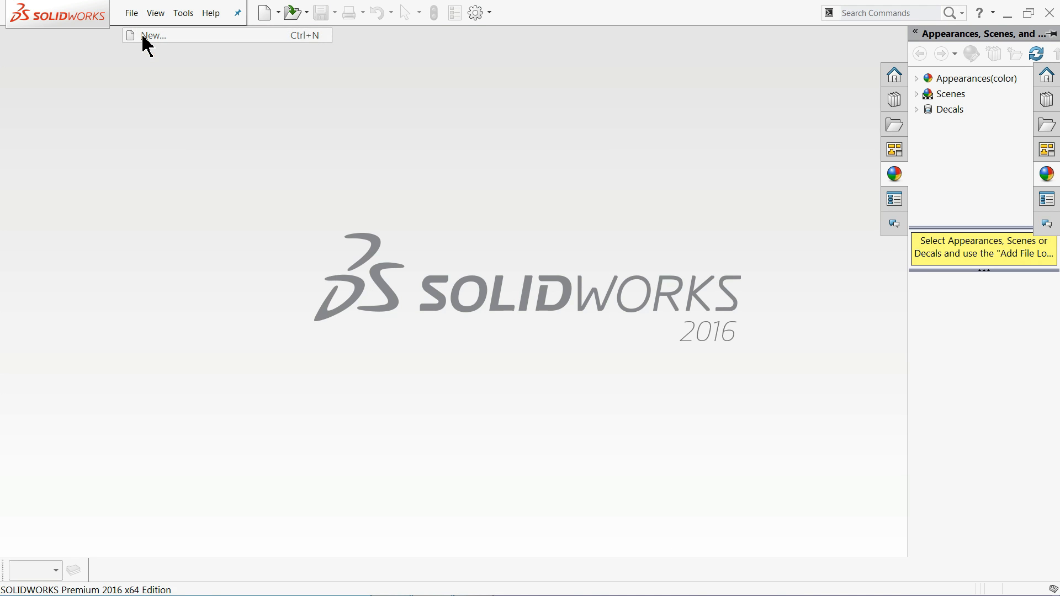
Step: Create a new blank Part document (Part1) from the New SOLIDWORKS Document dialog
click(155, 35)
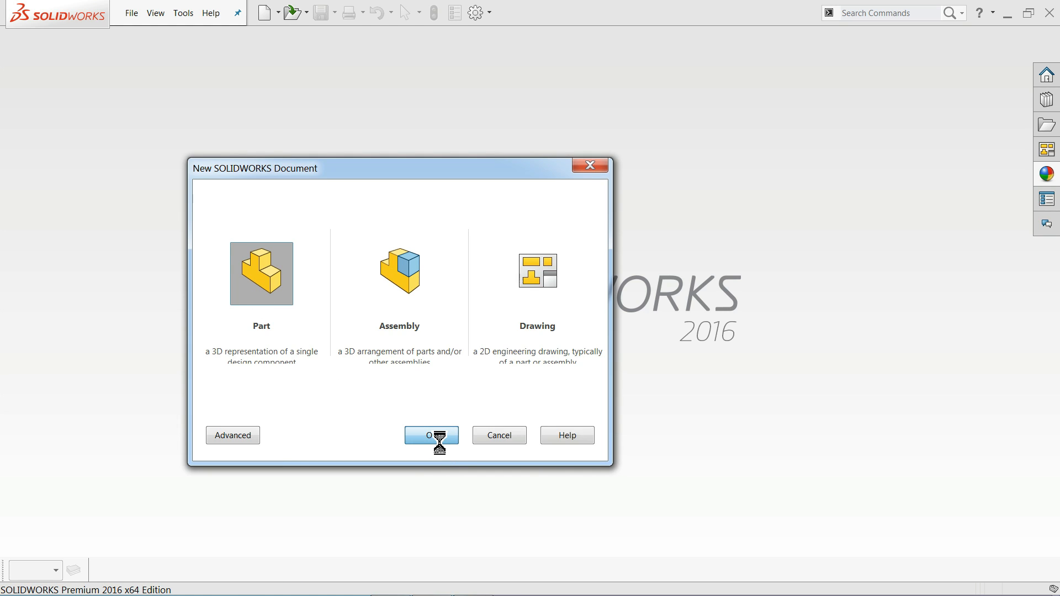
click(432, 435)
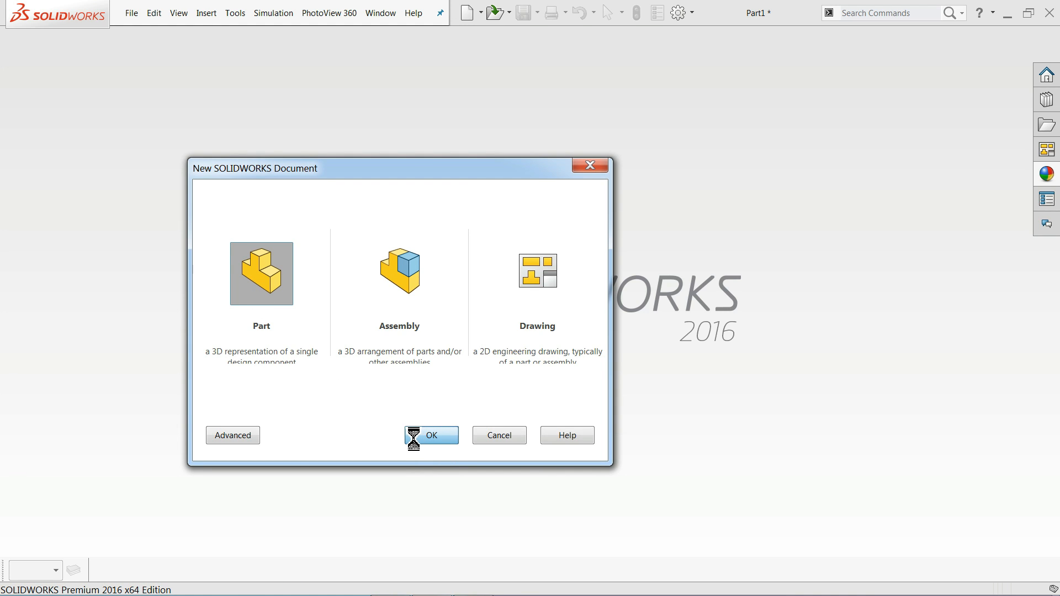
click(432, 435)
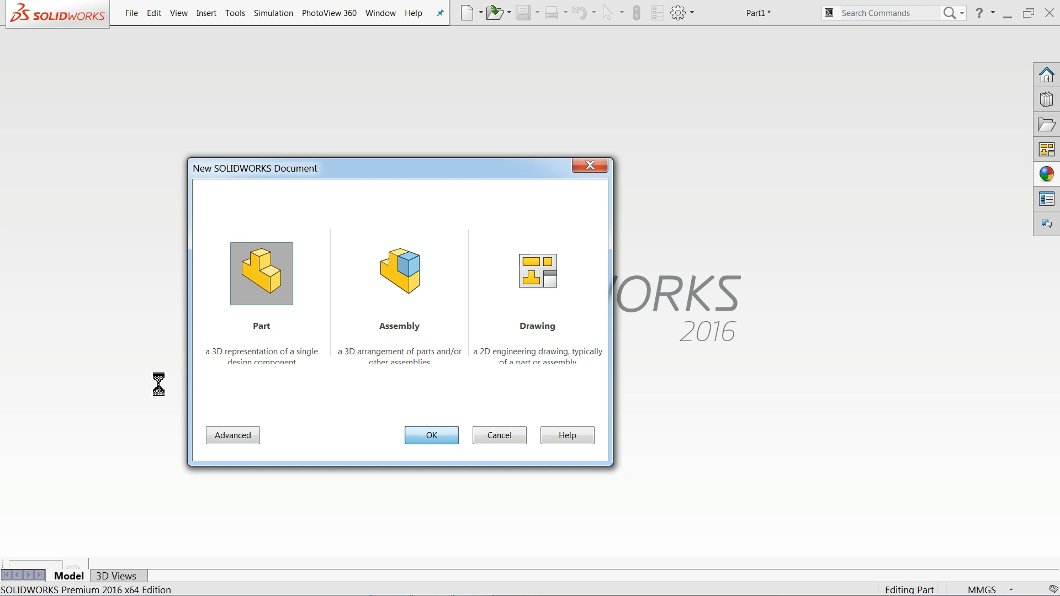
click(430, 436)
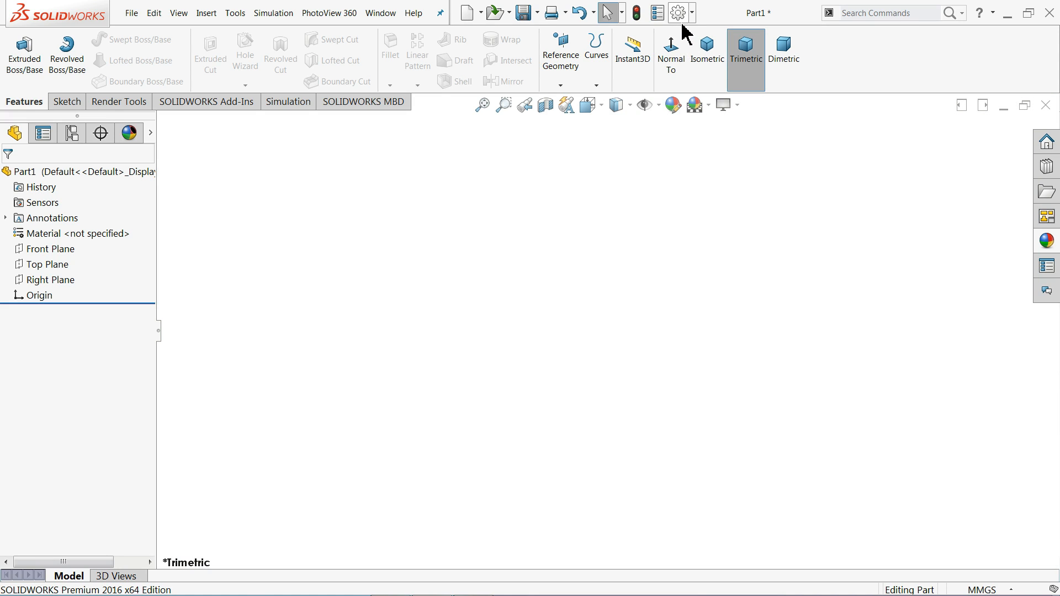
Step: Set Image Quality so both shaded and wireframe HLR/HLV resolutions are at High
click(678, 13)
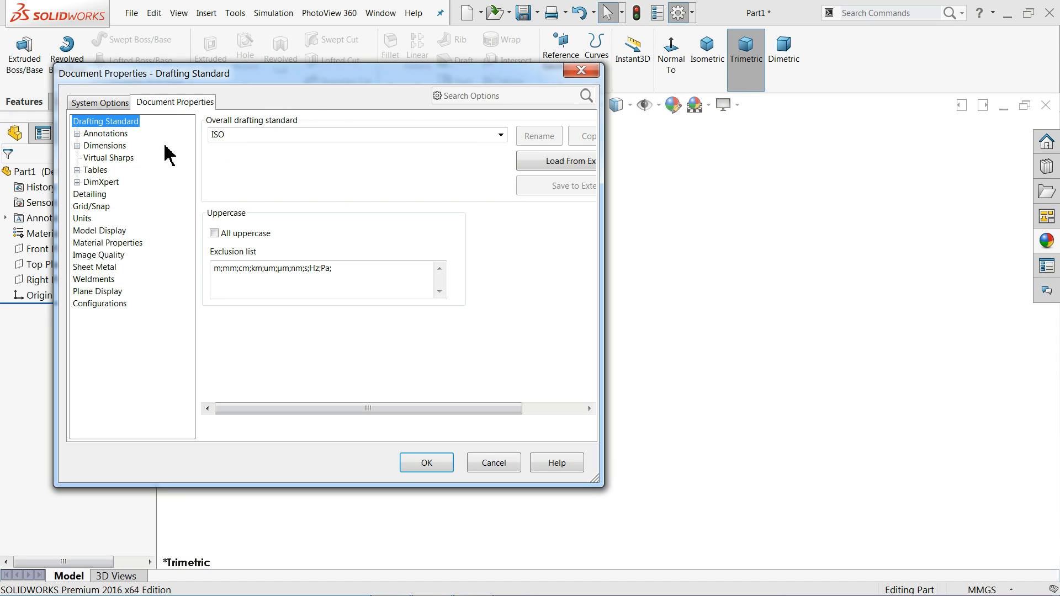
click(99, 254)
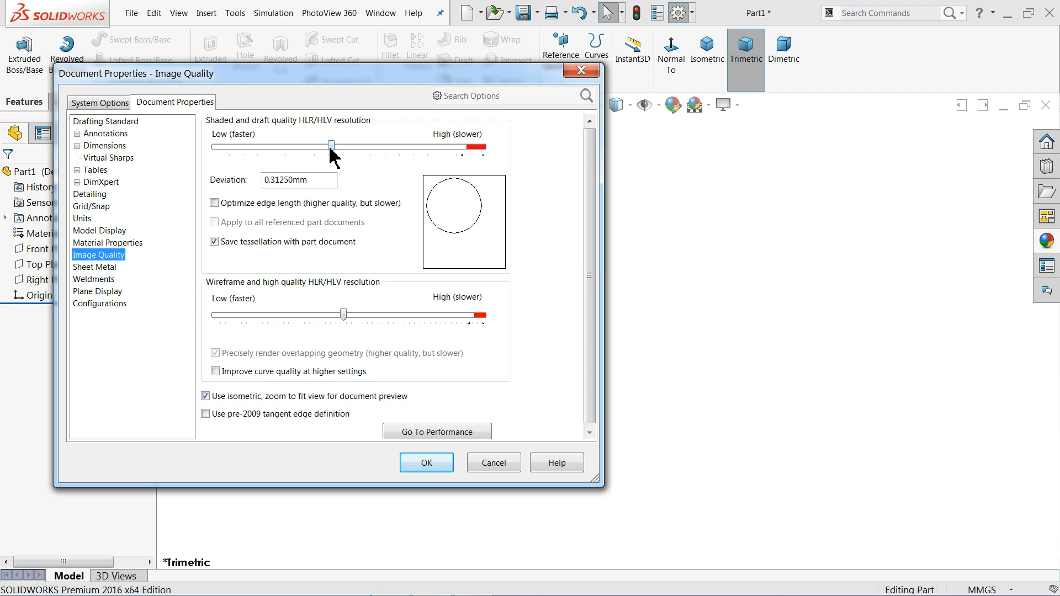
drag(331, 145, 478, 144)
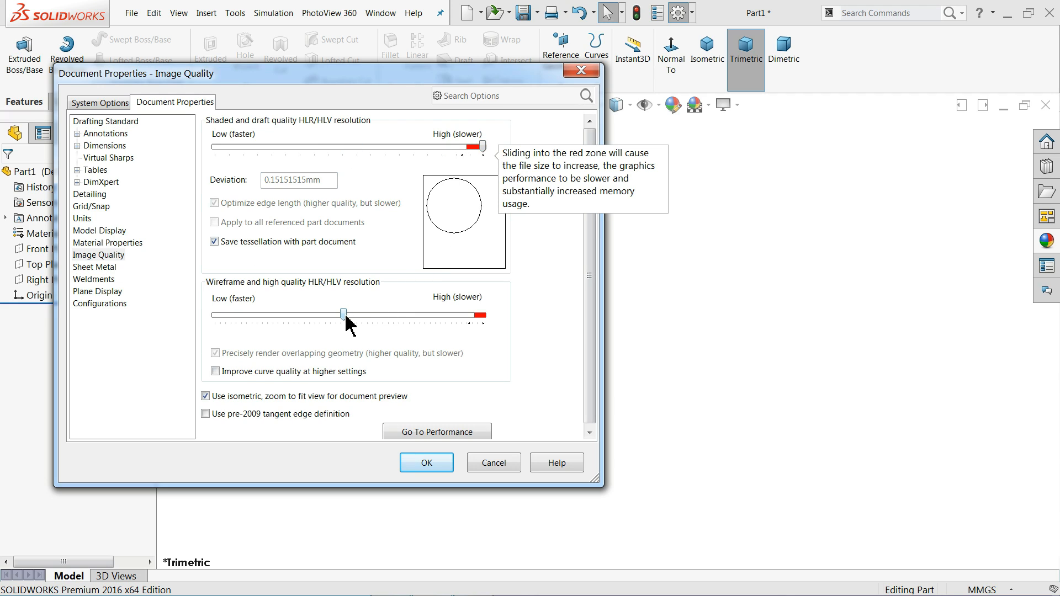
drag(341, 313, 473, 317)
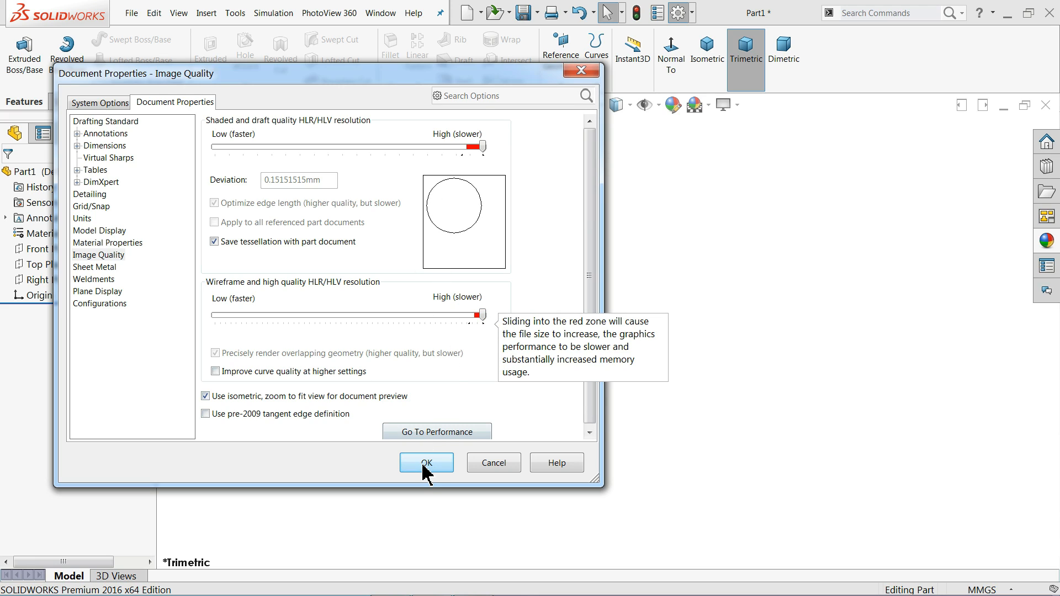
click(426, 463)
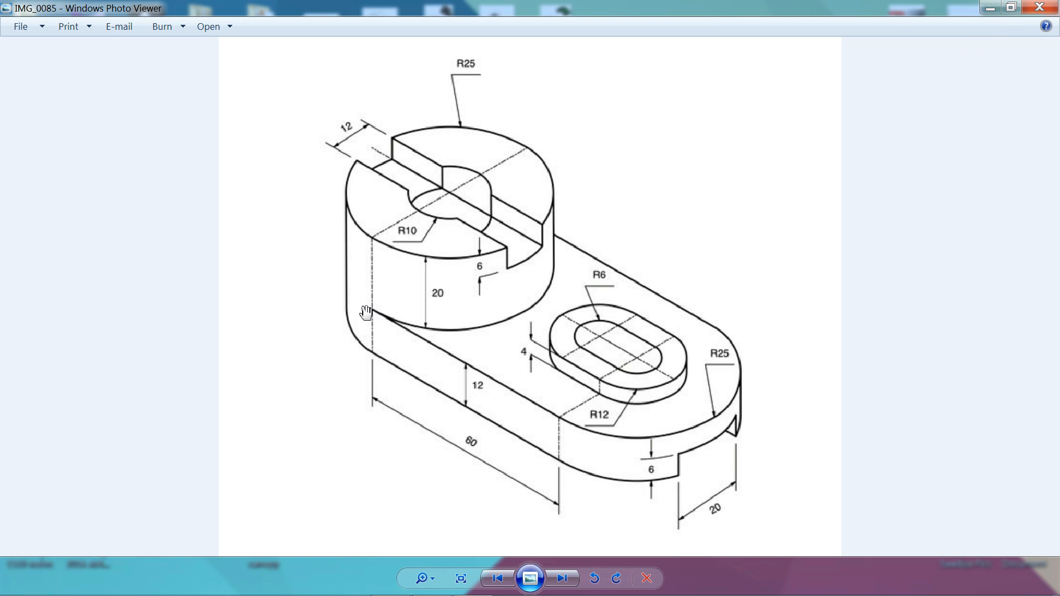
mouse_move(537, 452)
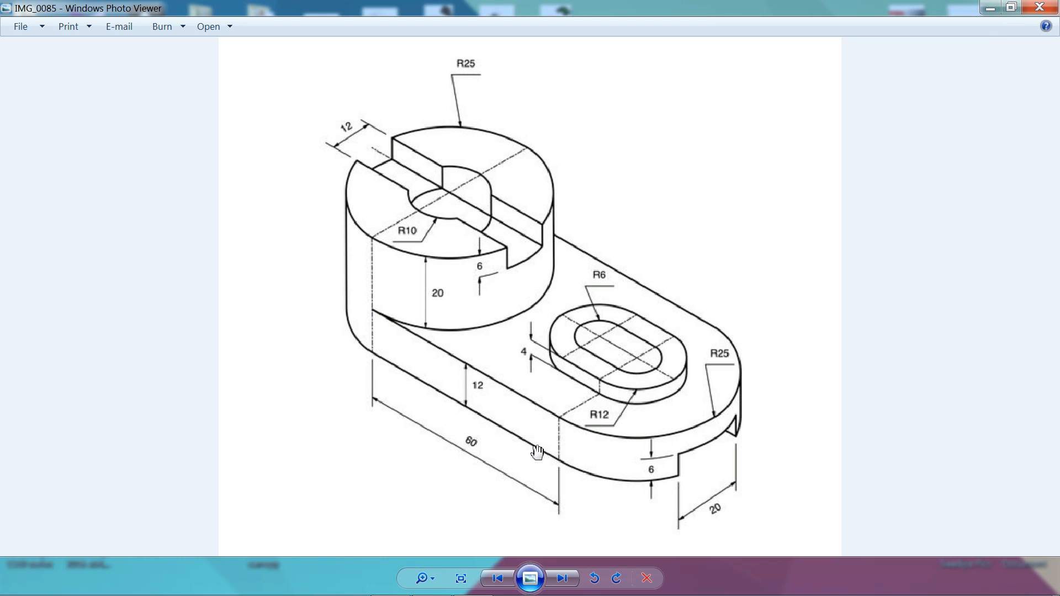
mouse_move(597, 423)
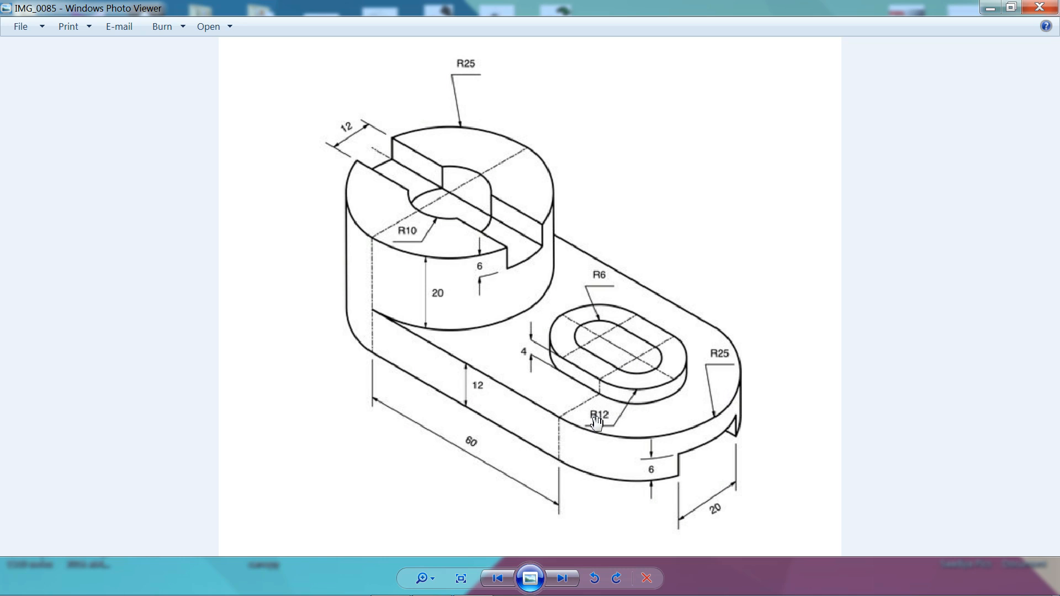
mouse_move(716, 375)
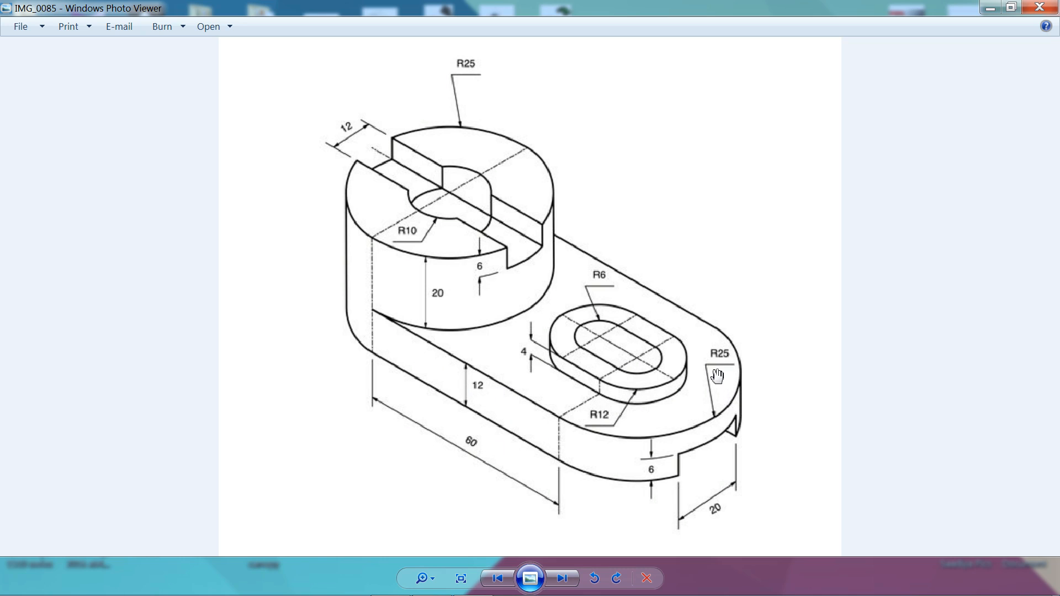
mouse_move(479, 385)
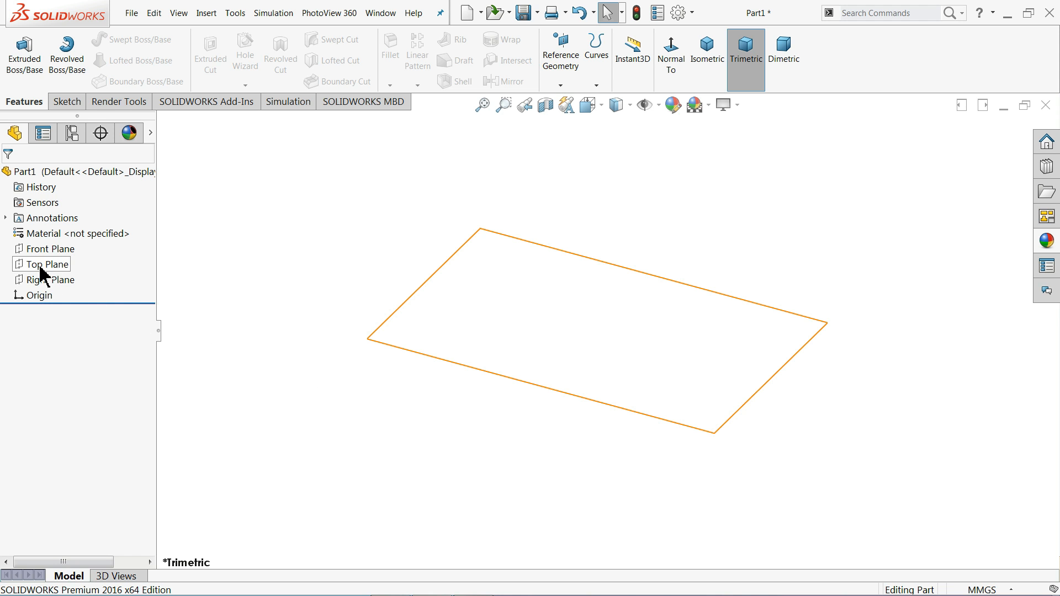
Step: Sketch a centerpoint straight slot at the origin on the Top Plane, 60 mm between centres with R25 ends
click(41, 264)
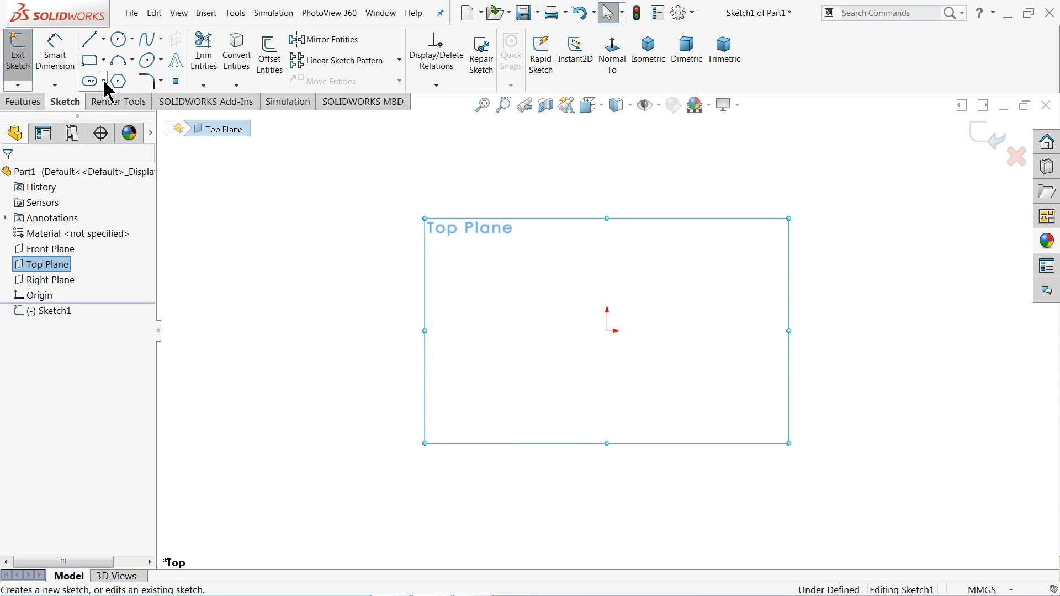
click(101, 81)
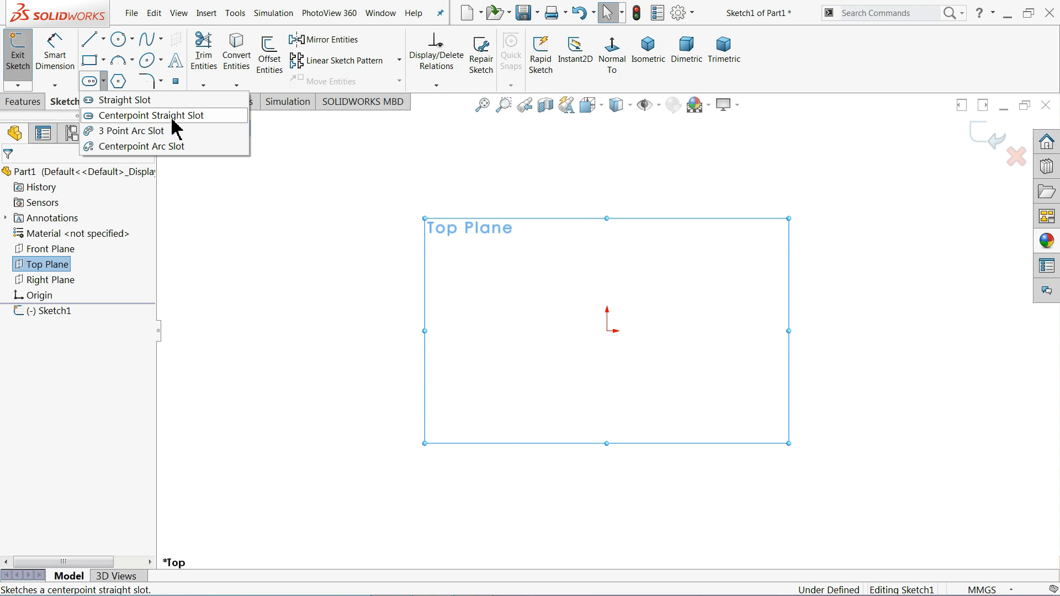
mouse_move(106, 89)
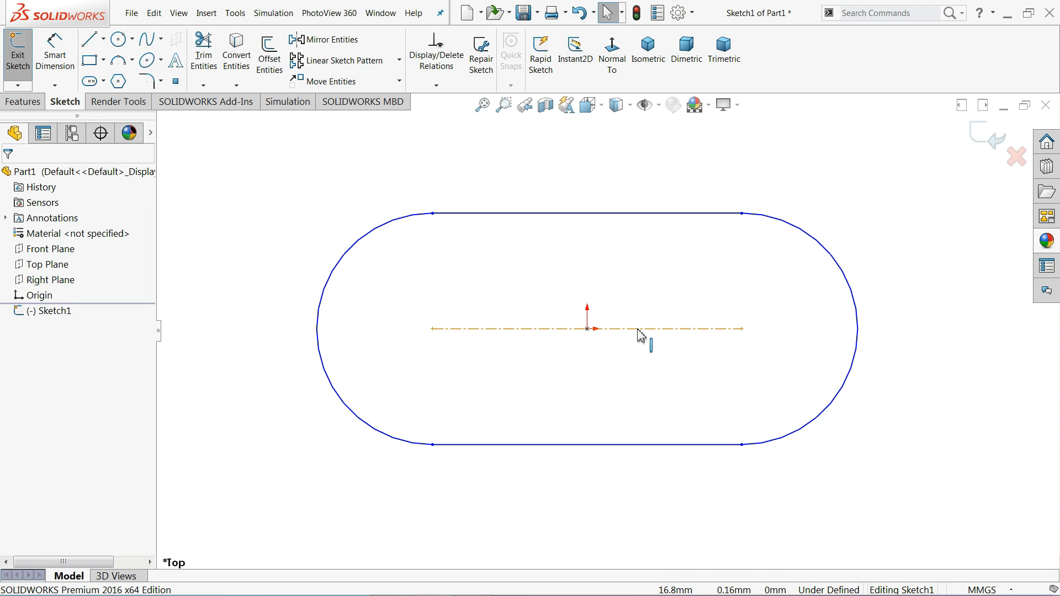
click(586, 329)
text(60)
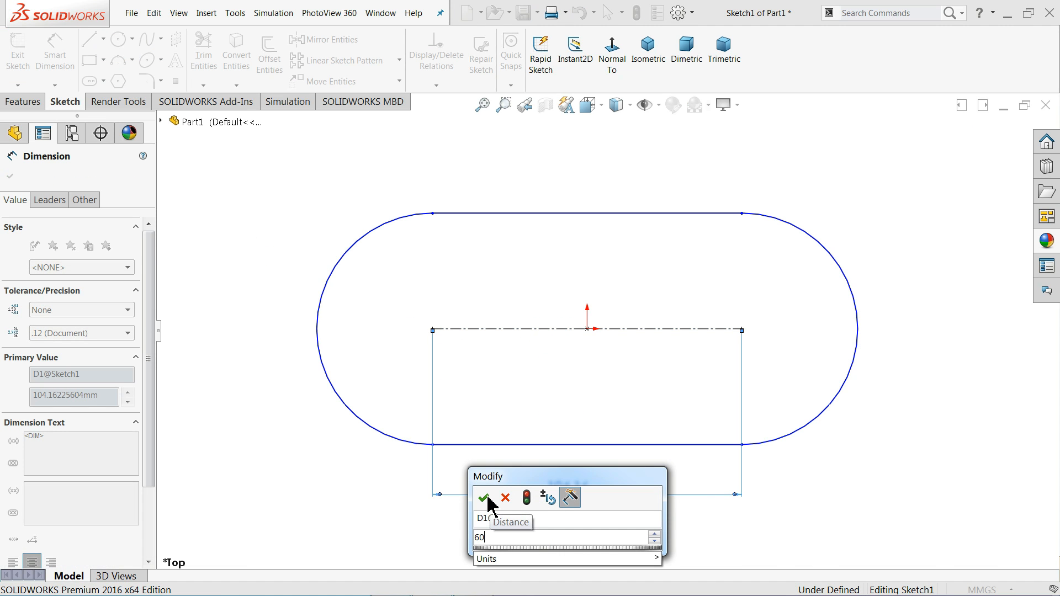
click(484, 498)
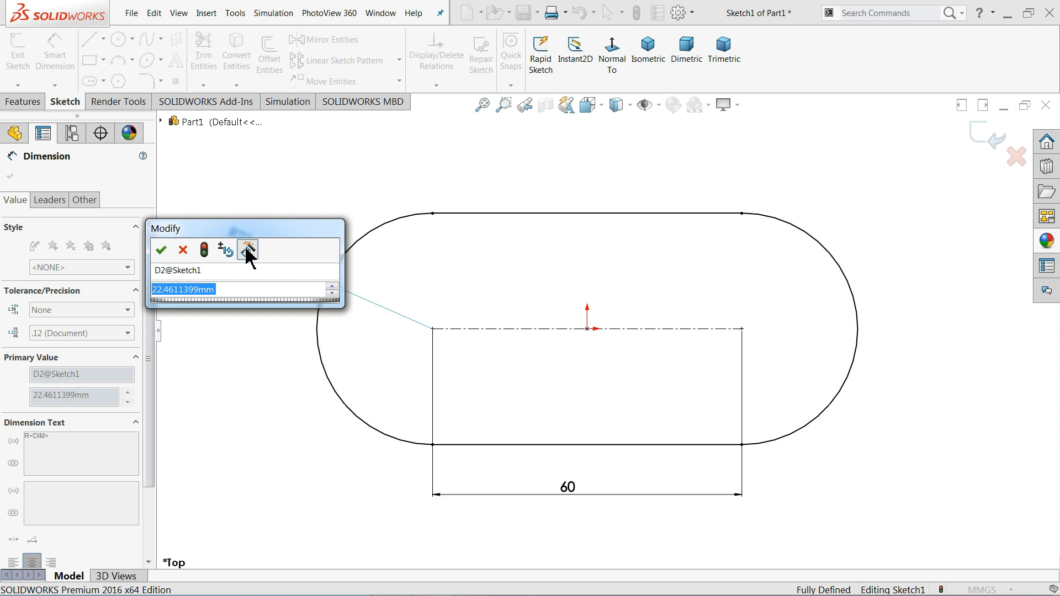
click(160, 251)
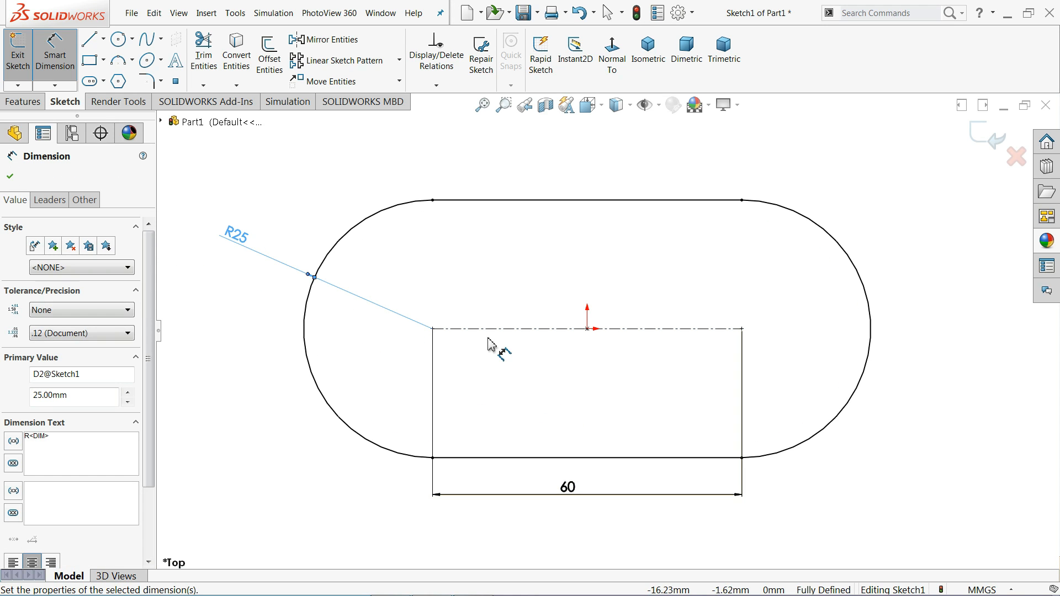
click(647, 53)
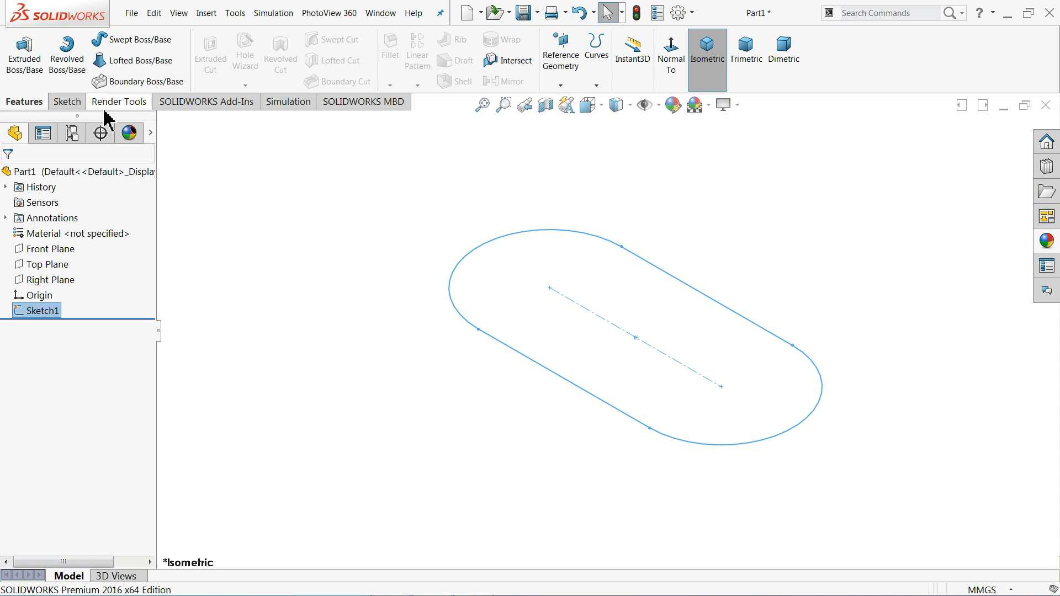
Step: Start an Extruded Boss/Base from the slot sketch Sketch1
click(23, 54)
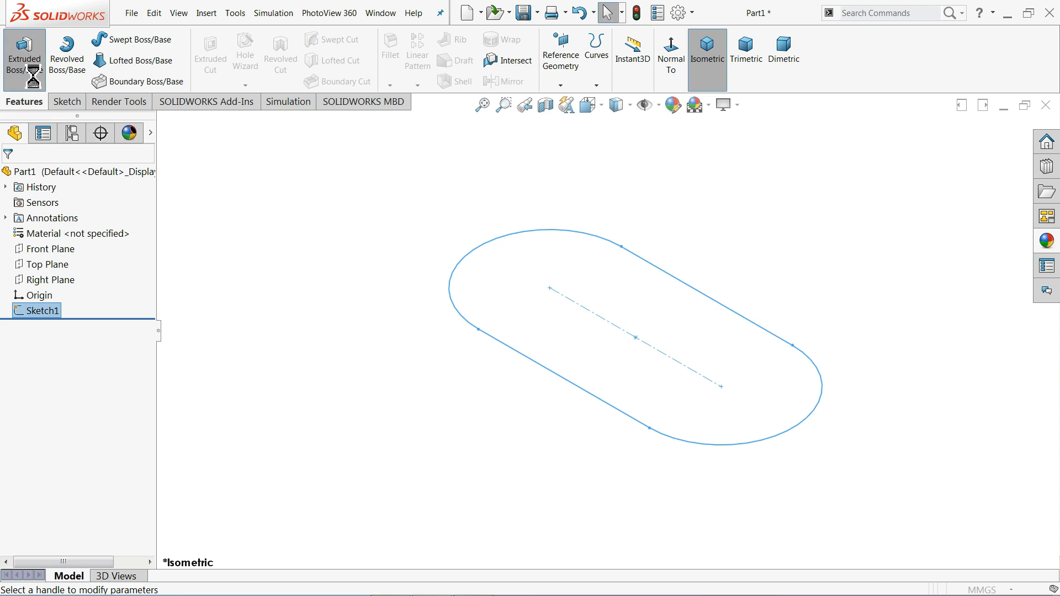
click(23, 54)
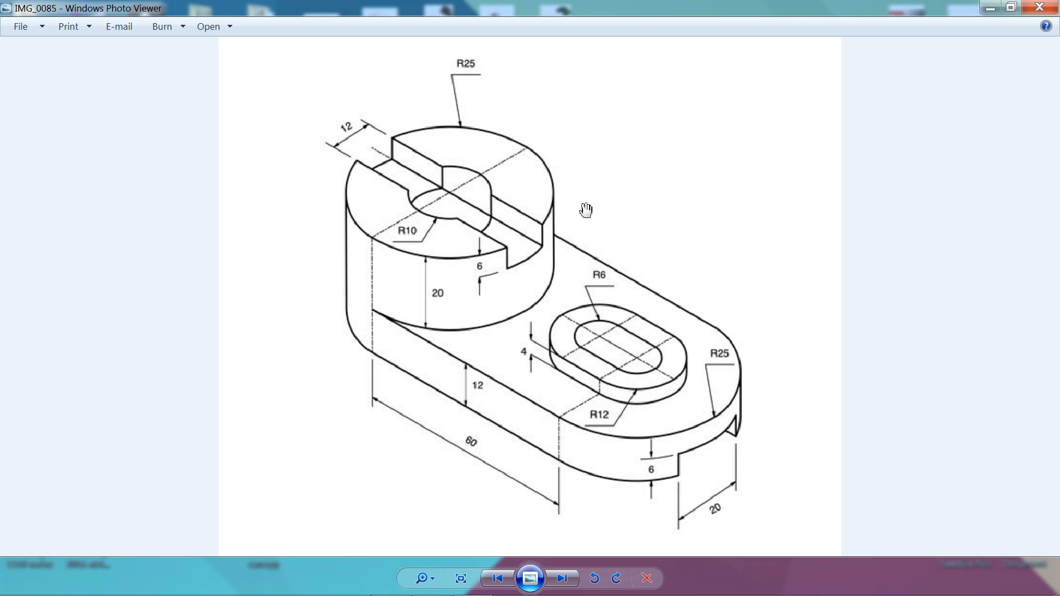
mouse_move(505, 201)
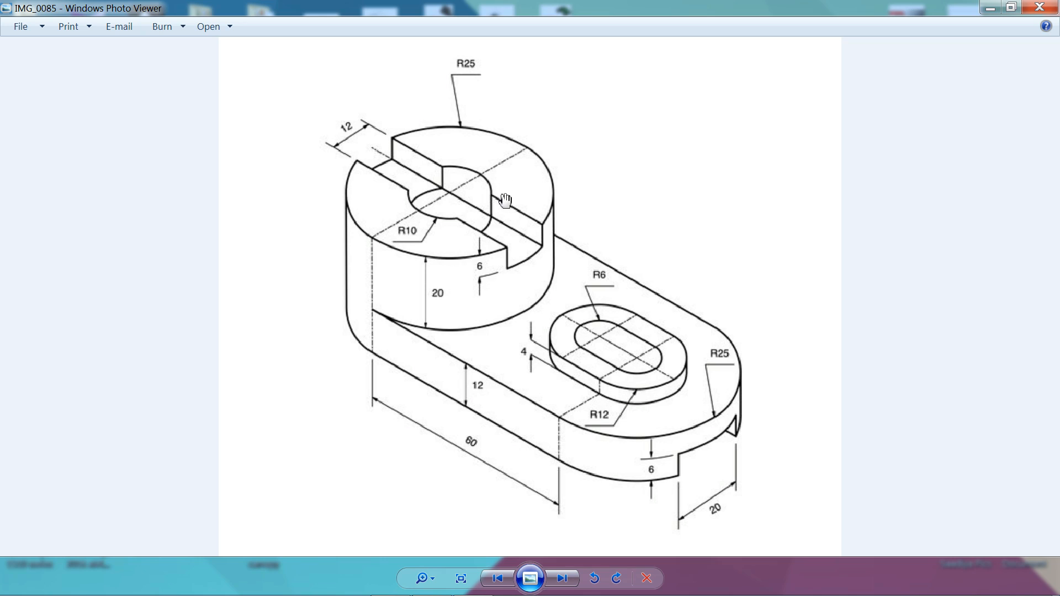
mouse_move(481, 108)
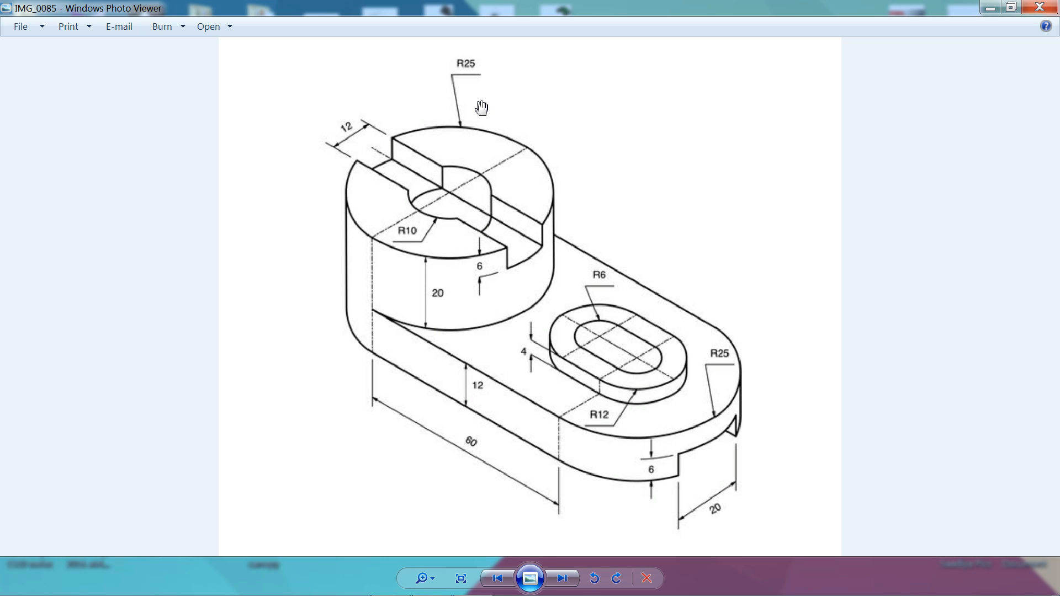
mouse_move(470, 92)
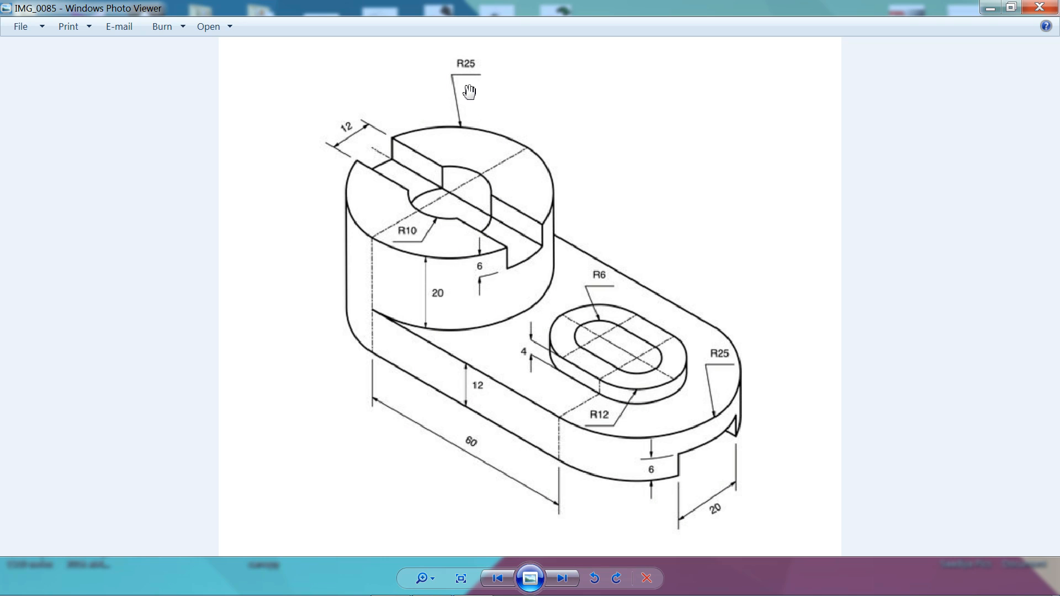
mouse_move(480, 76)
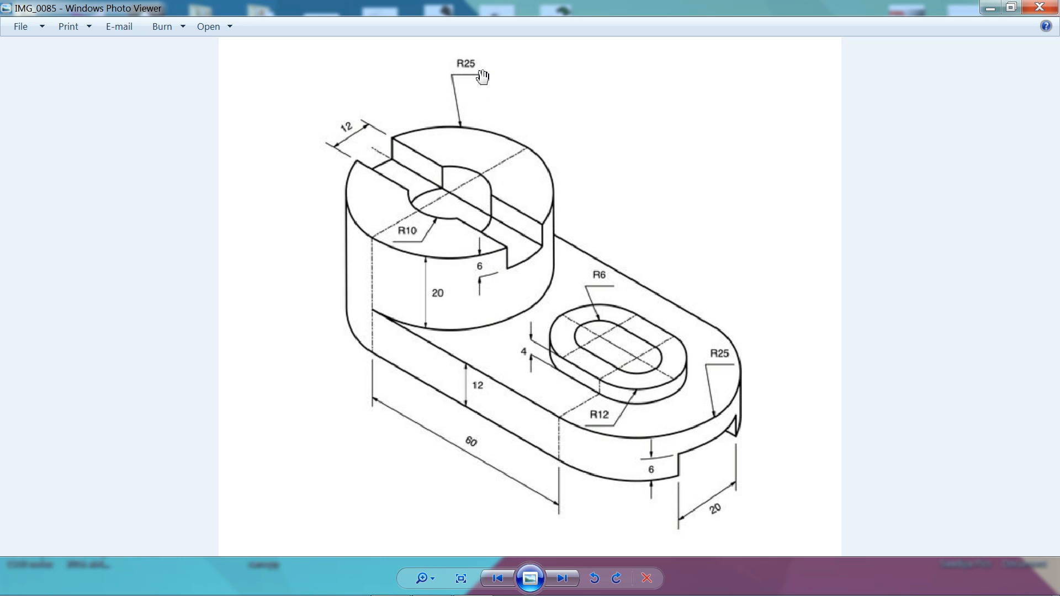
mouse_move(407, 124)
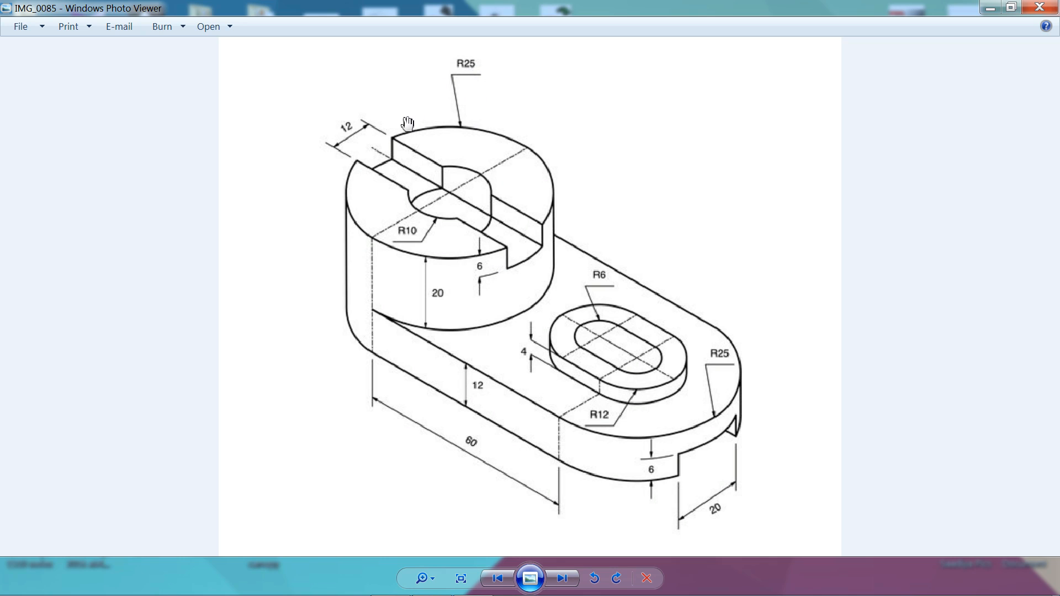
mouse_move(408, 212)
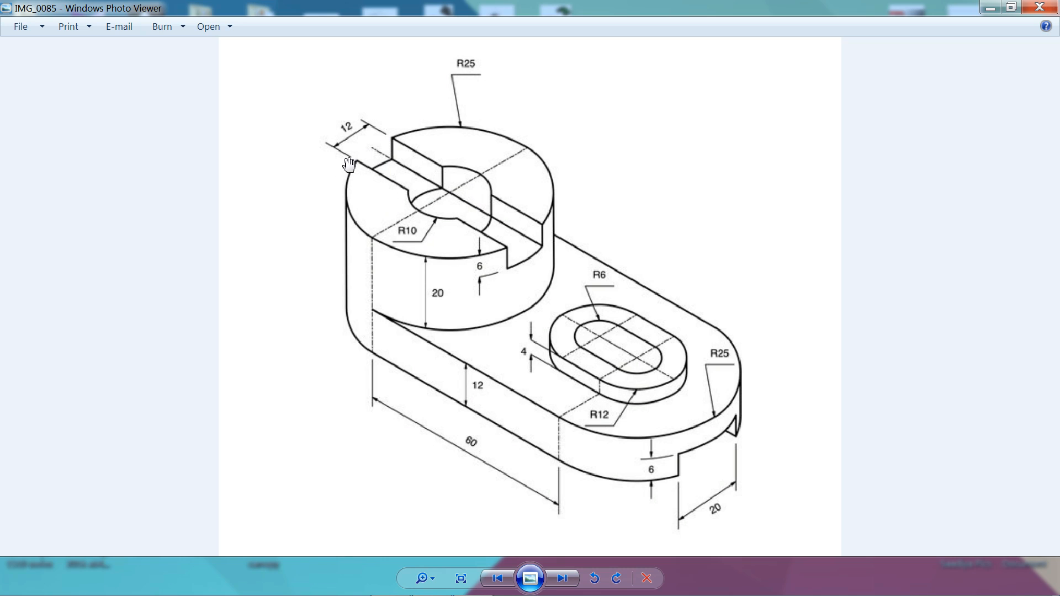
mouse_move(504, 277)
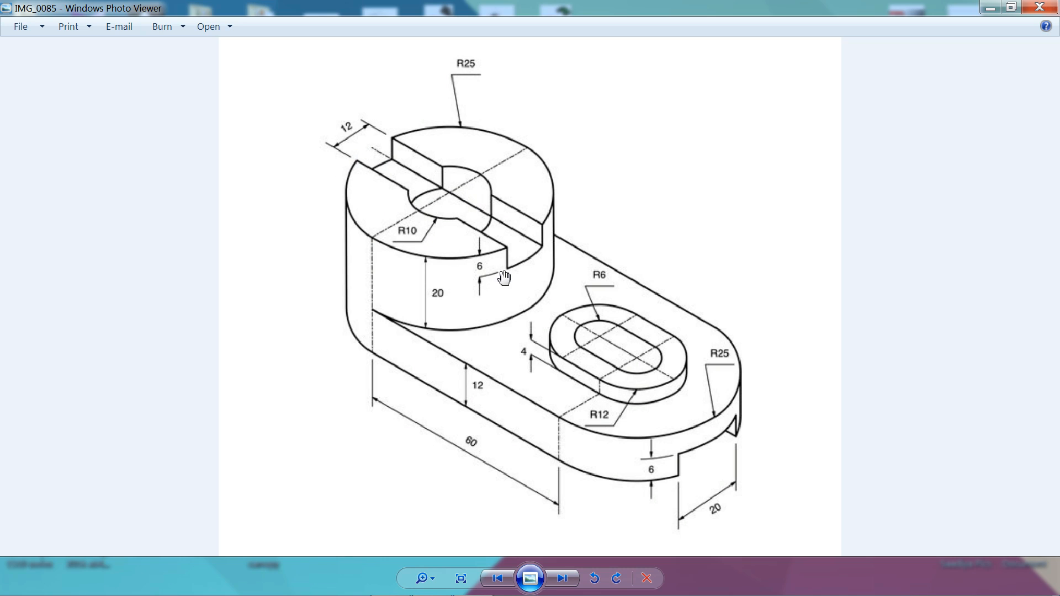
mouse_move(483, 277)
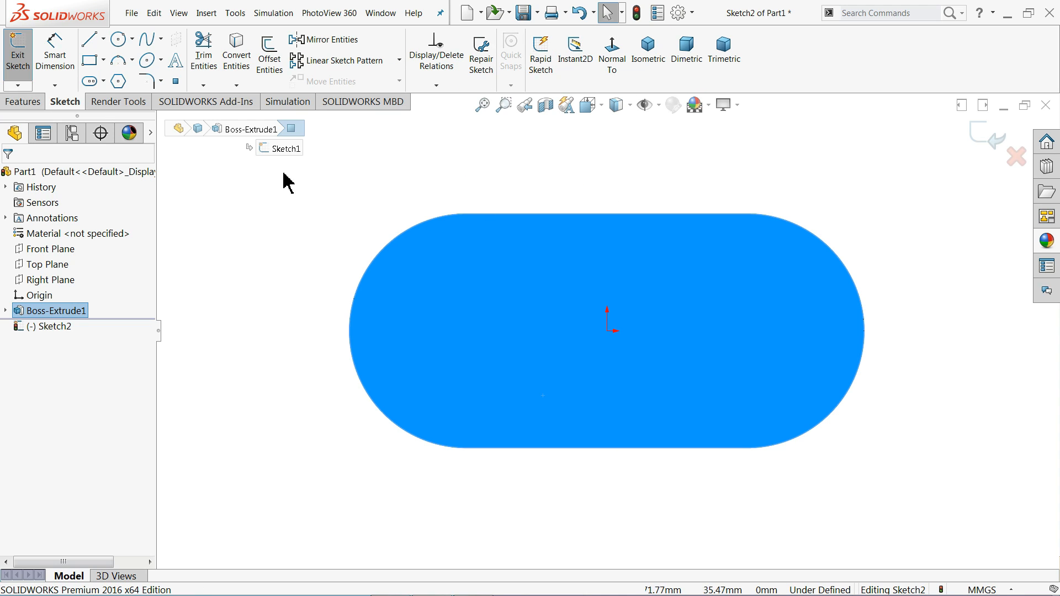
Step: Draw a circle on the base's top face, concentric with the left R25 end, and dimension it Ø50
click(117, 38)
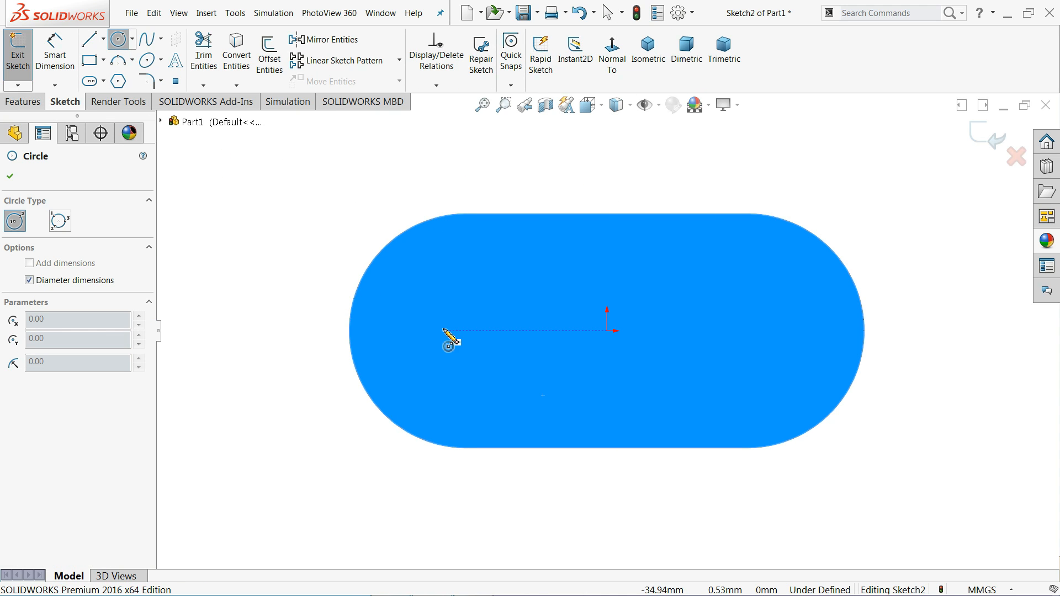
drag(446, 338, 470, 246)
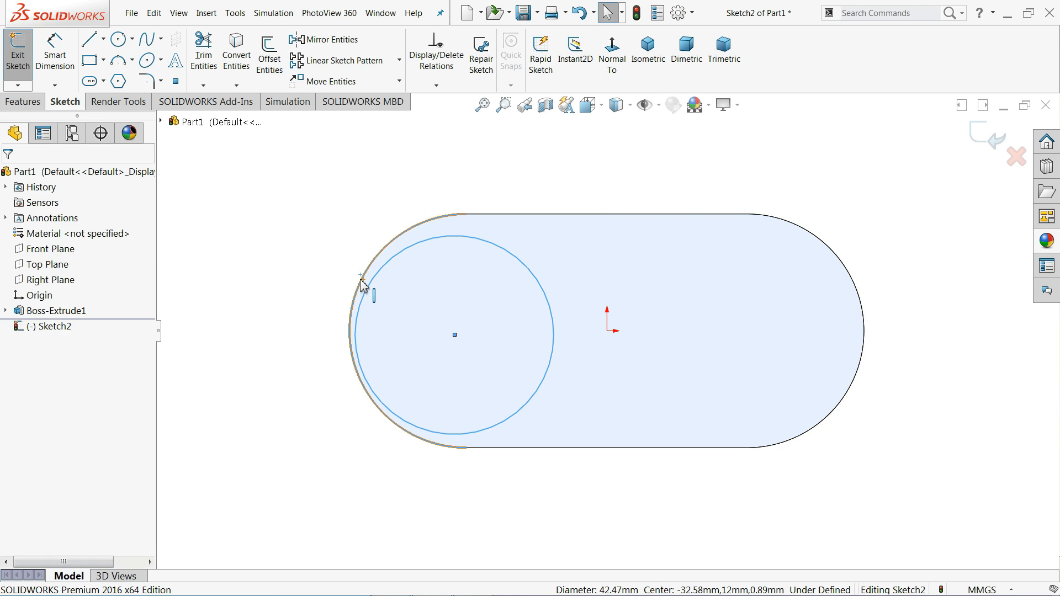
click(362, 280)
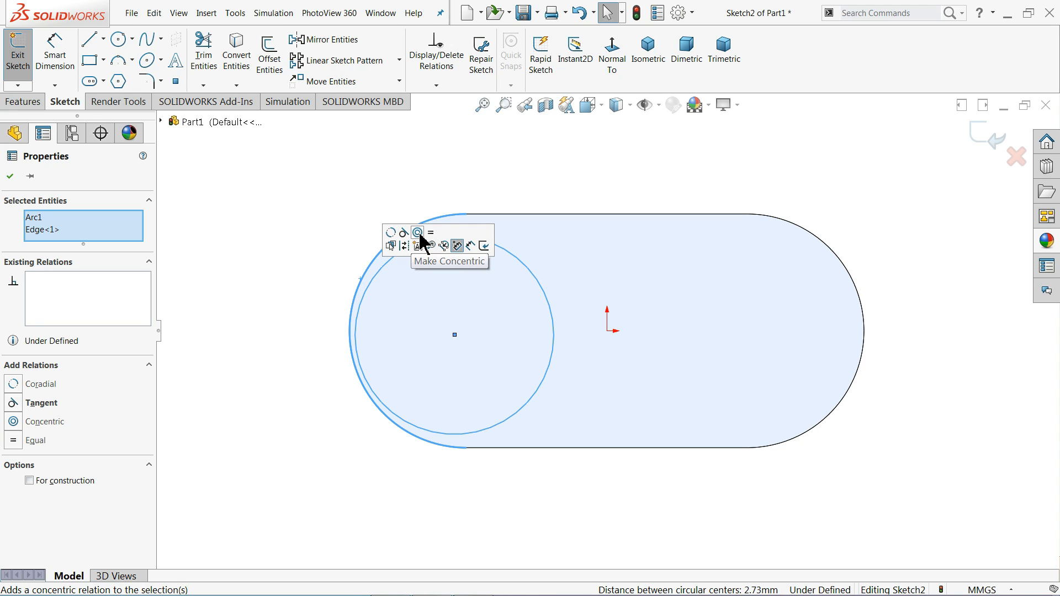
click(418, 233)
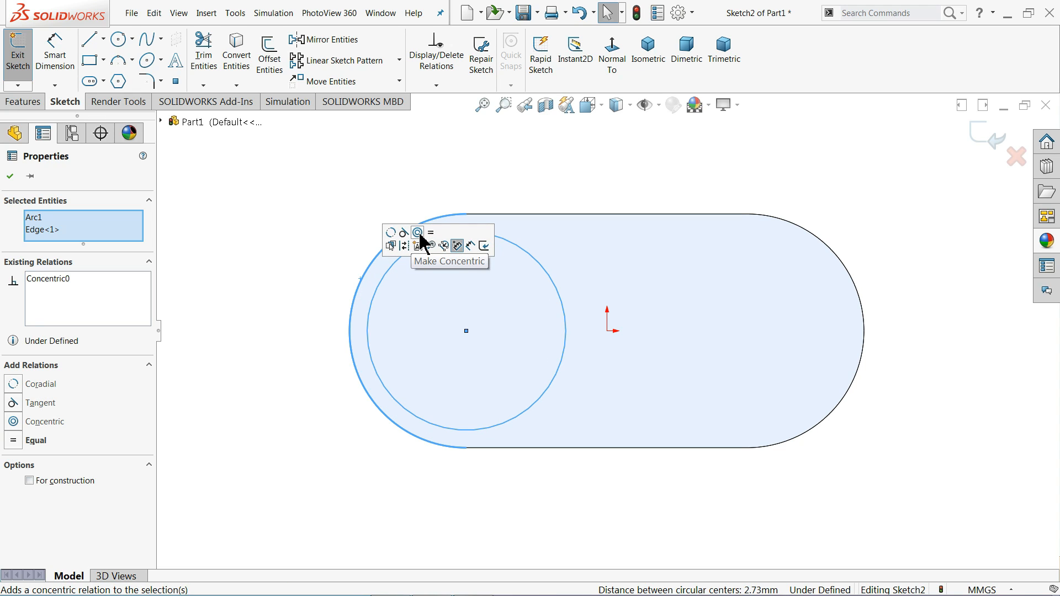
click(431, 233)
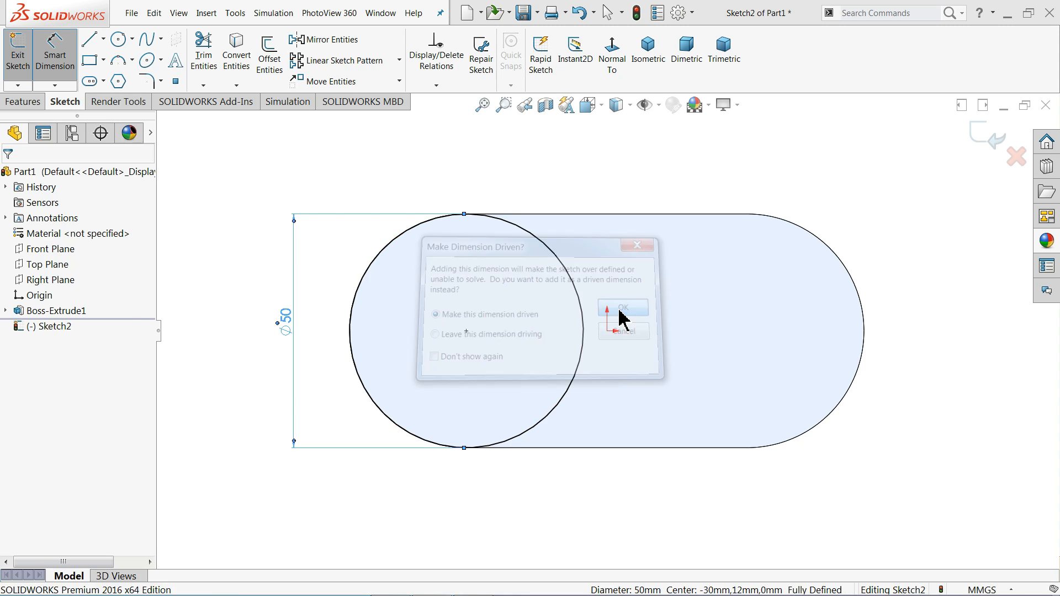
Step: Extrude the Ø50 circle as a blind boss 20 mm tall on the base
click(623, 308)
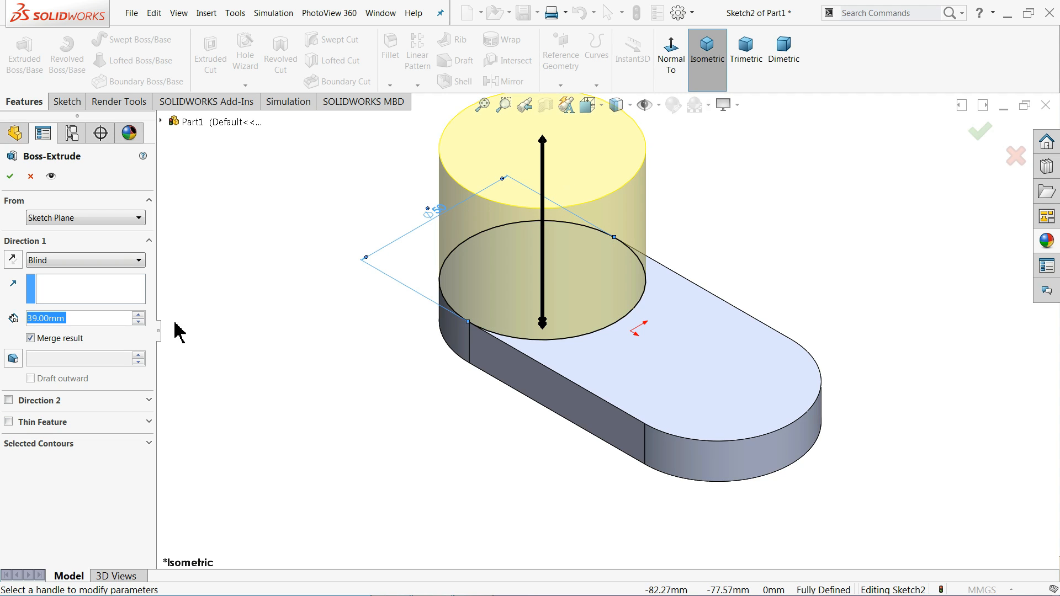
click(61, 318)
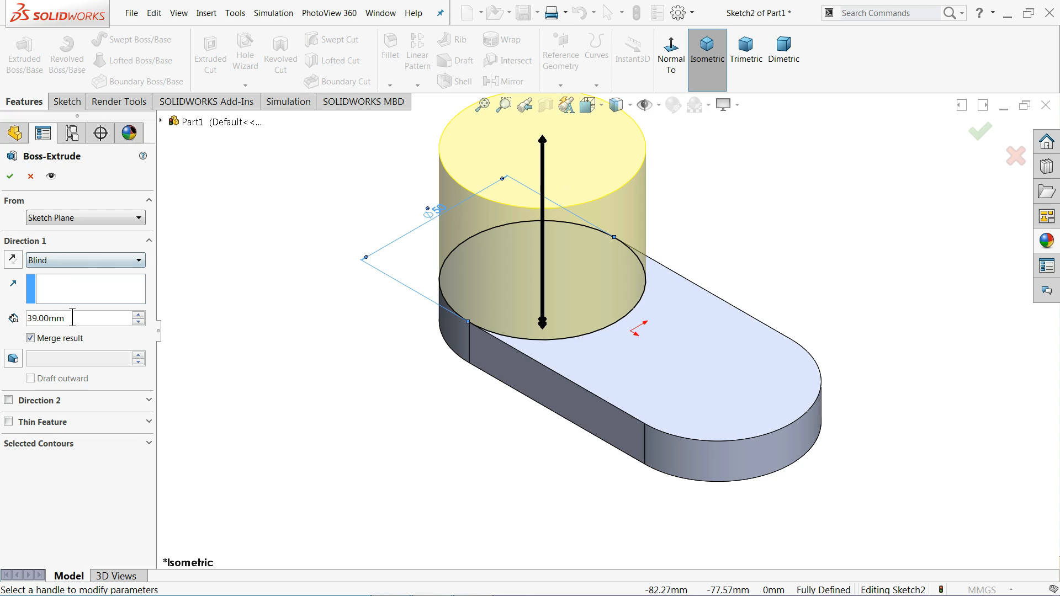
text(20)
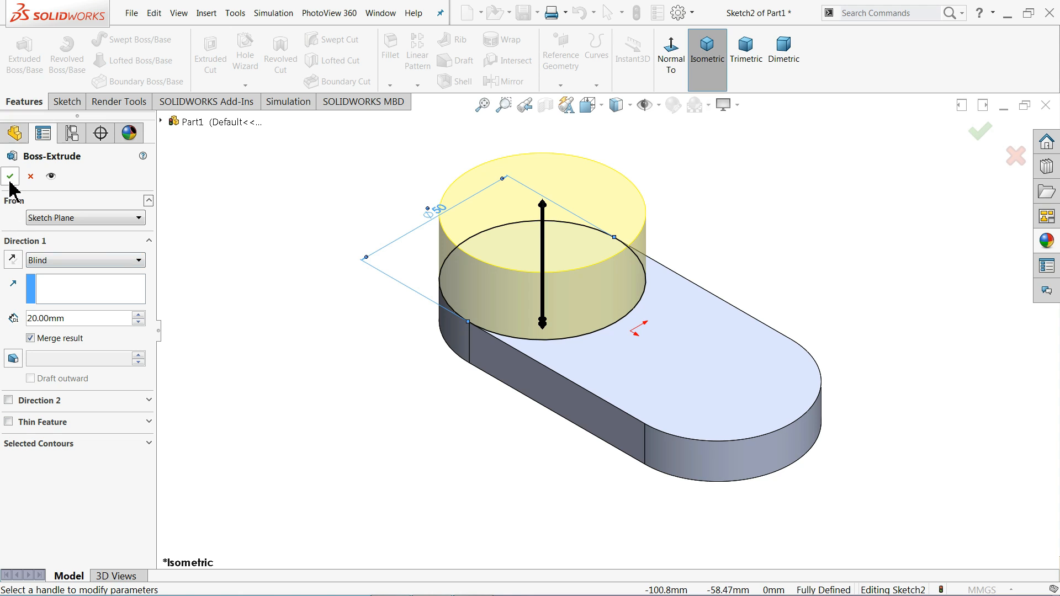
click(10, 176)
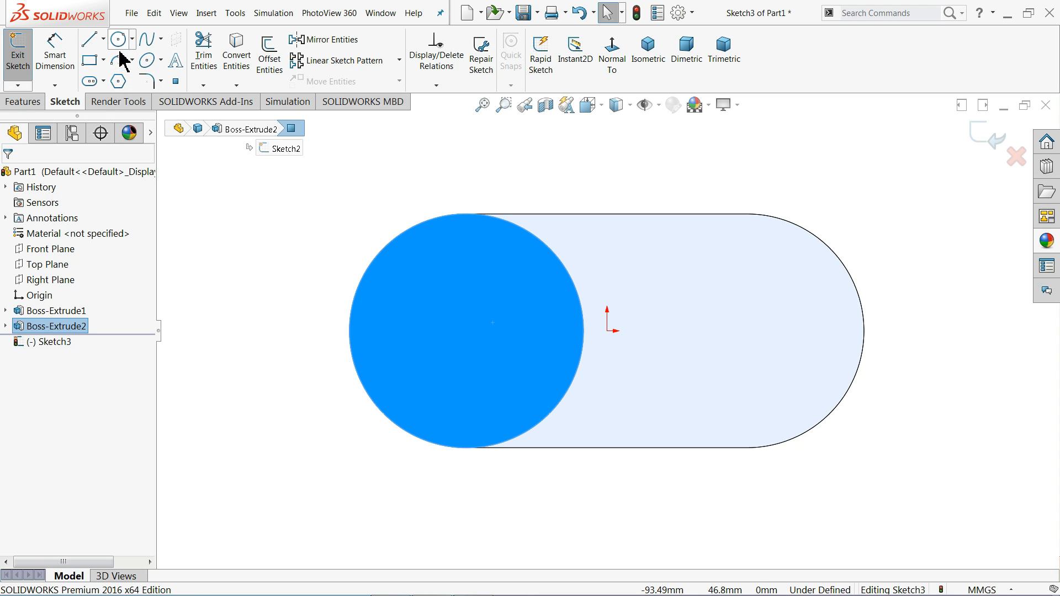
Step: On the cylinder top, draw a Ø20 circle and a line mirrored about a centerline to give two lines 12 mm apart
click(116, 39)
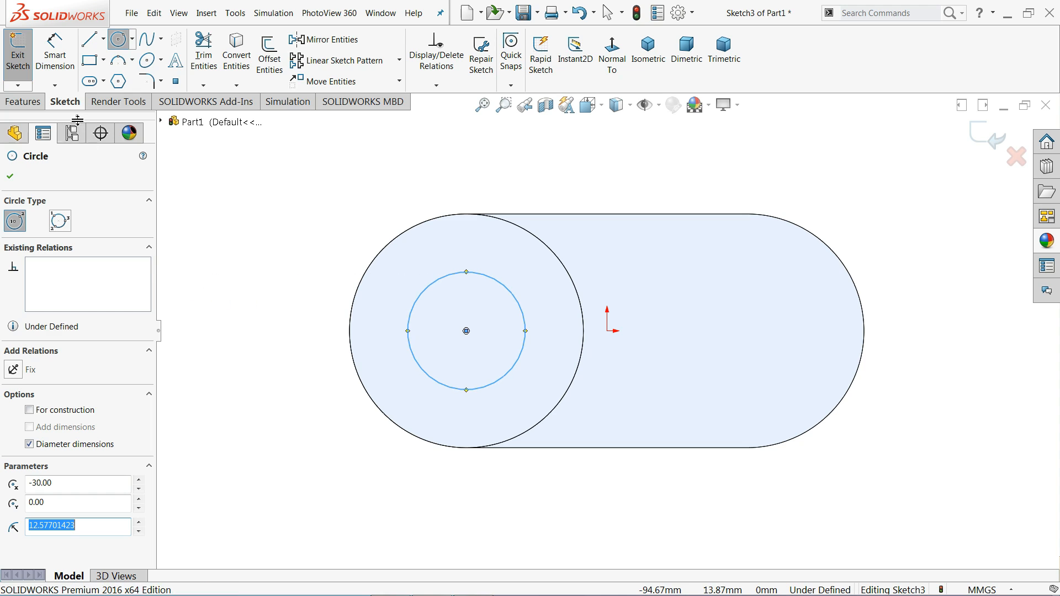
click(89, 39)
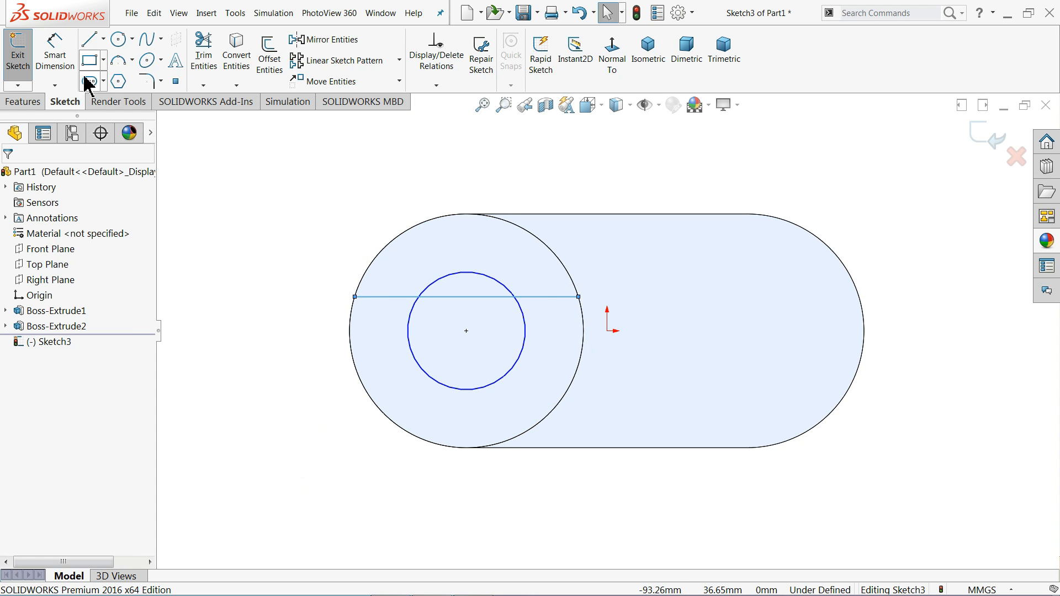
click(88, 81)
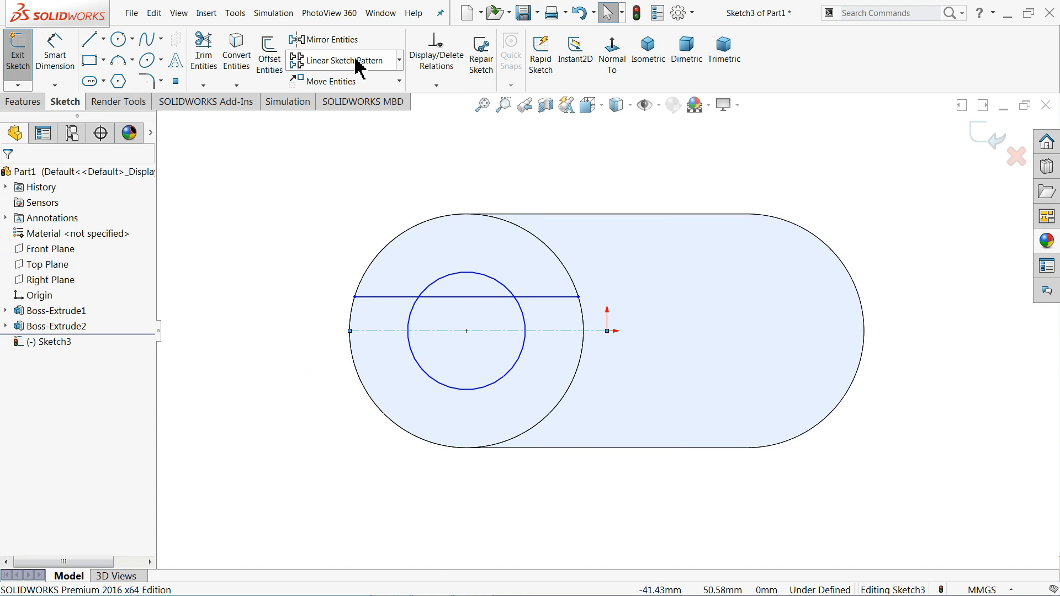
click(328, 40)
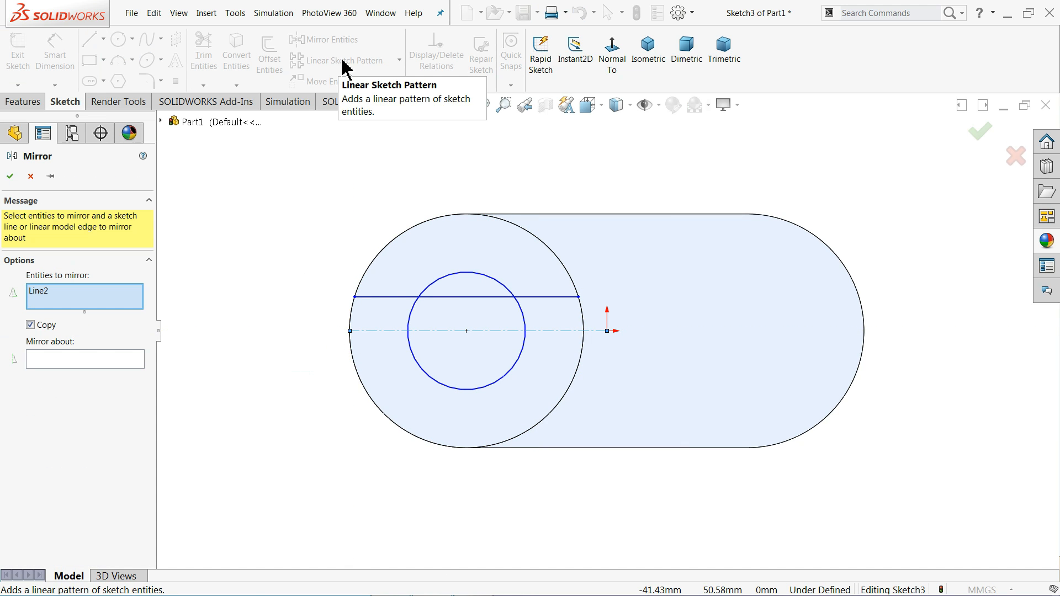
click(466, 277)
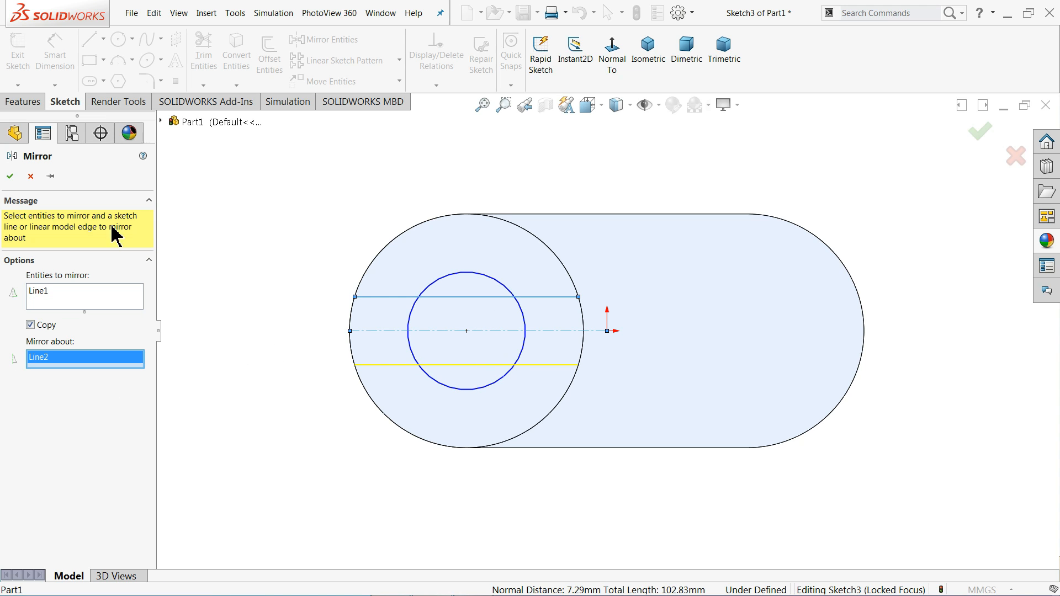
click(465, 305)
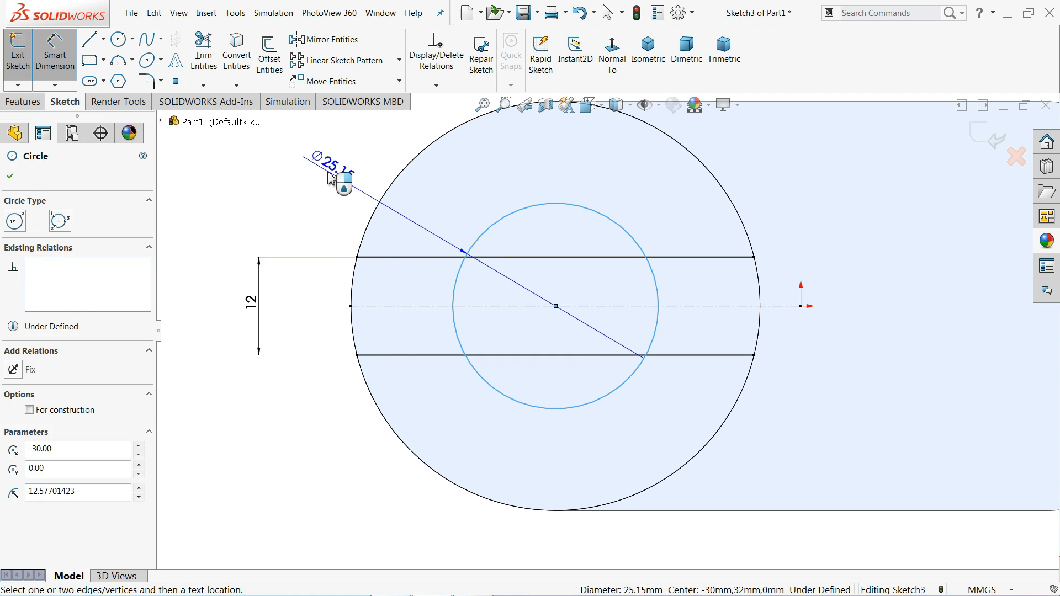
click(343, 188)
text(20)
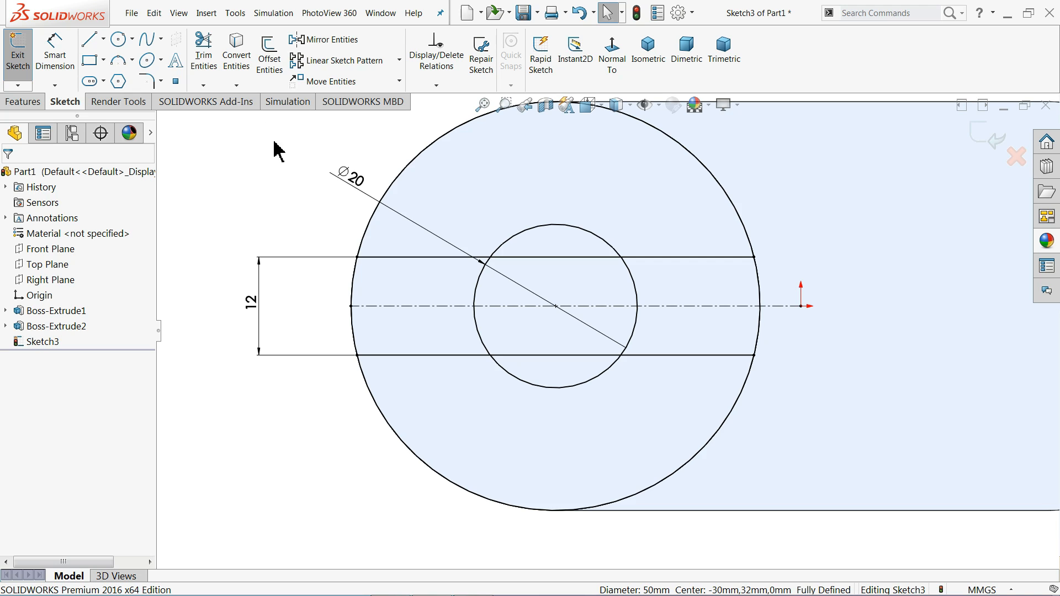
mouse_move(116, 38)
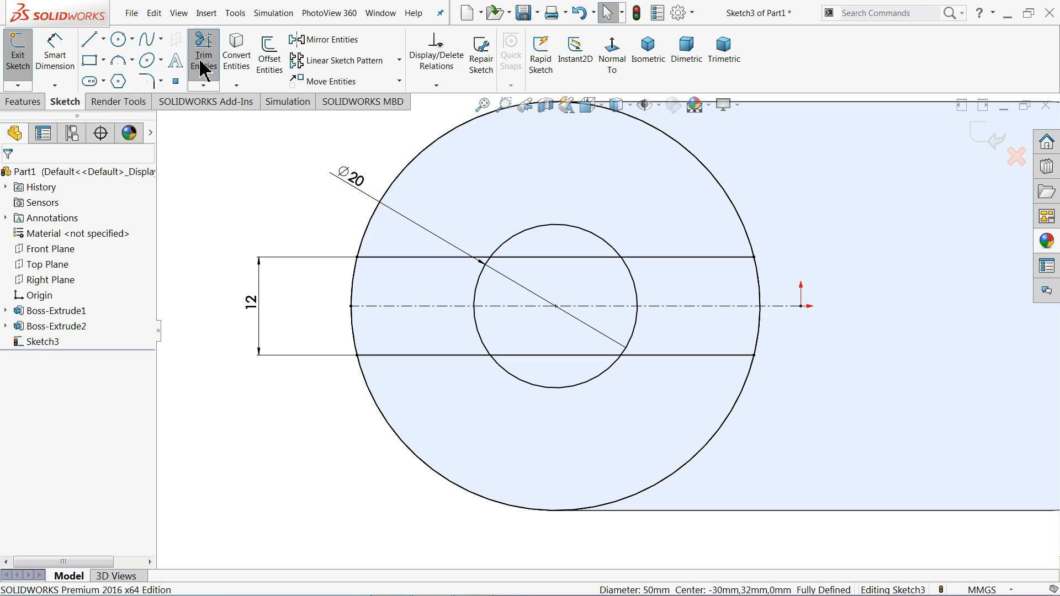
Step: Power-trim the slot line segments inside the Ø20 circle, leaving a keyway profile, viewed isometric
click(203, 54)
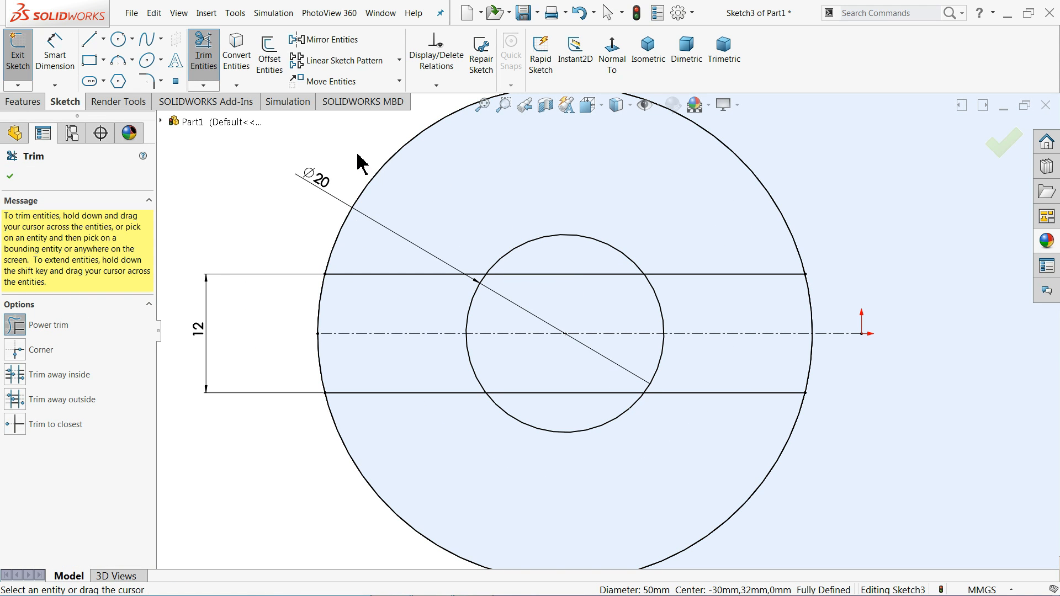
mouse_move(474, 223)
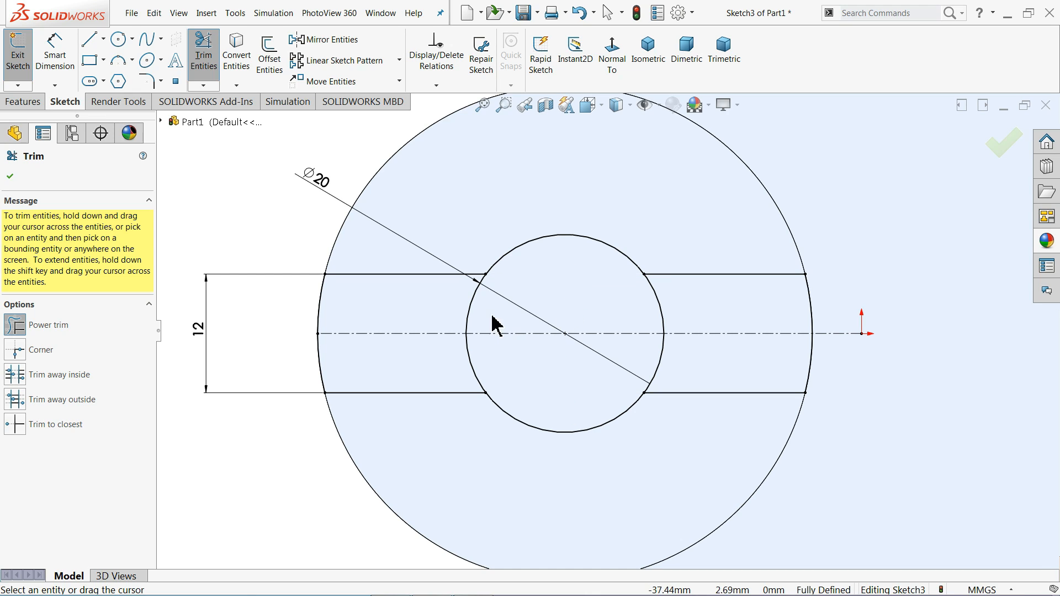
mouse_move(355, 346)
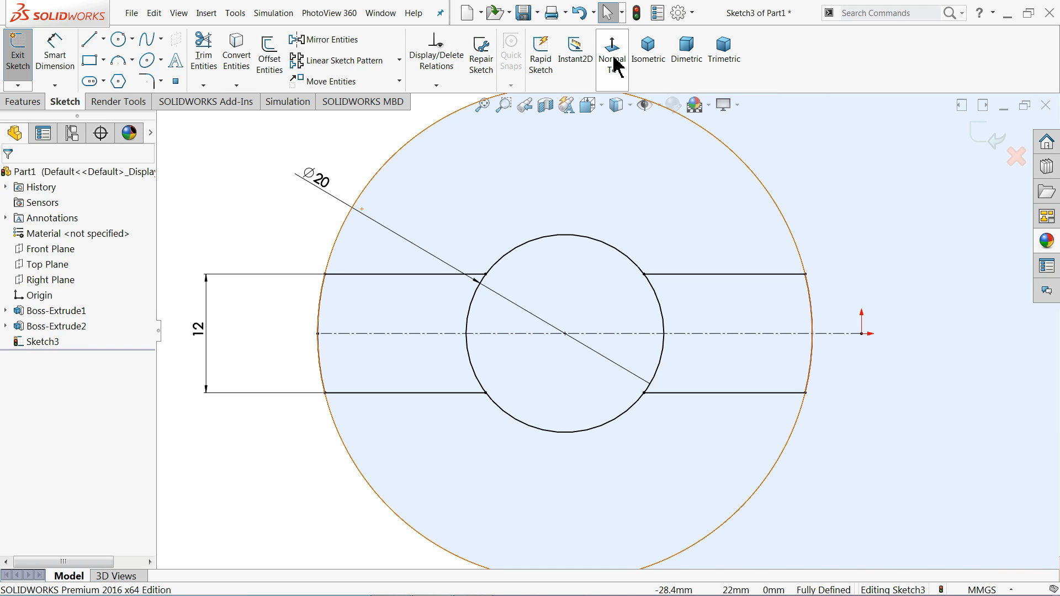
click(647, 51)
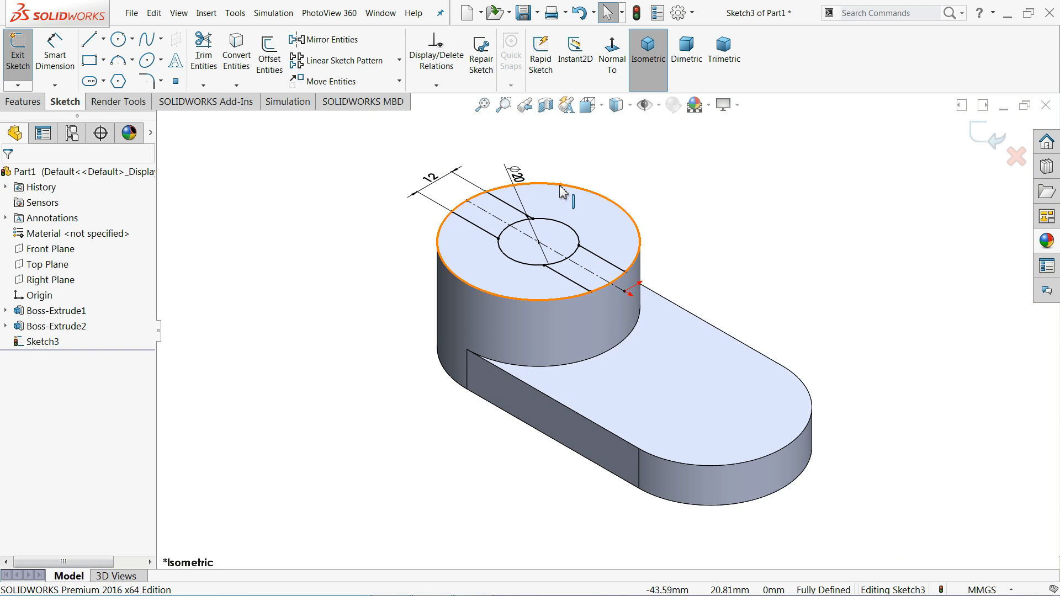
scroll(up, 3)
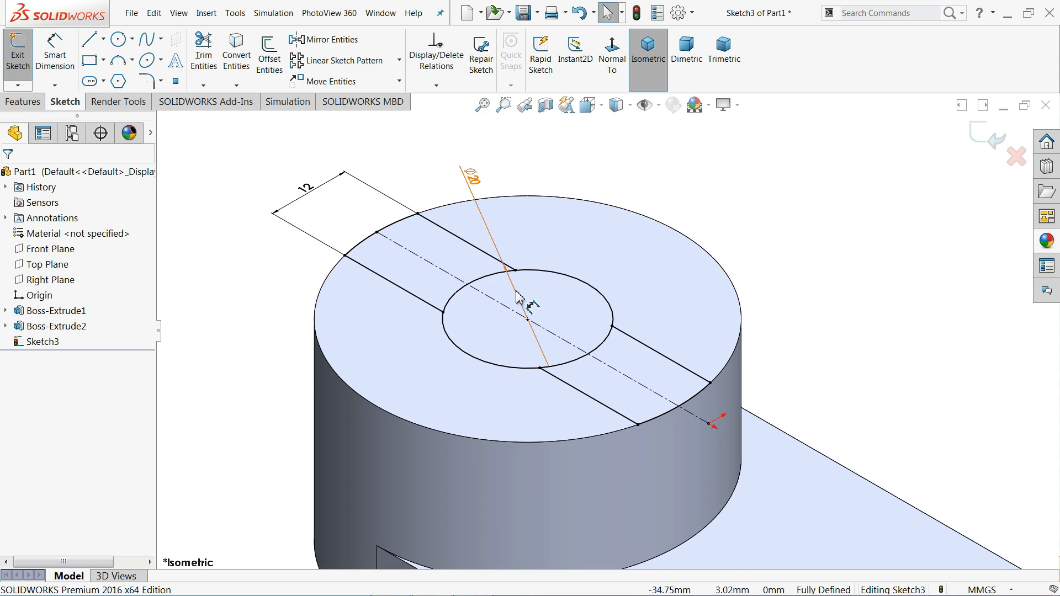
mouse_move(426, 272)
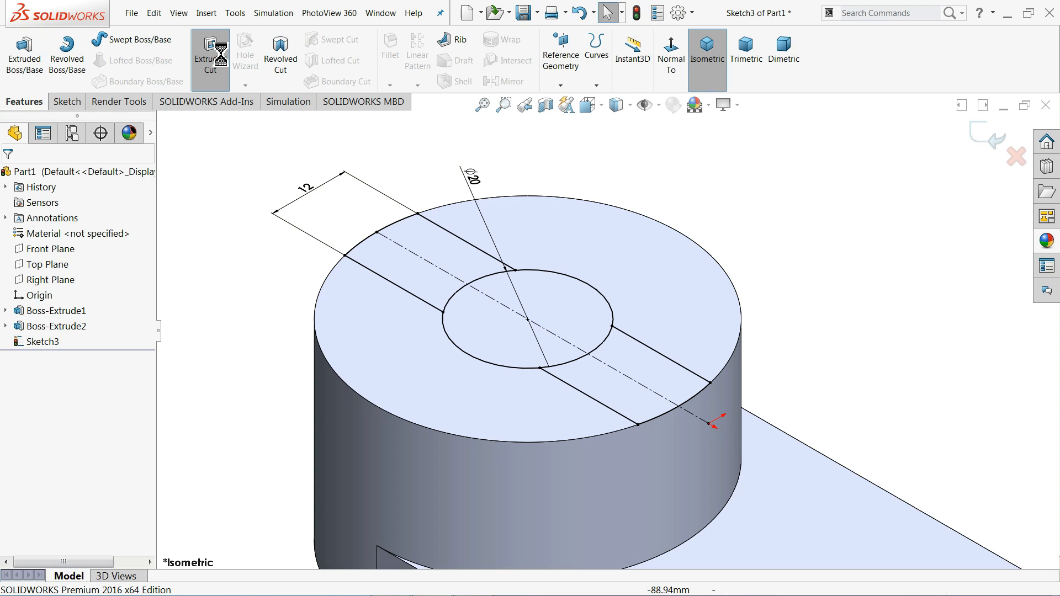
Step: Cut-extrude the Ø20 circle region Through All to bore the hole through the part
click(210, 50)
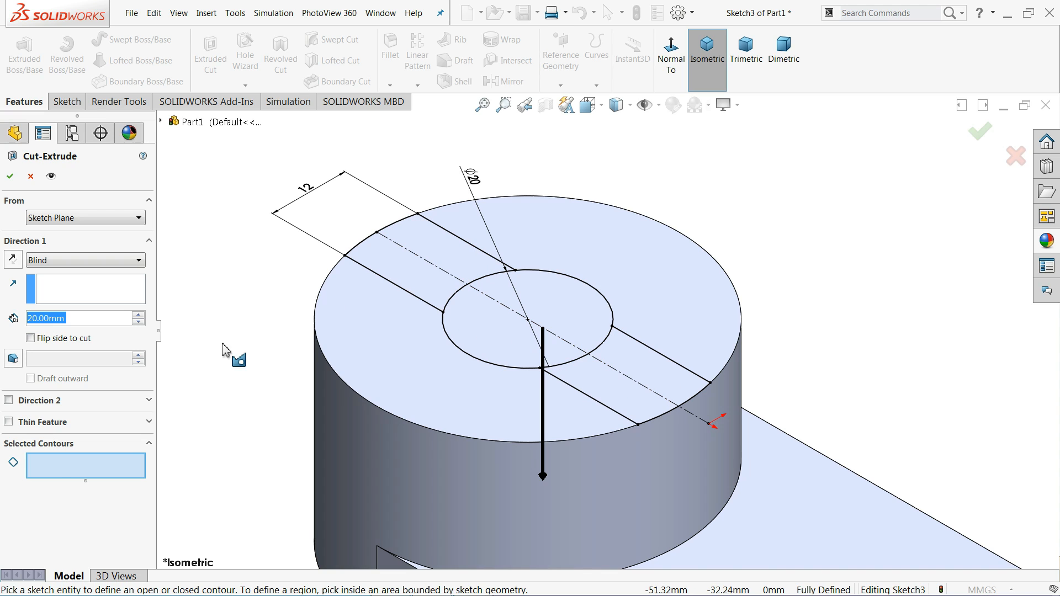
mouse_move(477, 344)
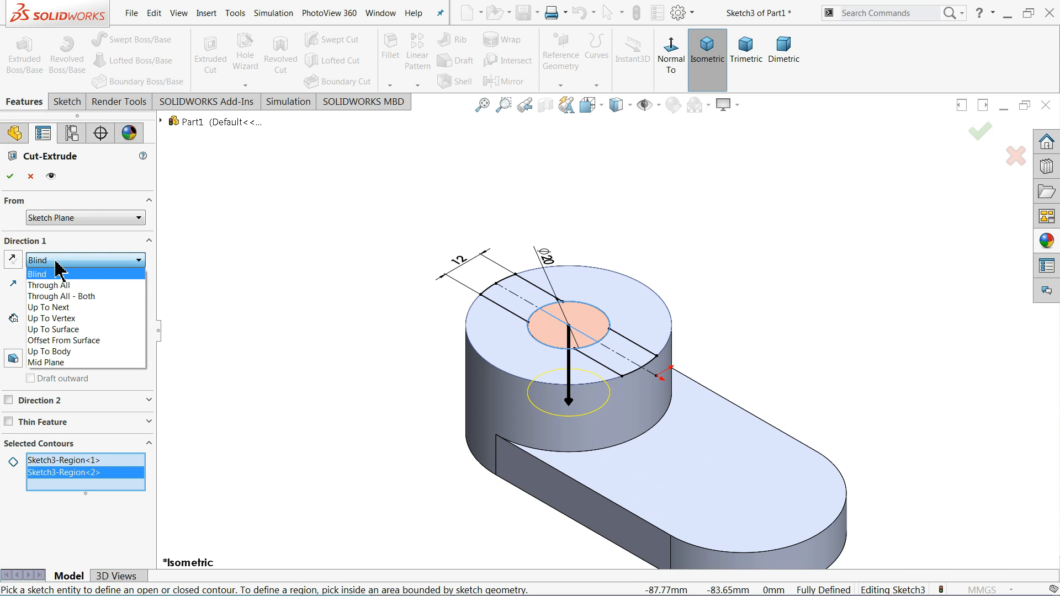
click(37, 274)
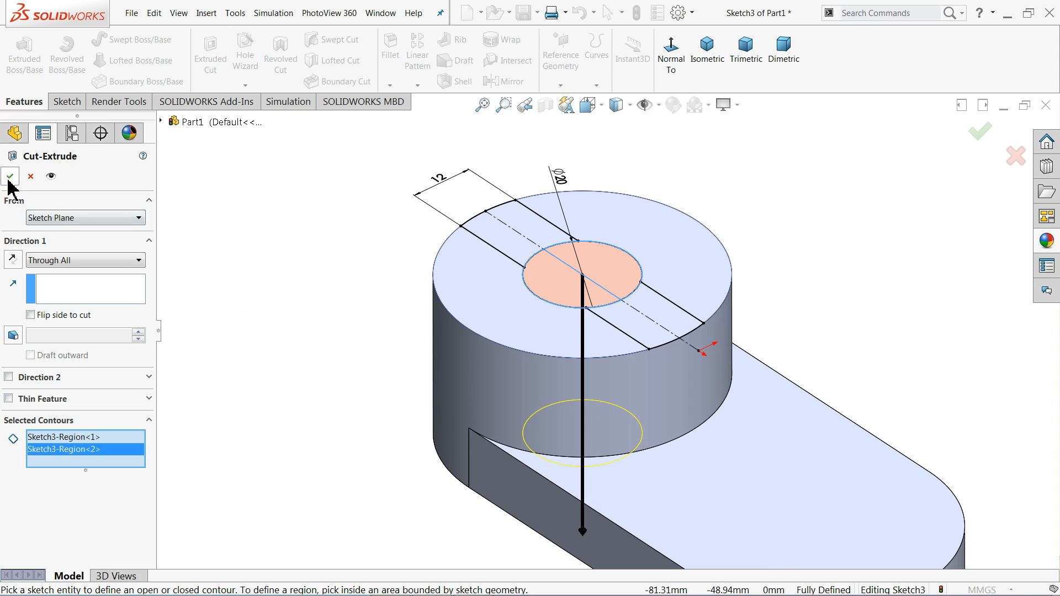
click(10, 177)
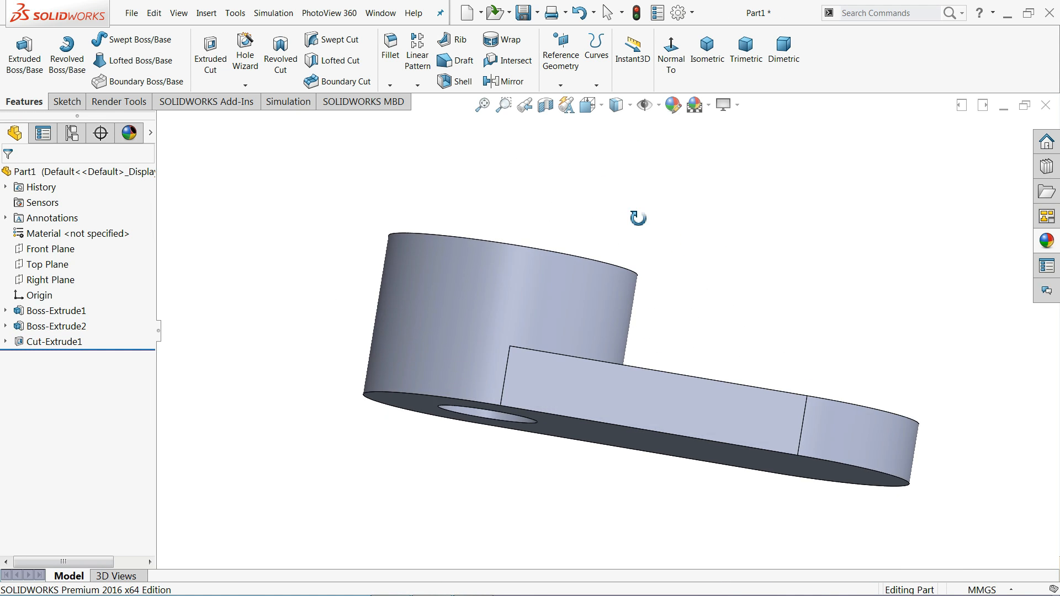
Step: Apply the brushed nickel appearance from Metal > Nickel onto the whole part
drag(638, 217, 573, 331)
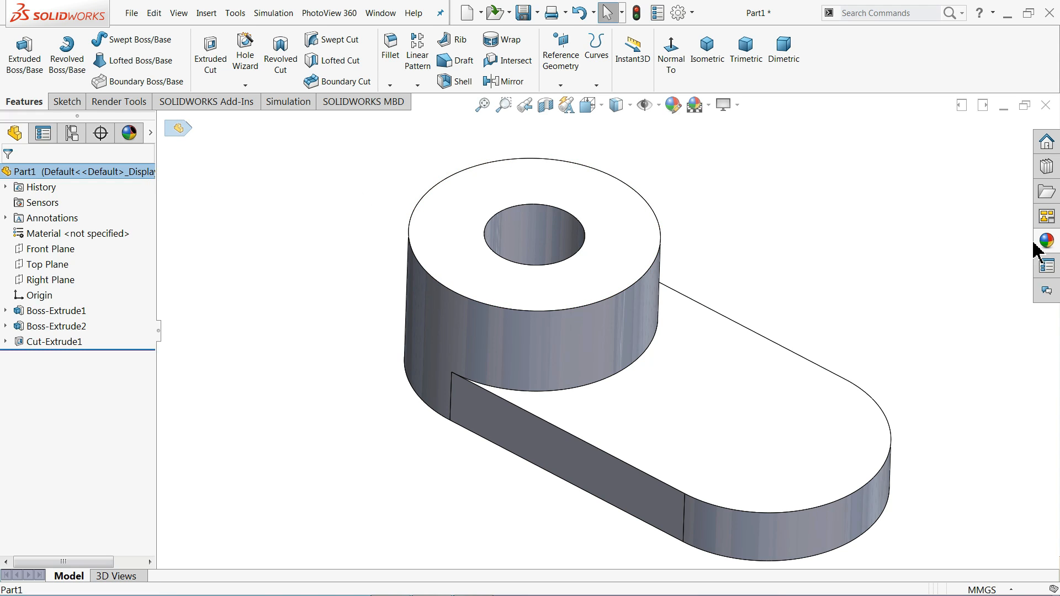
click(1046, 240)
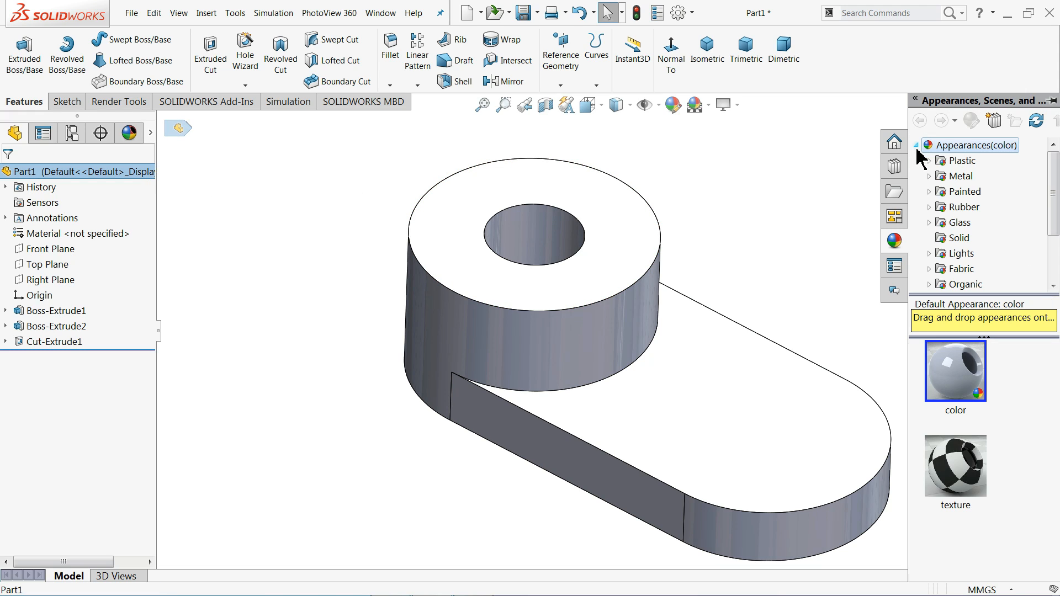
click(962, 176)
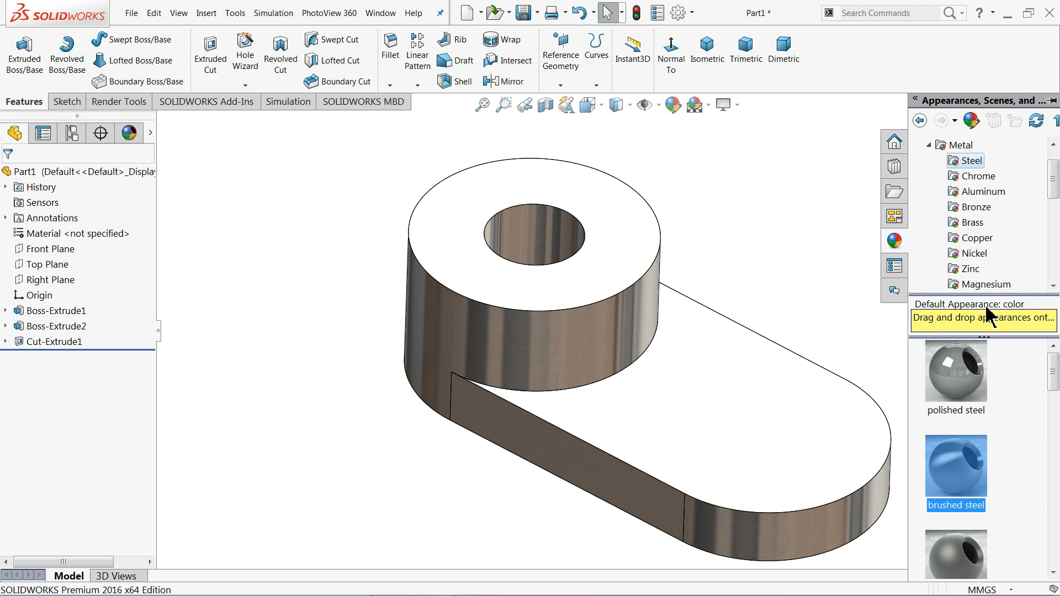
click(974, 253)
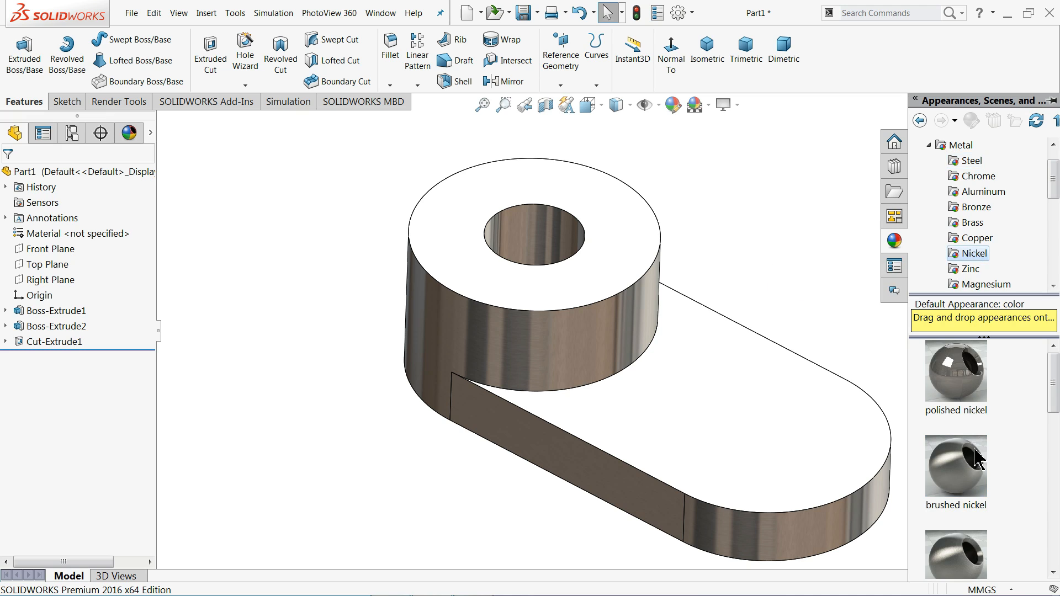
drag(954, 466, 845, 417)
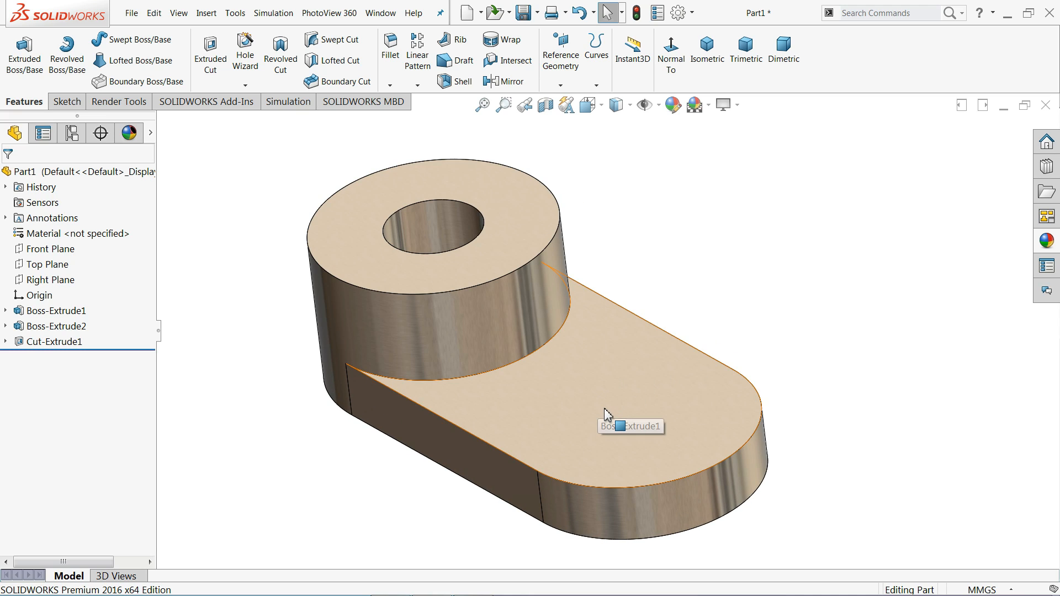
click(609, 412)
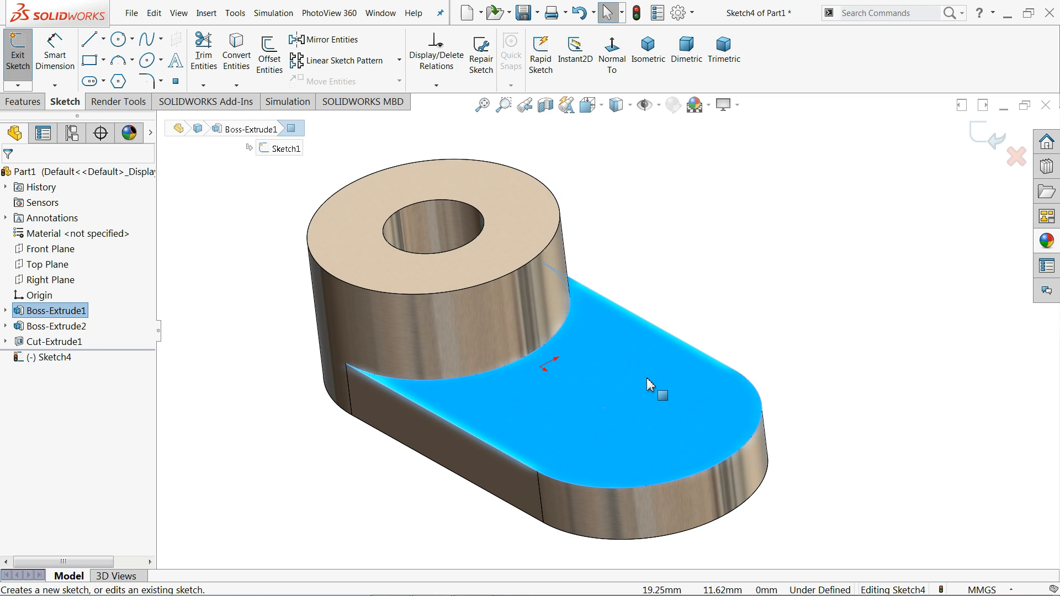
mouse_move(611, 54)
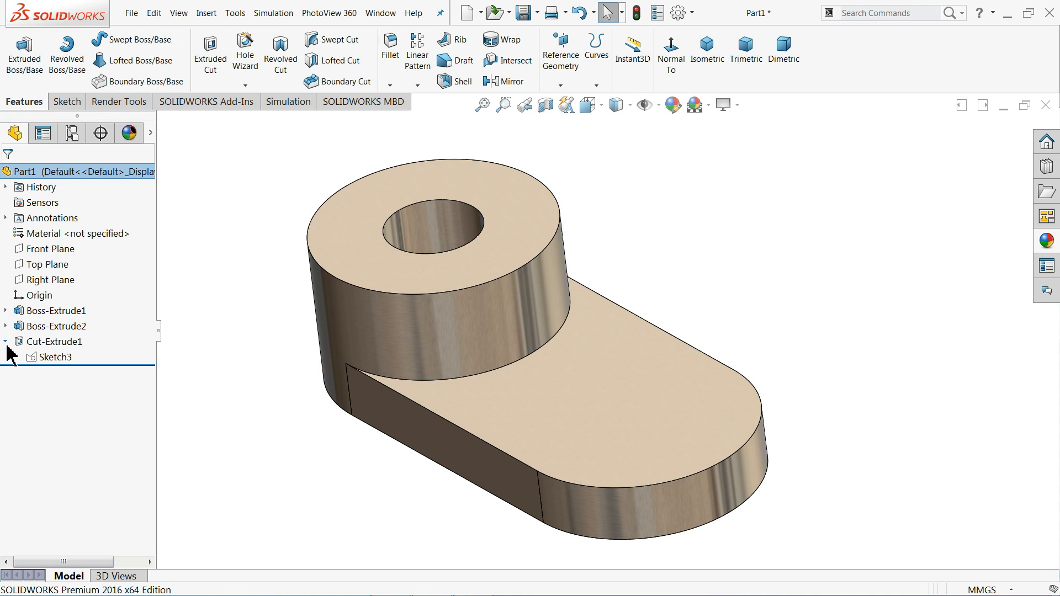
Step: Reuse Sketch3 under Cut-Extrude1 for a 6 mm blind cut of the slot strip regions
click(54, 357)
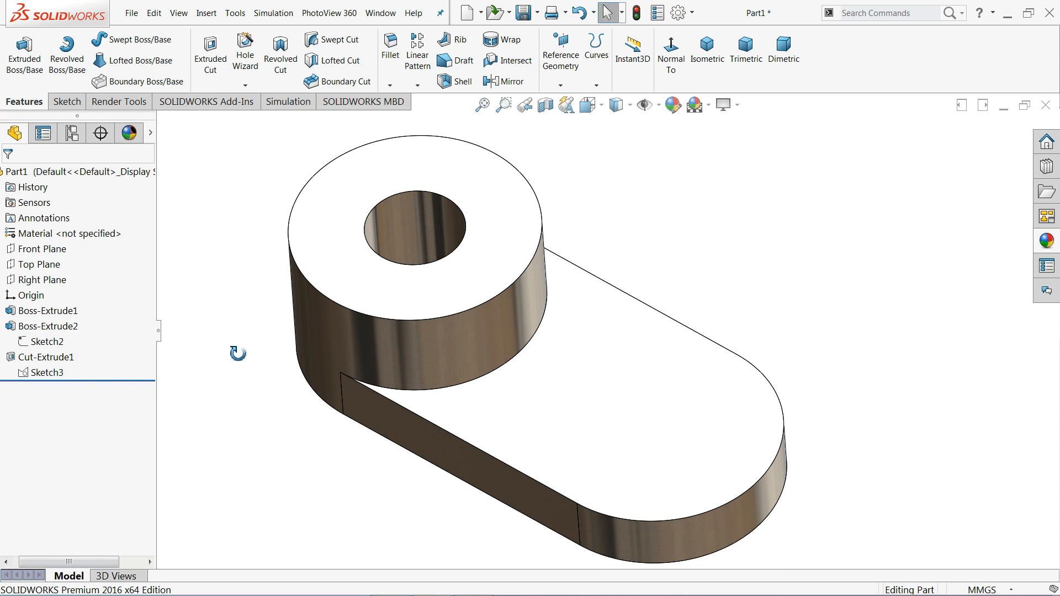
click(50, 356)
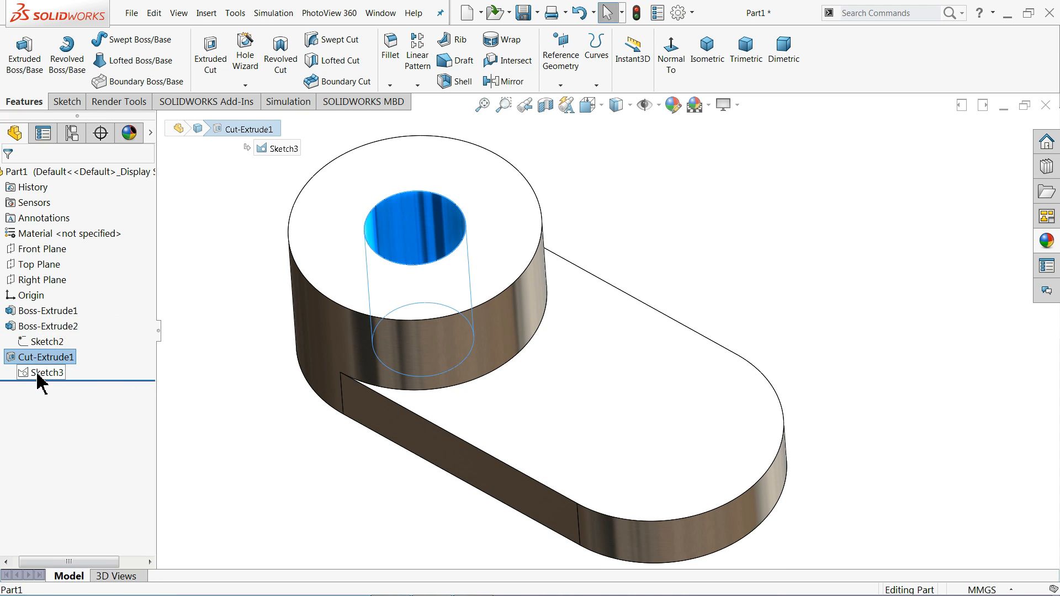
click(48, 372)
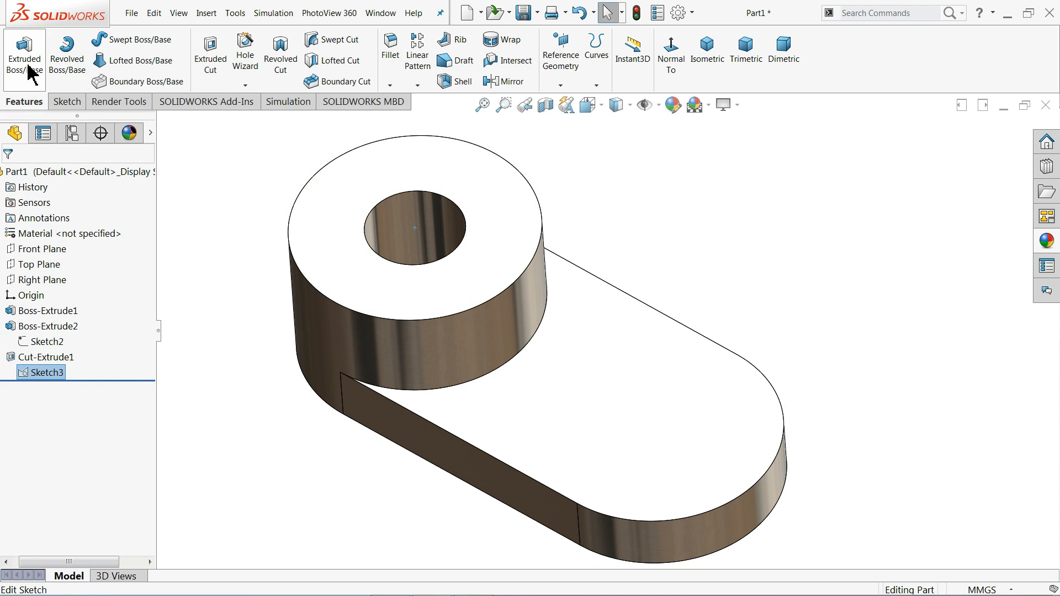
click(210, 50)
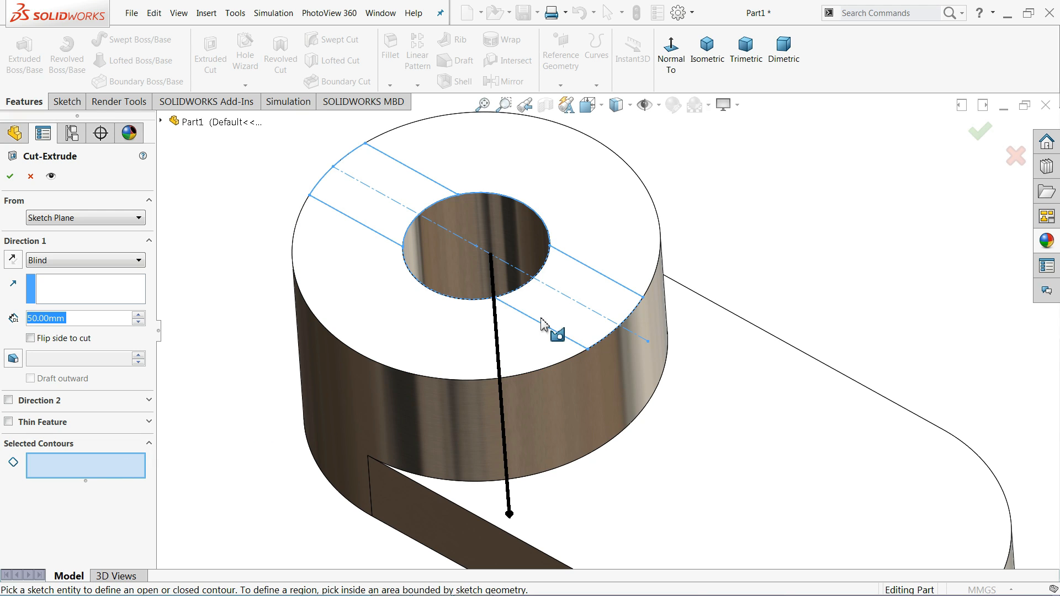
click(392, 217)
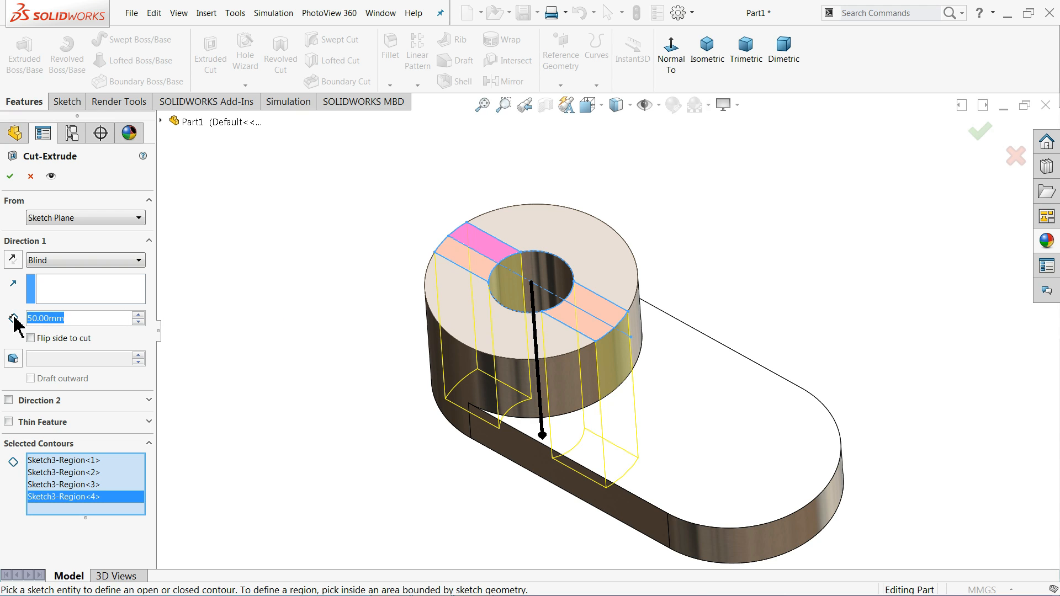
text(6.00mm)
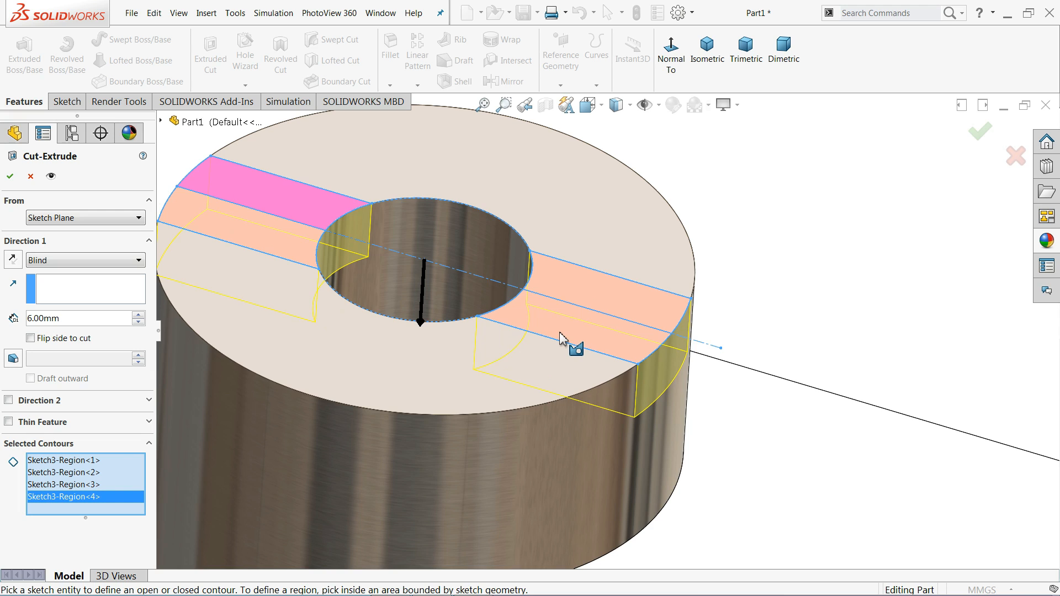
click(534, 348)
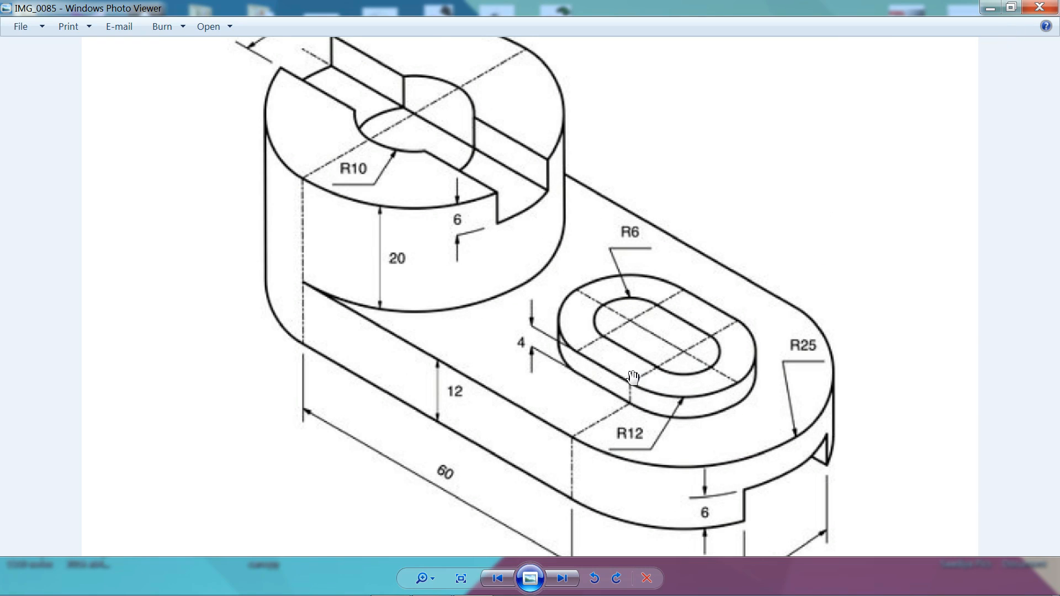
mouse_move(708, 399)
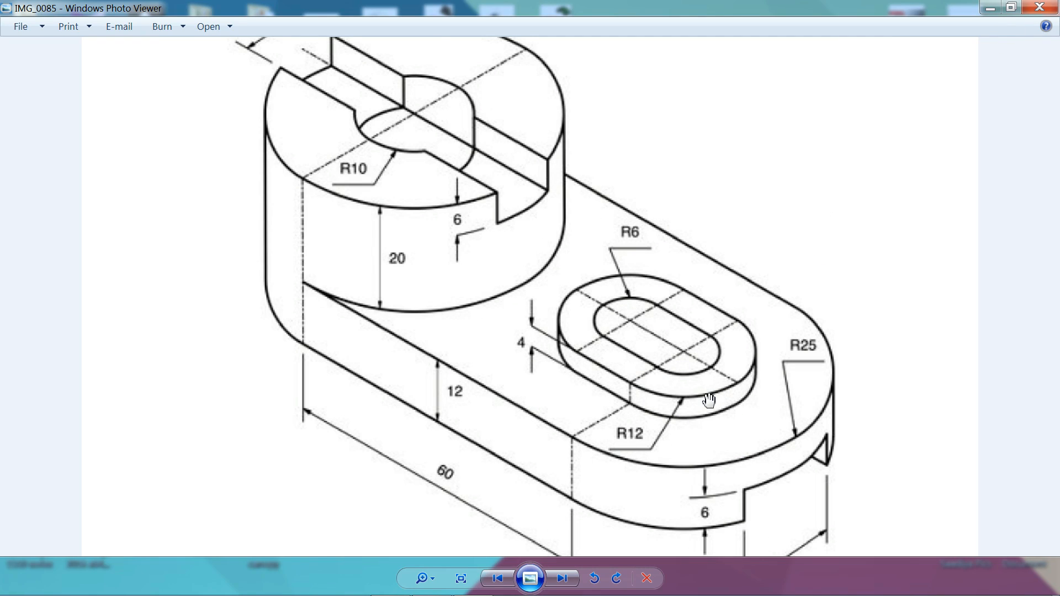
mouse_move(628, 305)
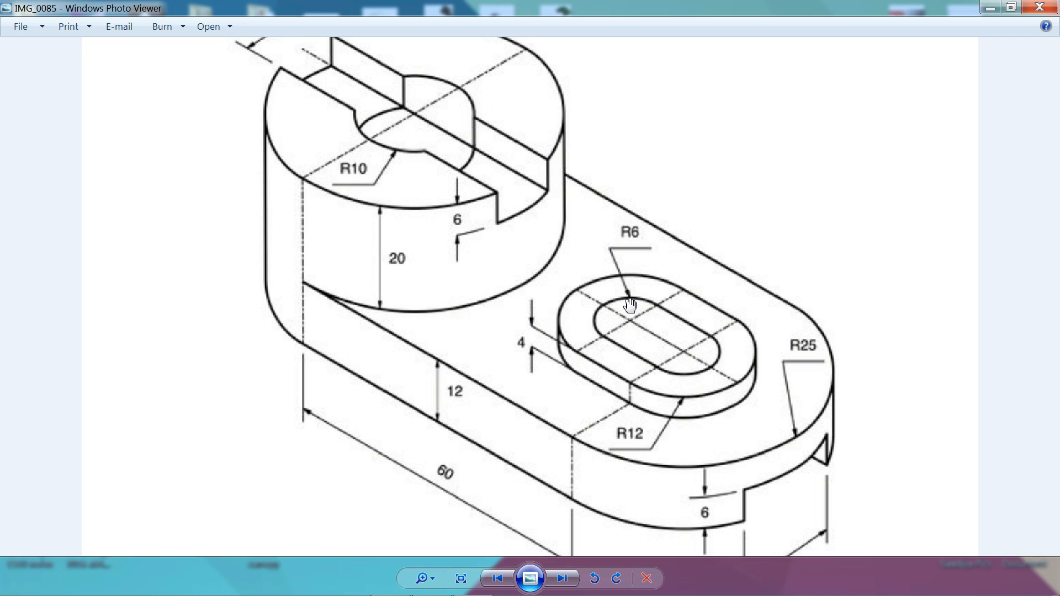
mouse_move(659, 385)
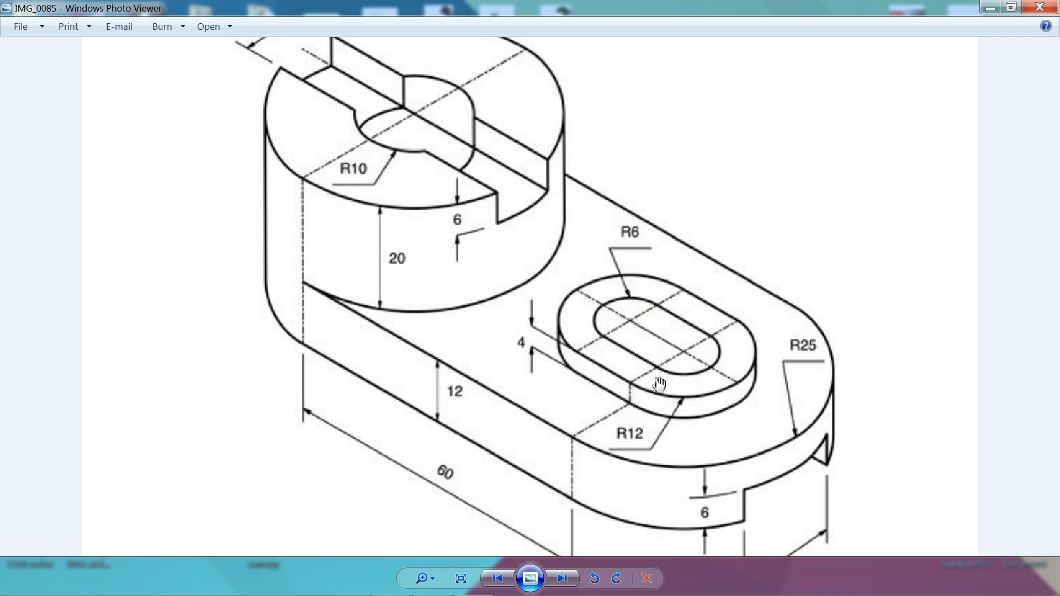
mouse_move(660, 373)
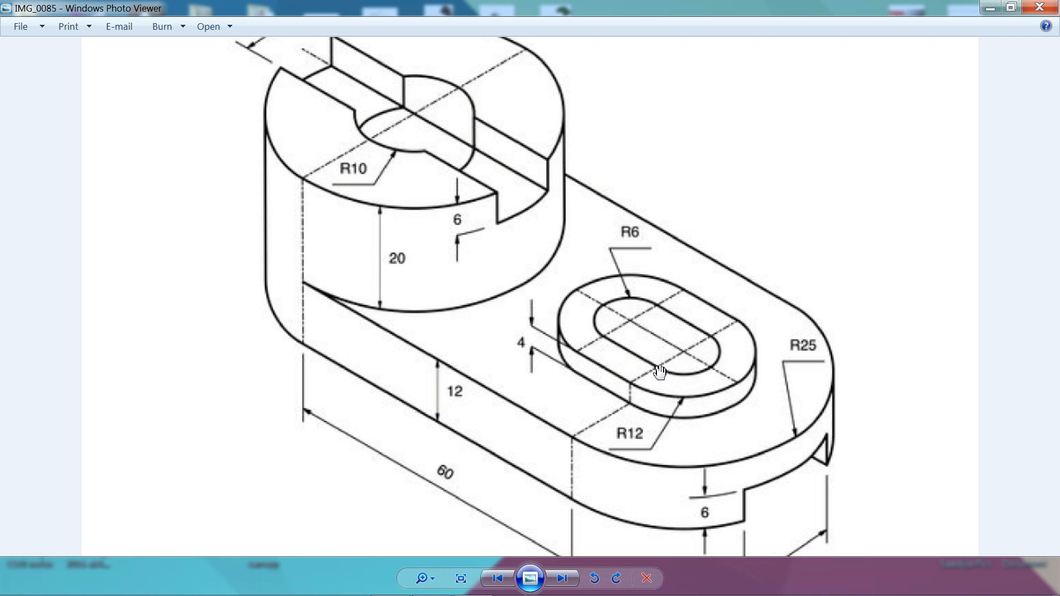
mouse_move(601, 448)
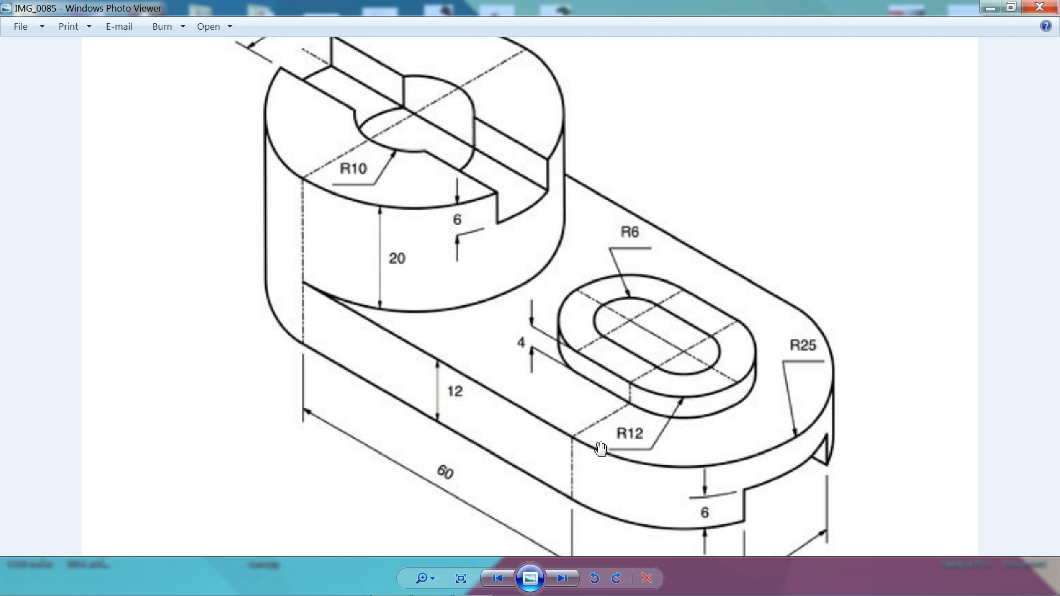
mouse_move(716, 465)
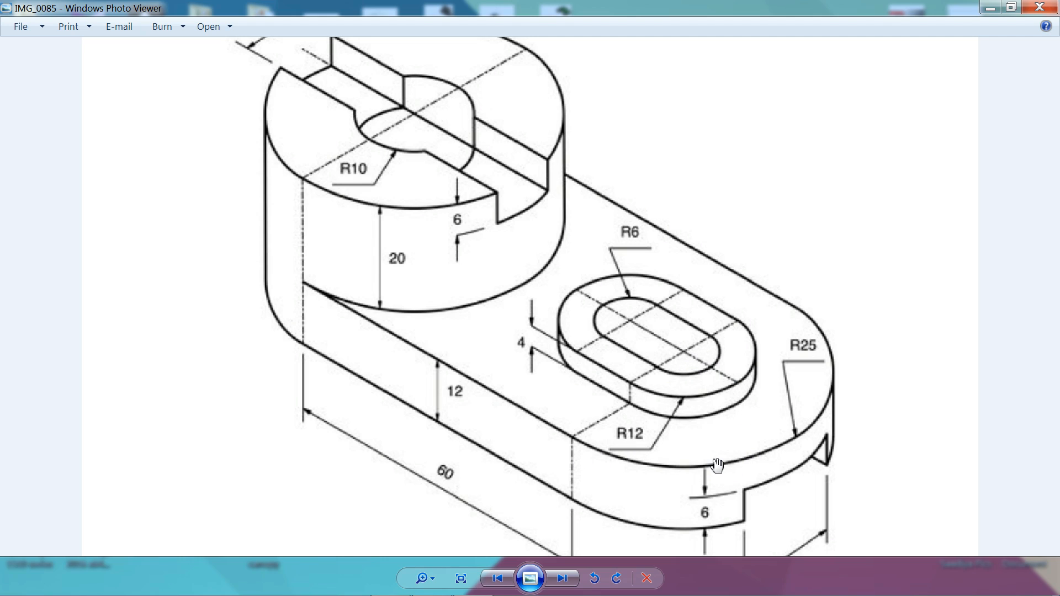
mouse_move(721, 254)
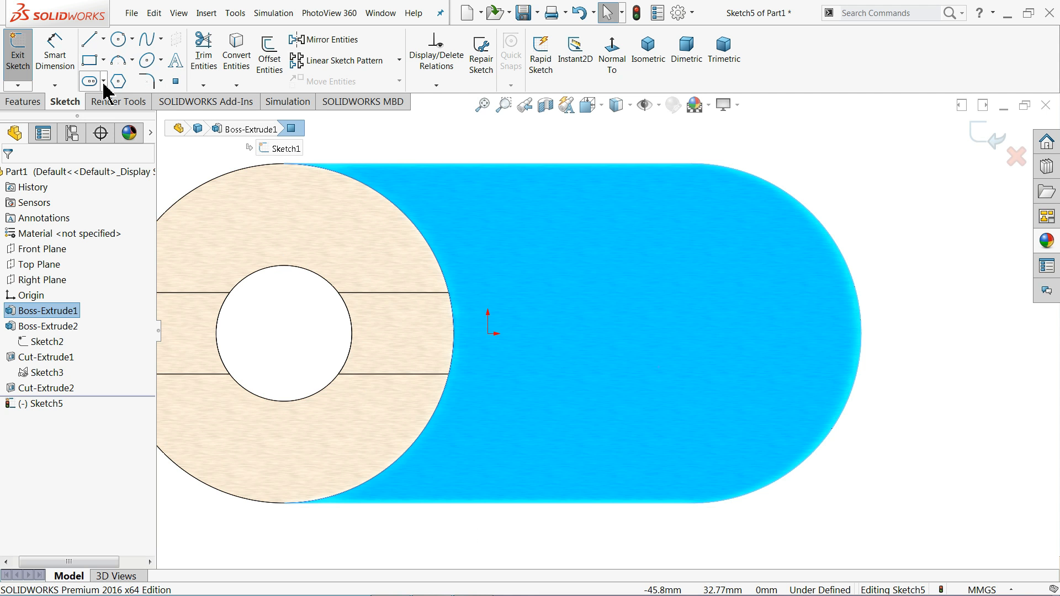
Step: Switch to a centerpoint straight slot and set the outer slot centre distance to 12 mm
click(102, 81)
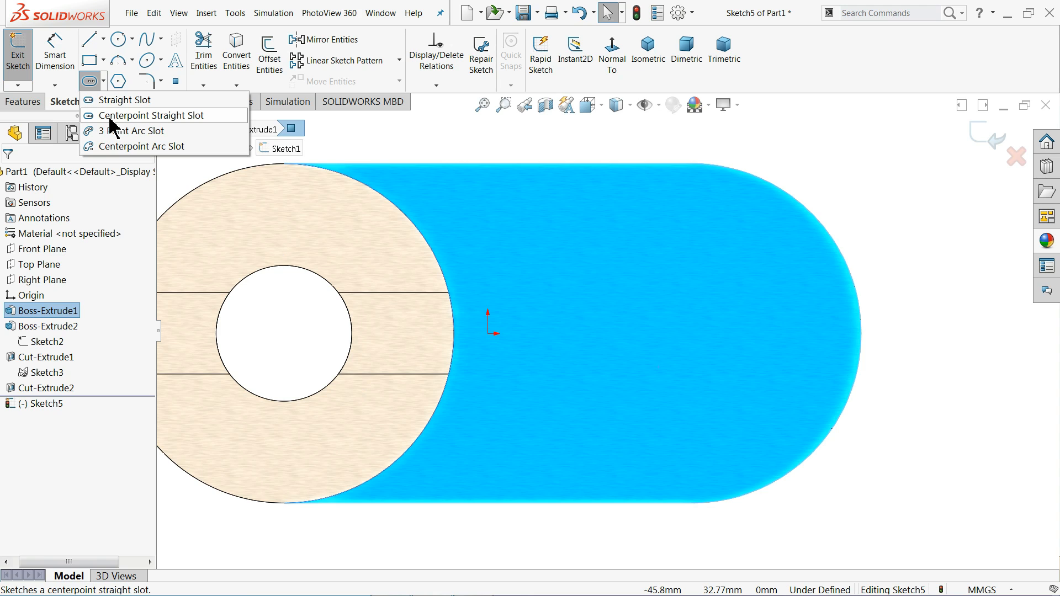
click(150, 115)
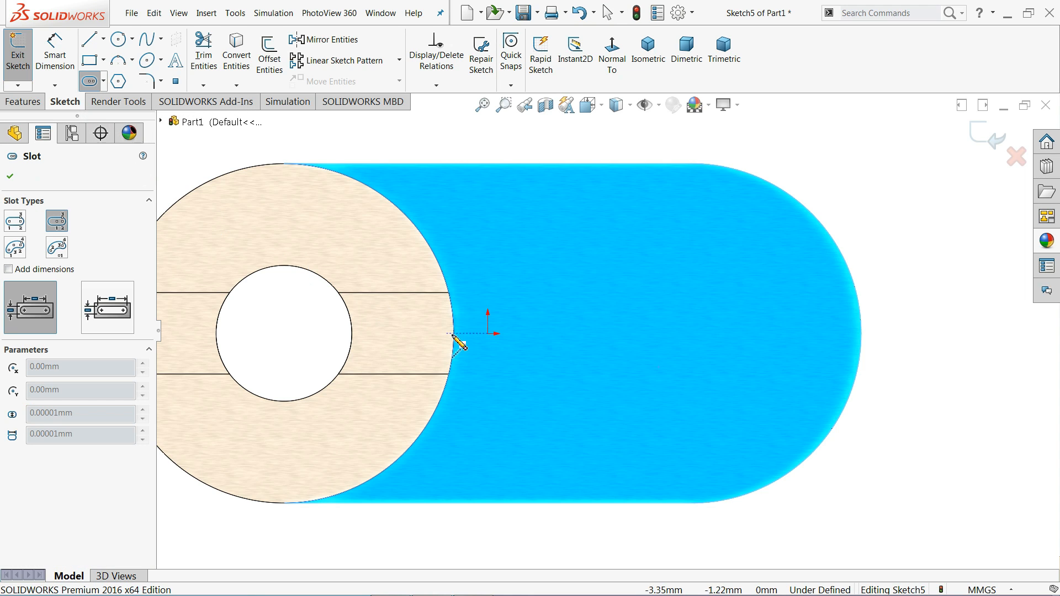
mouse_move(577, 344)
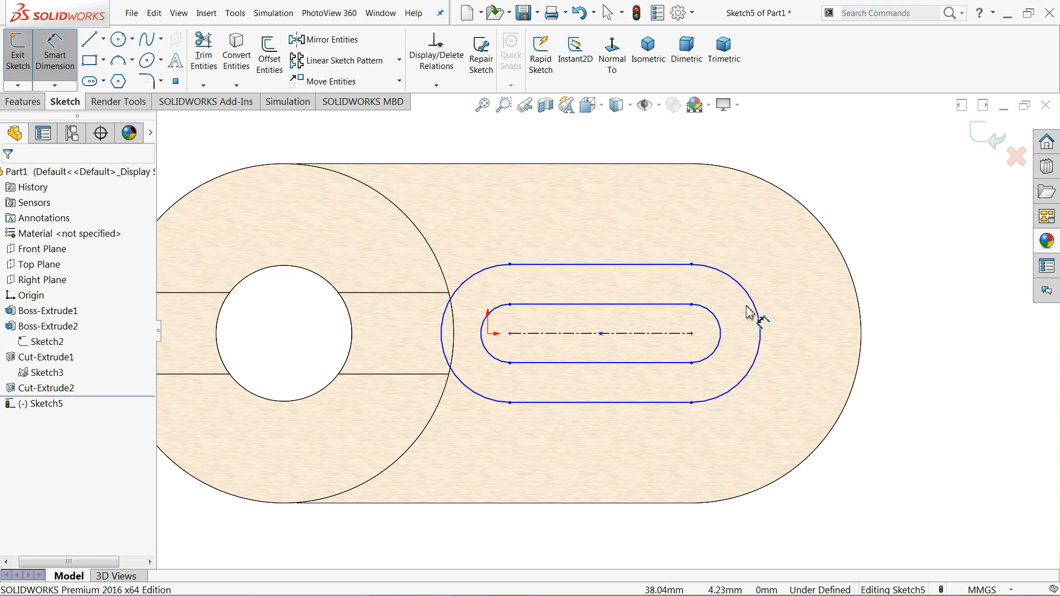
click(743, 308)
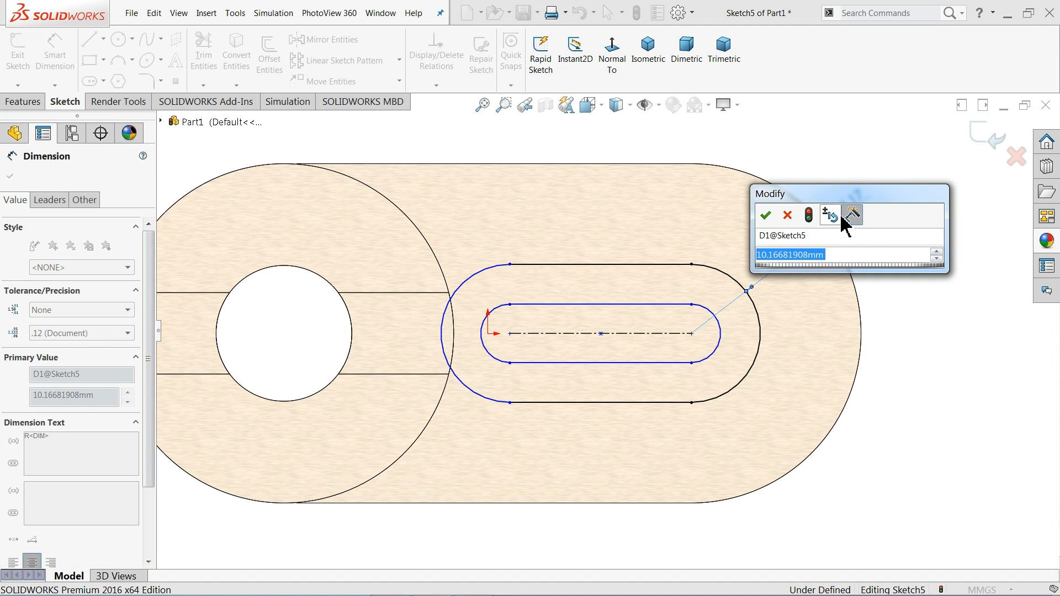
text(12)
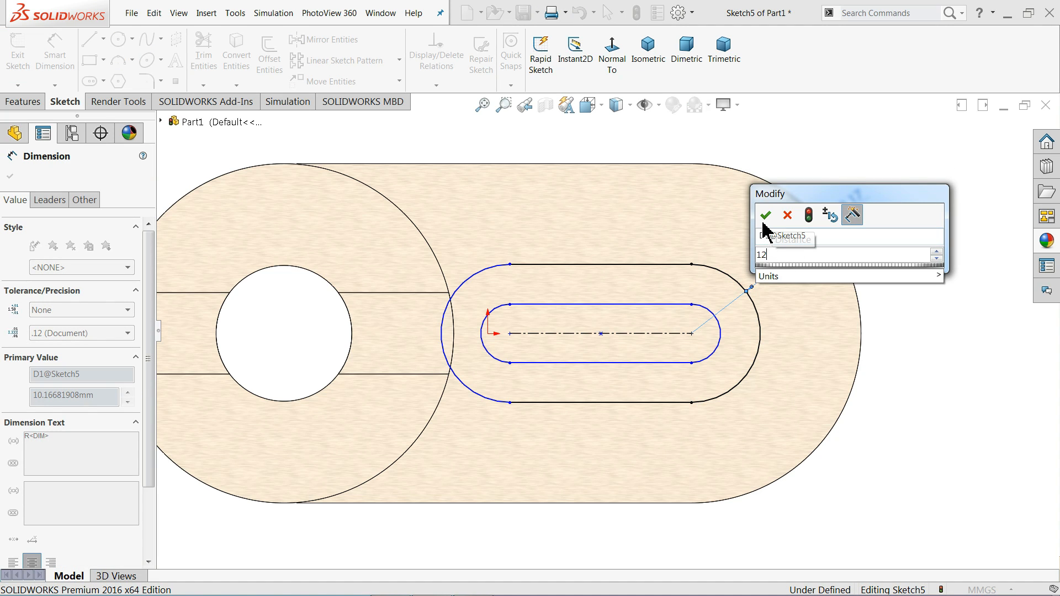
click(765, 215)
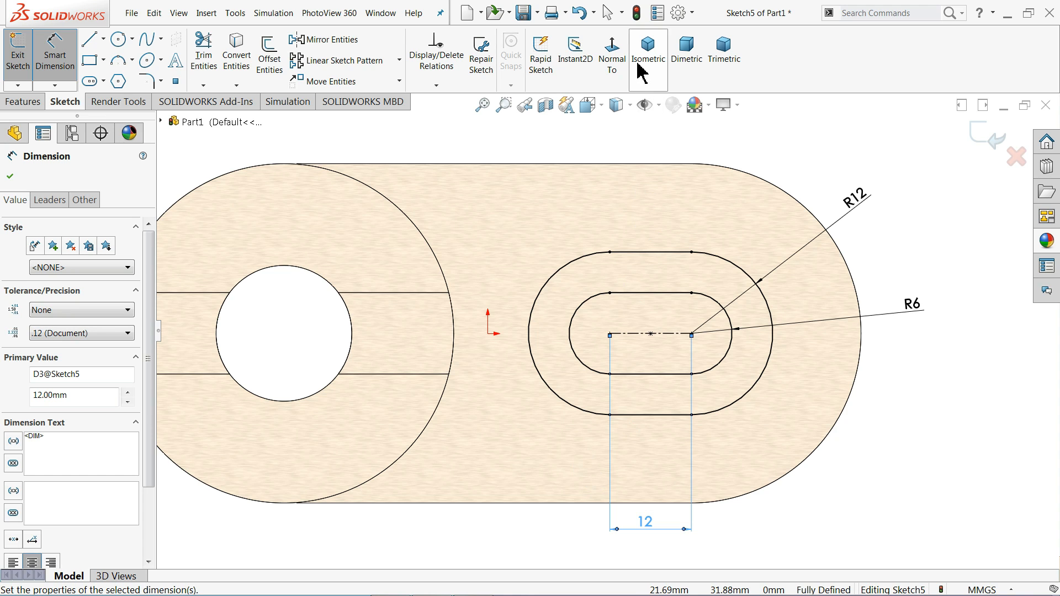
click(647, 55)
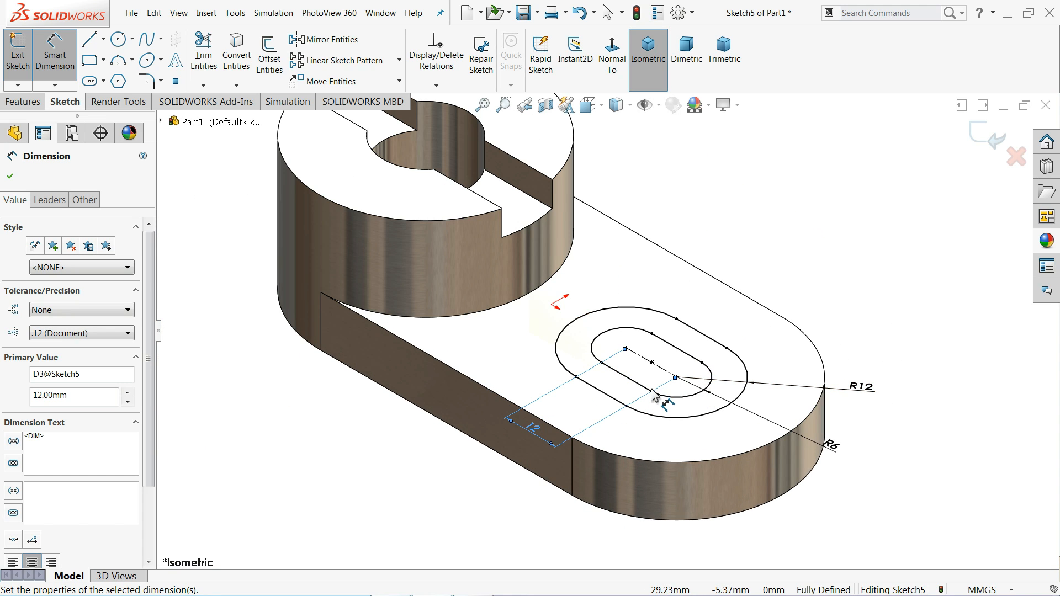
Step: Extrude the nested slot sketch upward as a 4.00 mm boss
click(22, 101)
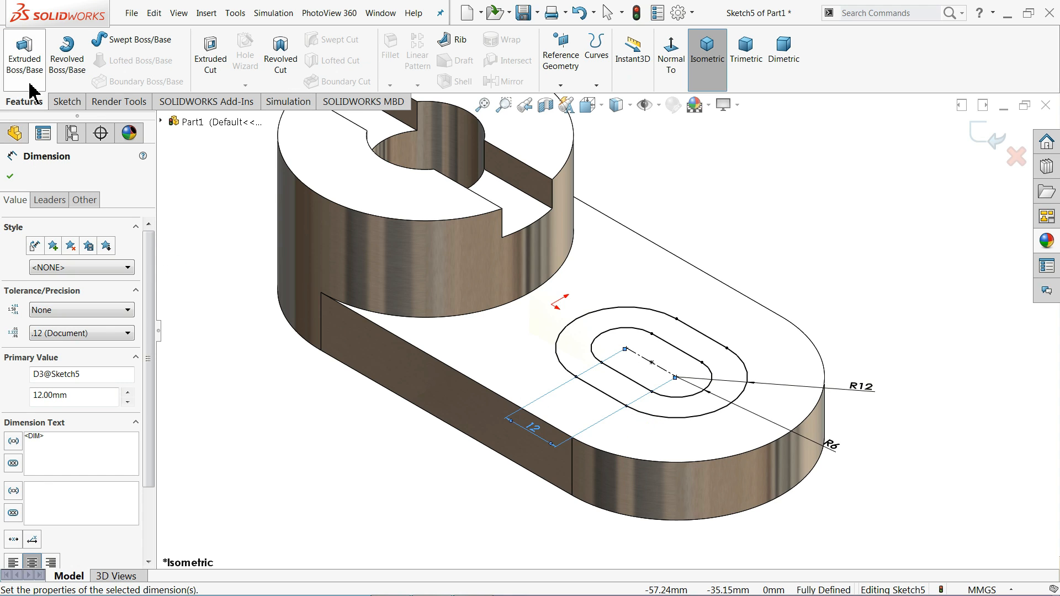
click(23, 53)
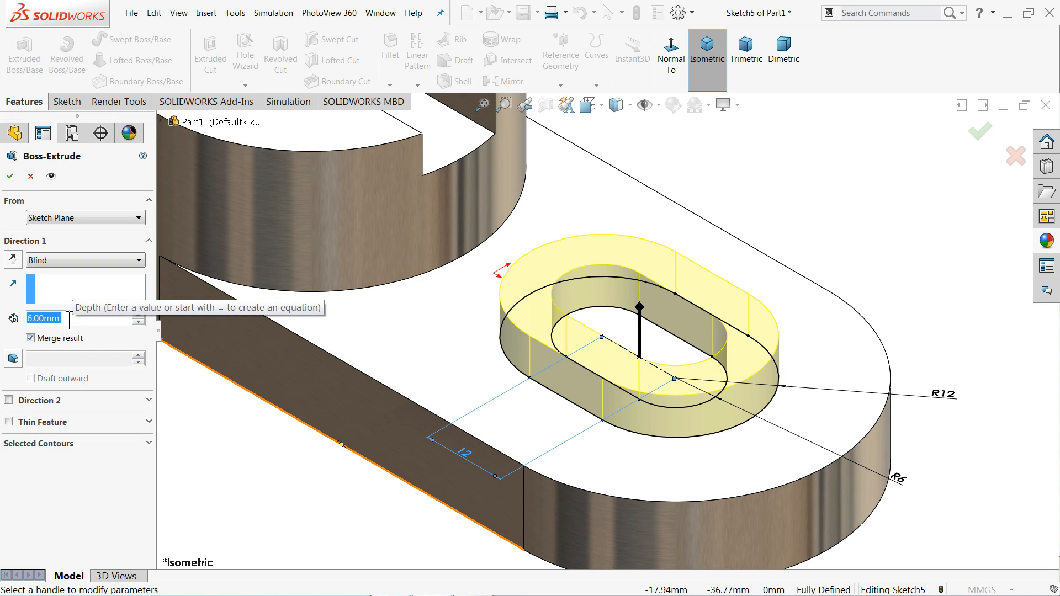
text(4.00mm)
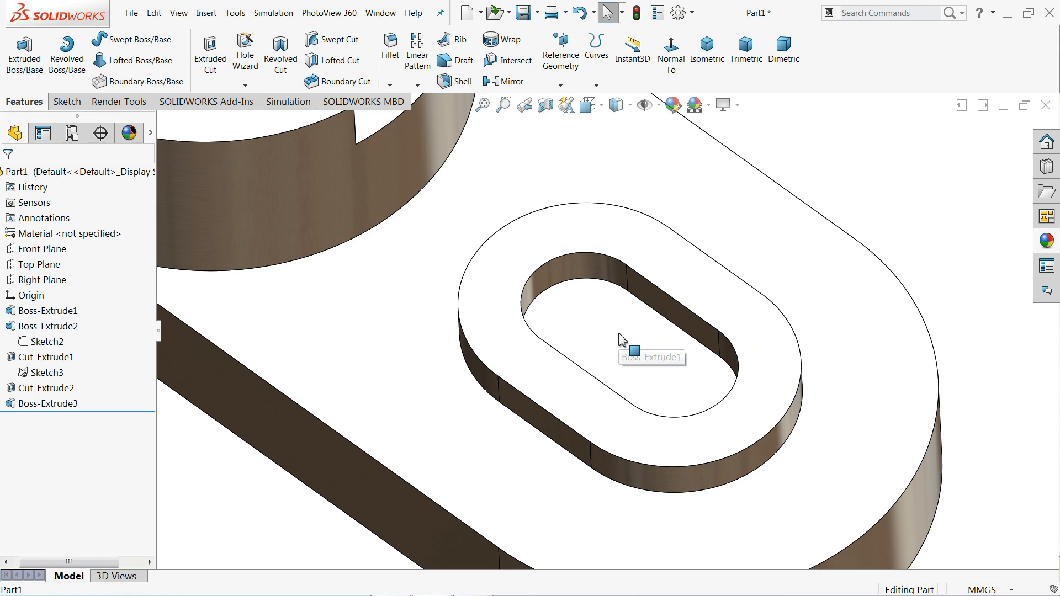
Step: Sketch on the slot floor face and cut the inner slot through all of the base
click(653, 351)
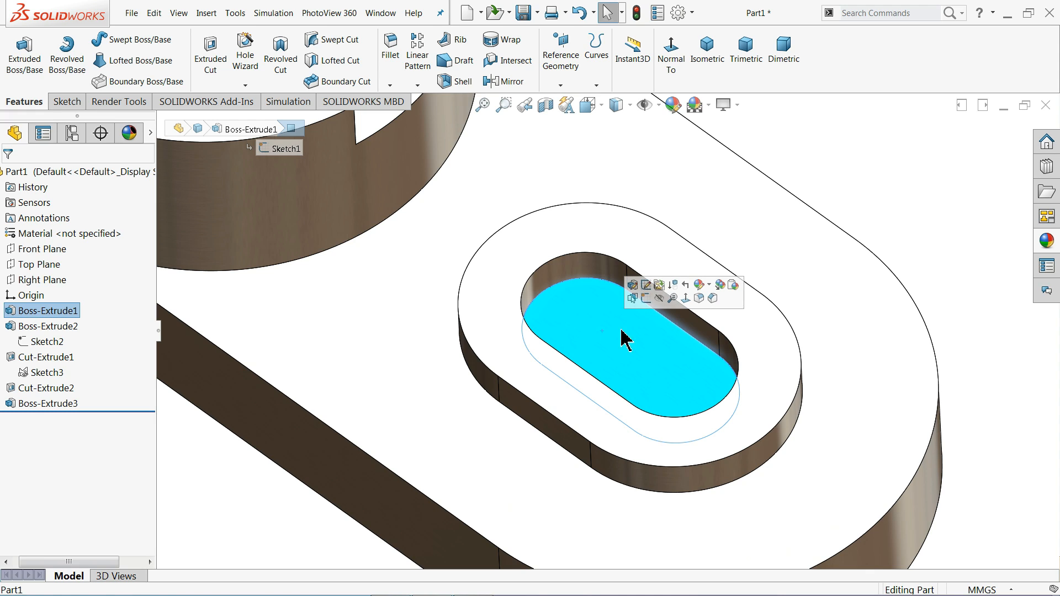
click(631, 284)
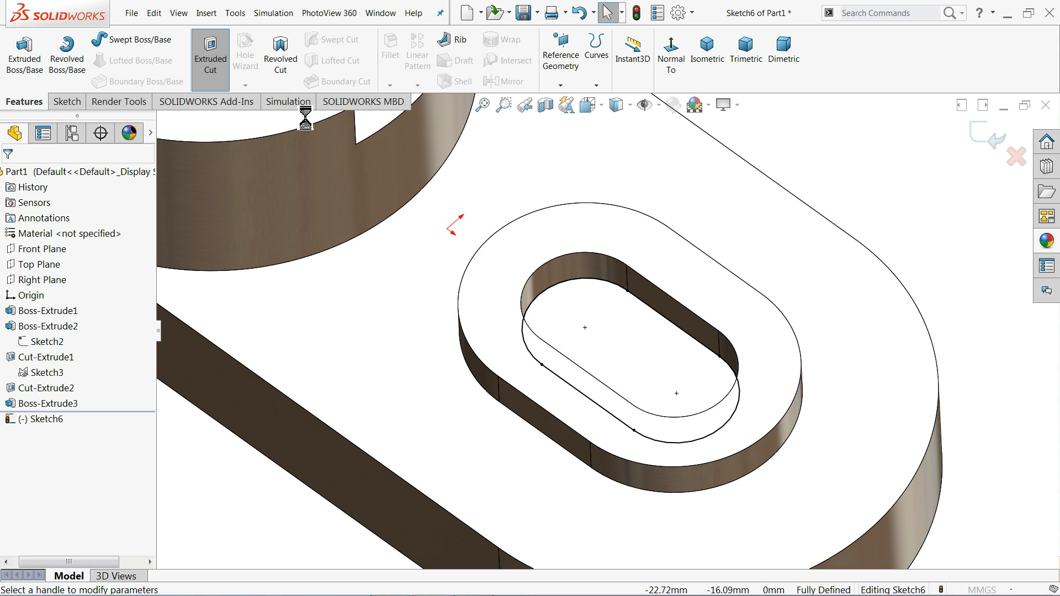
click(210, 60)
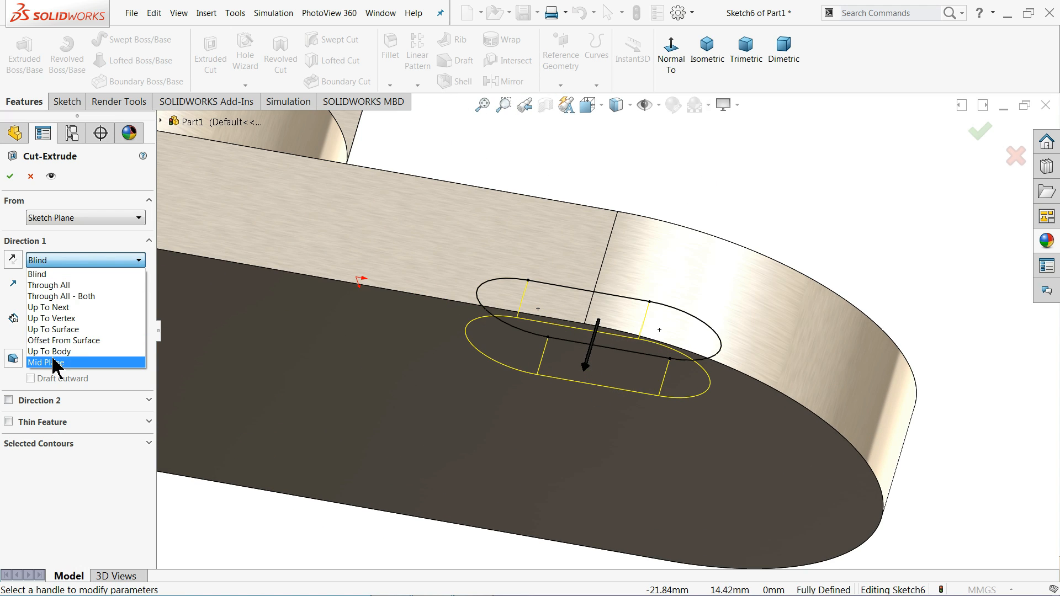
click(49, 285)
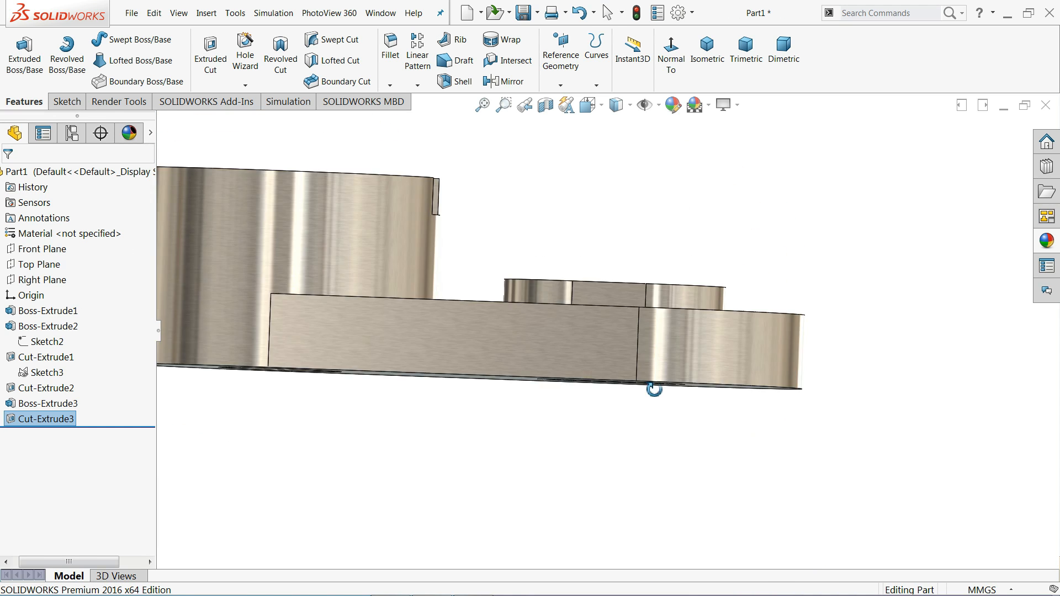
drag(653, 390, 557, 496)
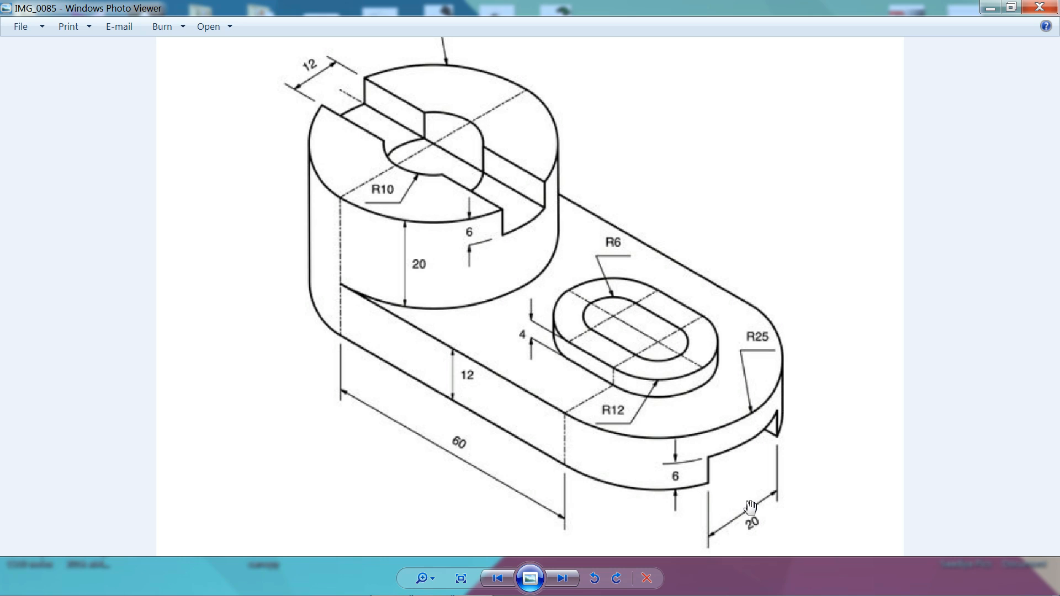
mouse_move(480, 377)
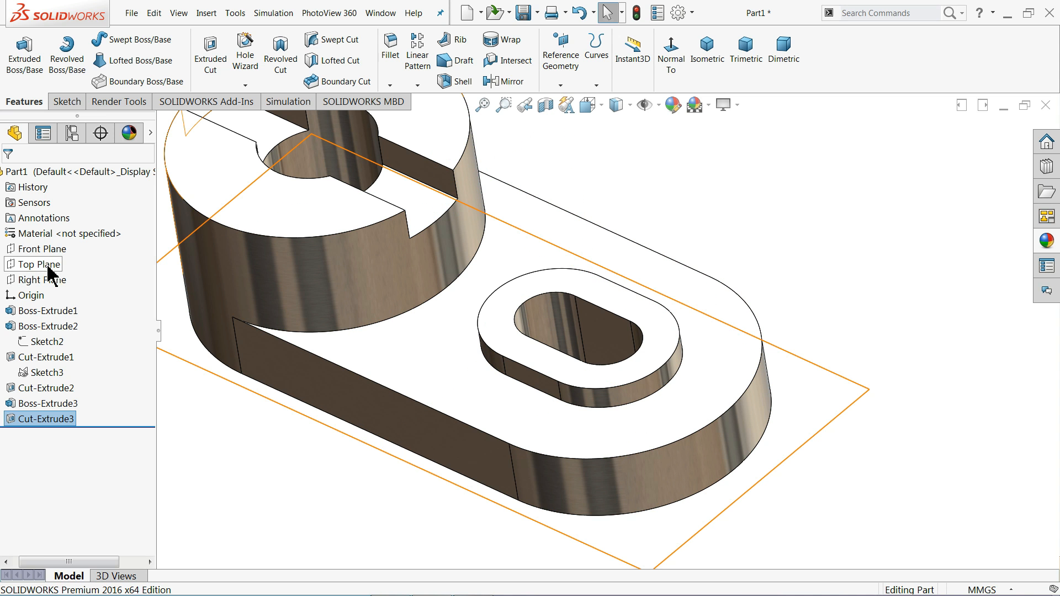
Step: Start a sketch on the Right Plane, view normal to it, and draw a center rectangle on the base's bottom edge
click(40, 279)
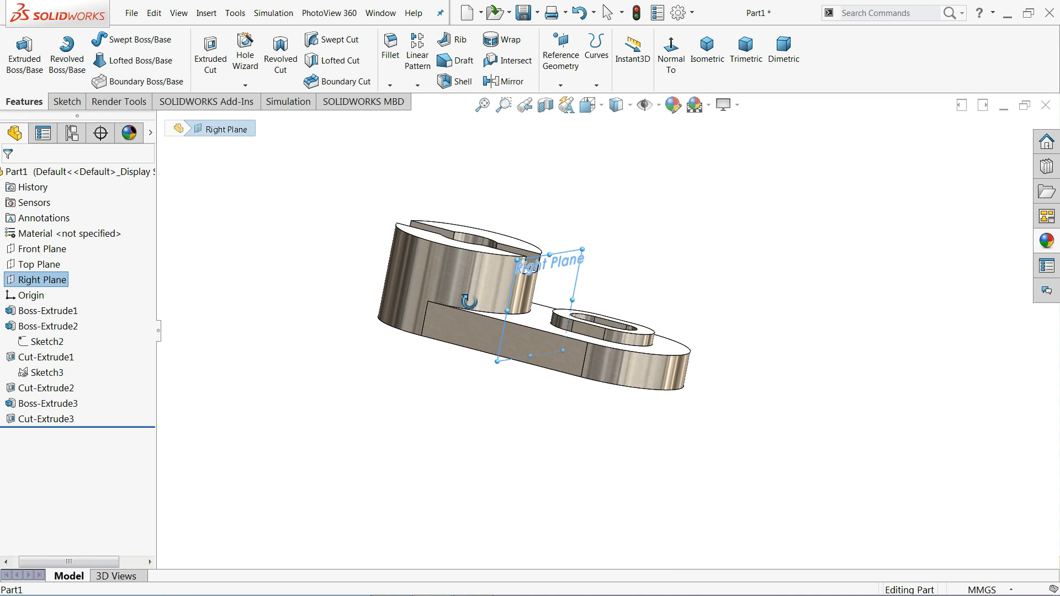
click(65, 102)
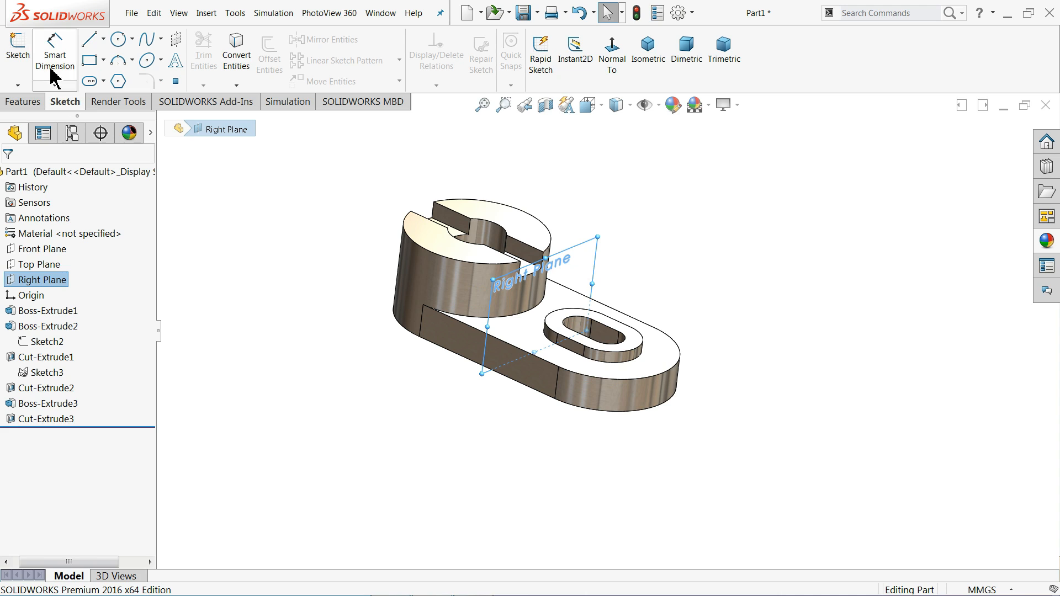
click(18, 51)
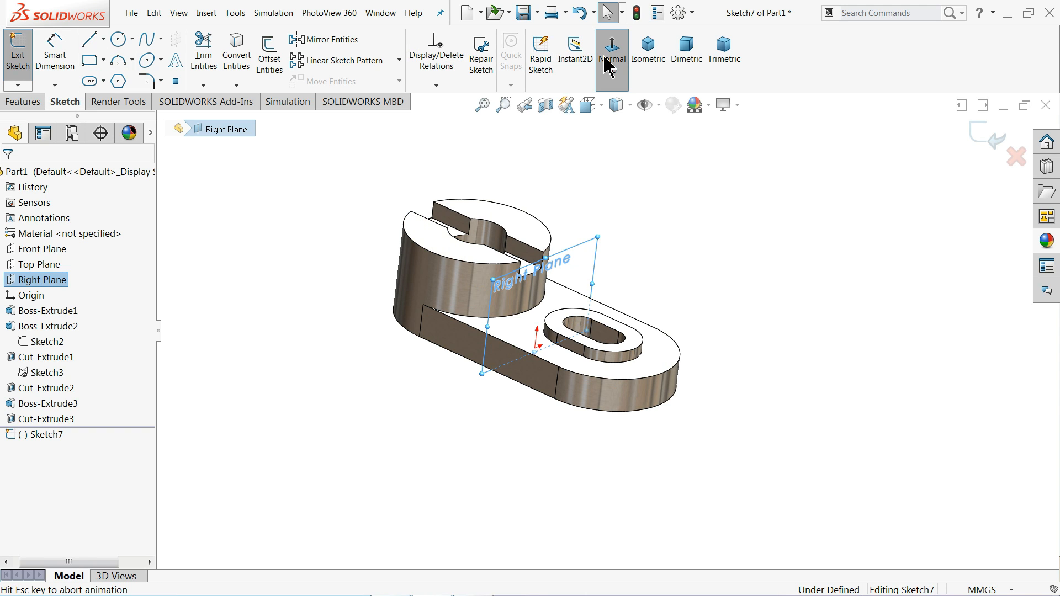
click(610, 53)
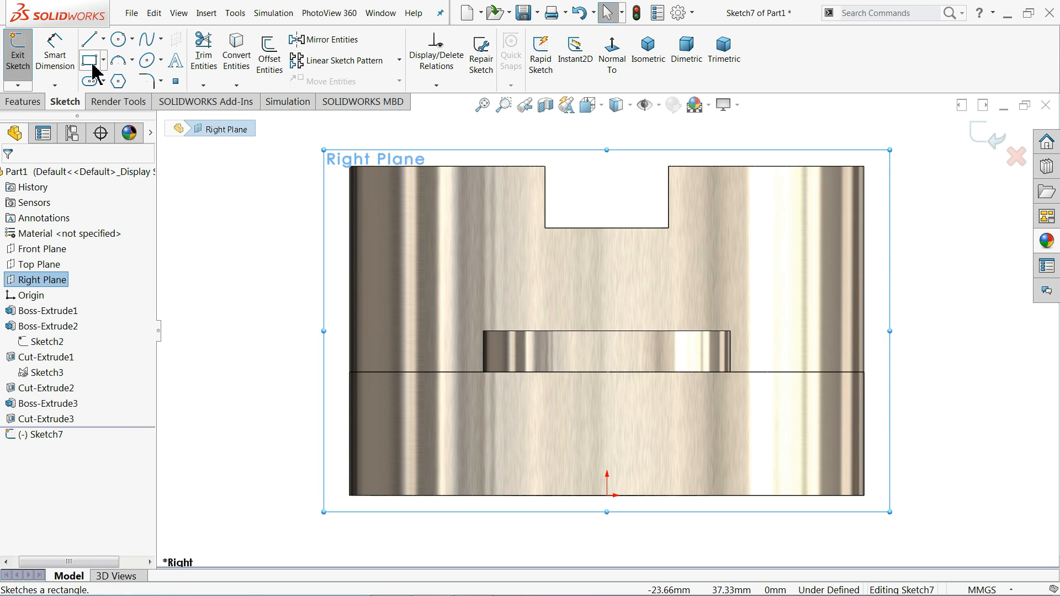
click(88, 60)
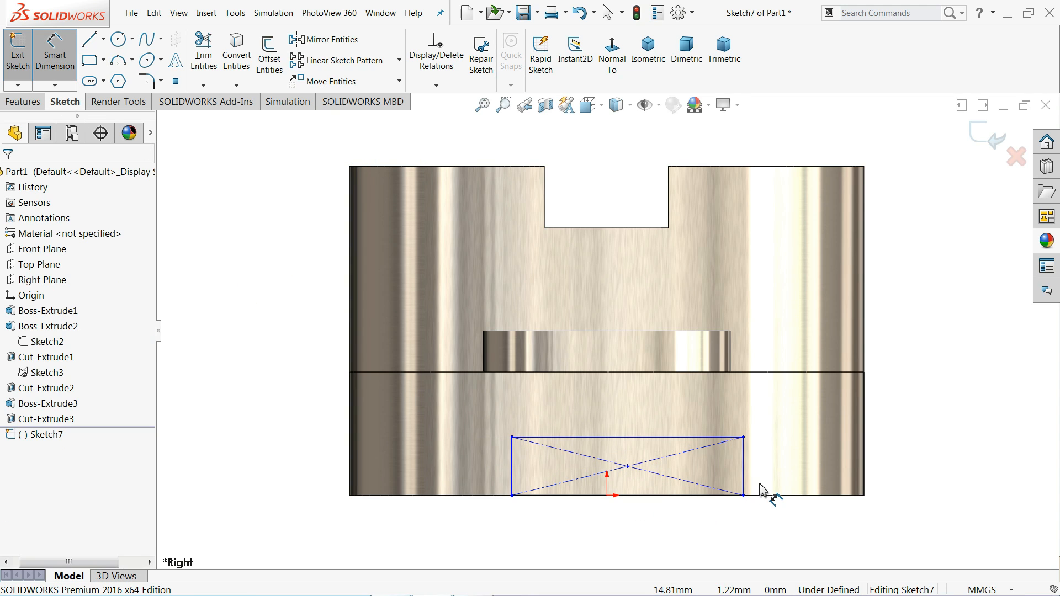
click(758, 487)
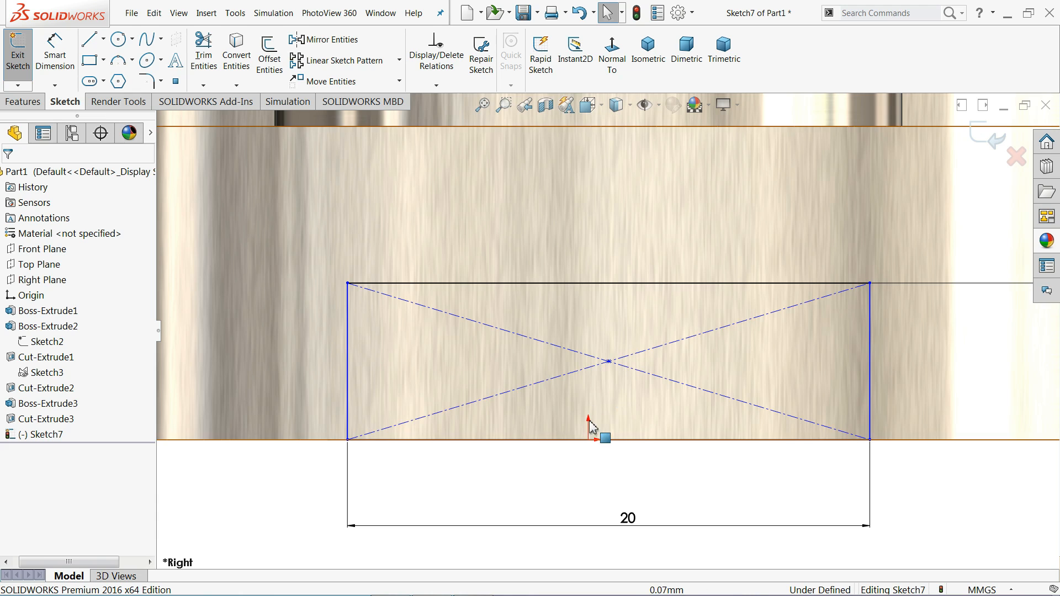
Step: Relate the rectangle's centre to the origin so the 20 × 6 rectangle is fully defined
click(608, 364)
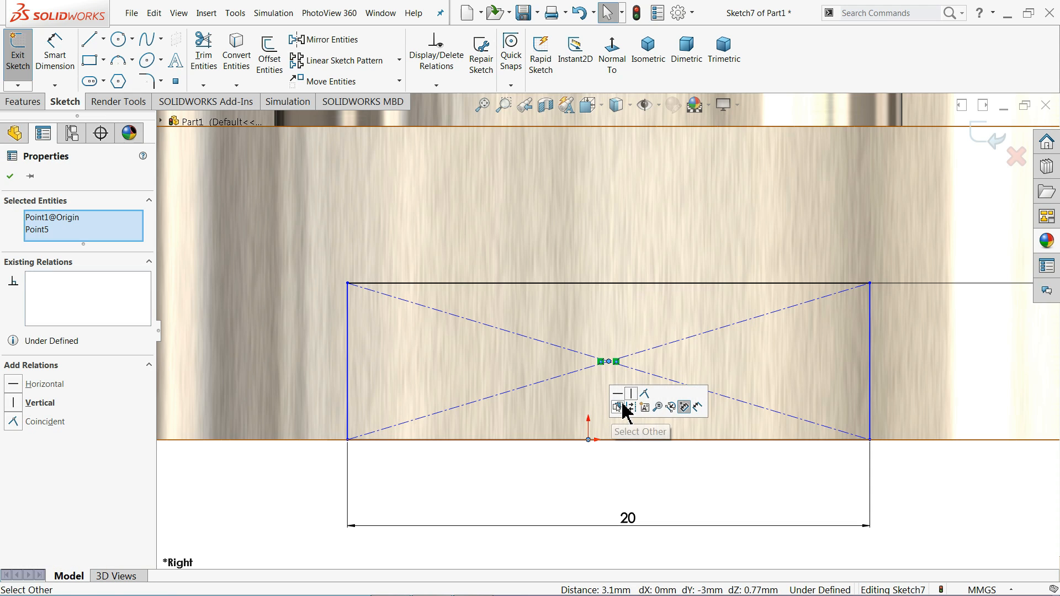
click(618, 408)
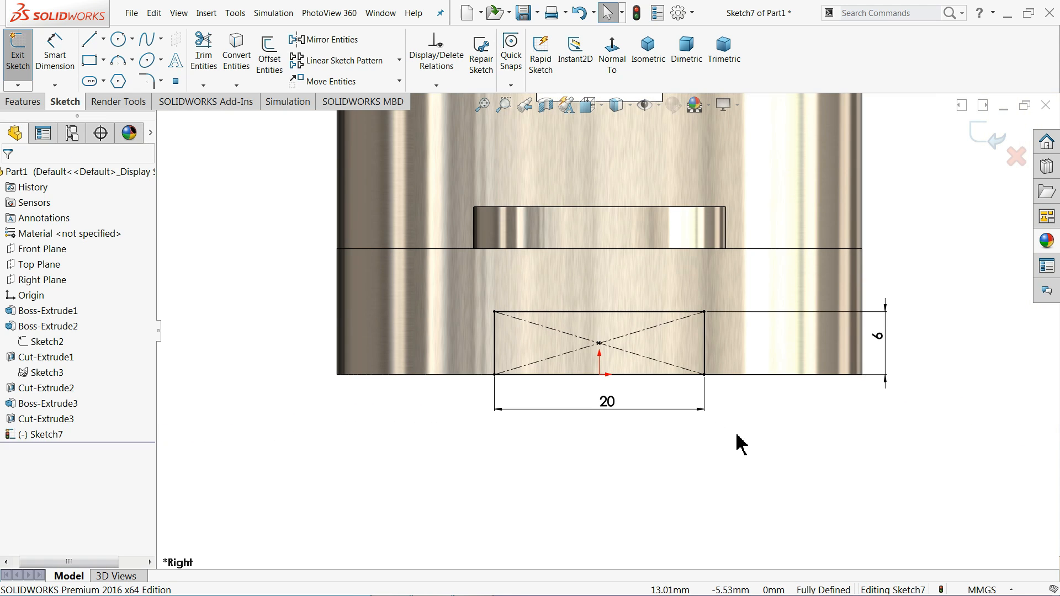
click(646, 54)
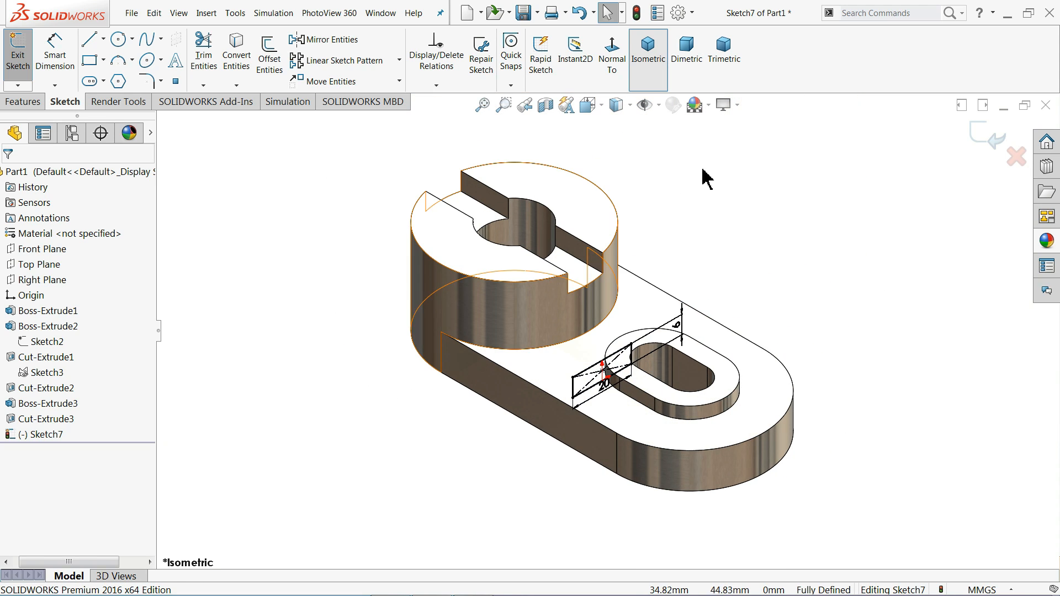
Step: Set up an extruded cut from the rectangle running 74 mm in Direction 1 and 74 mm in Direction 2
click(22, 102)
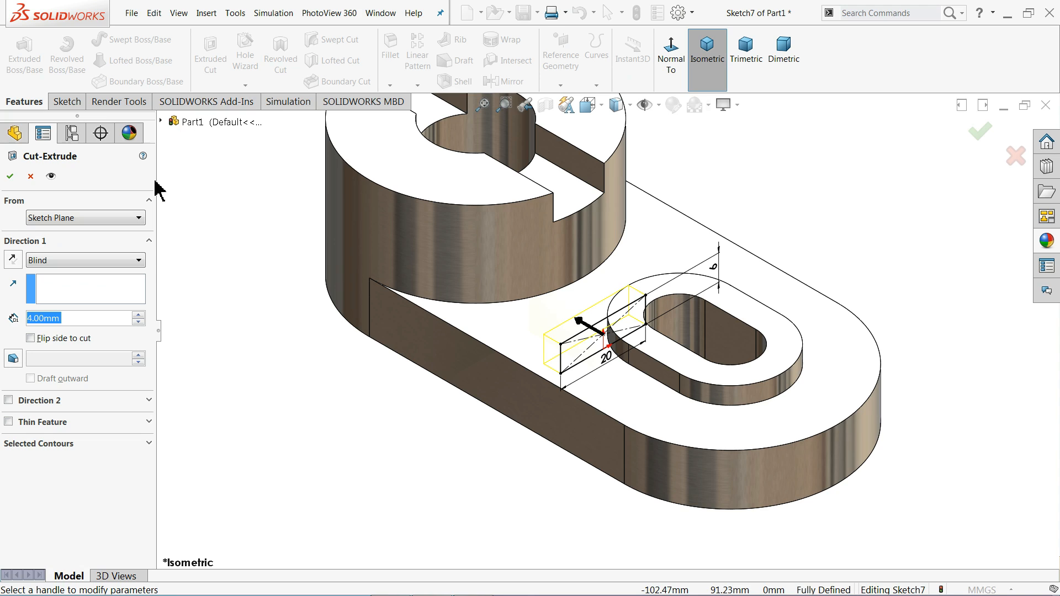
mouse_move(51, 259)
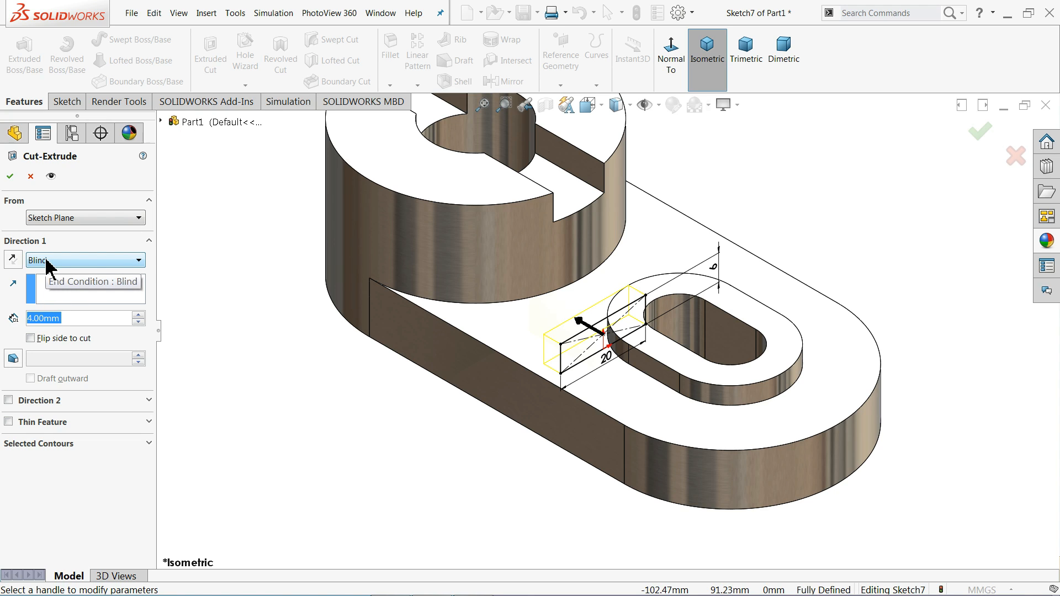
click(140, 314)
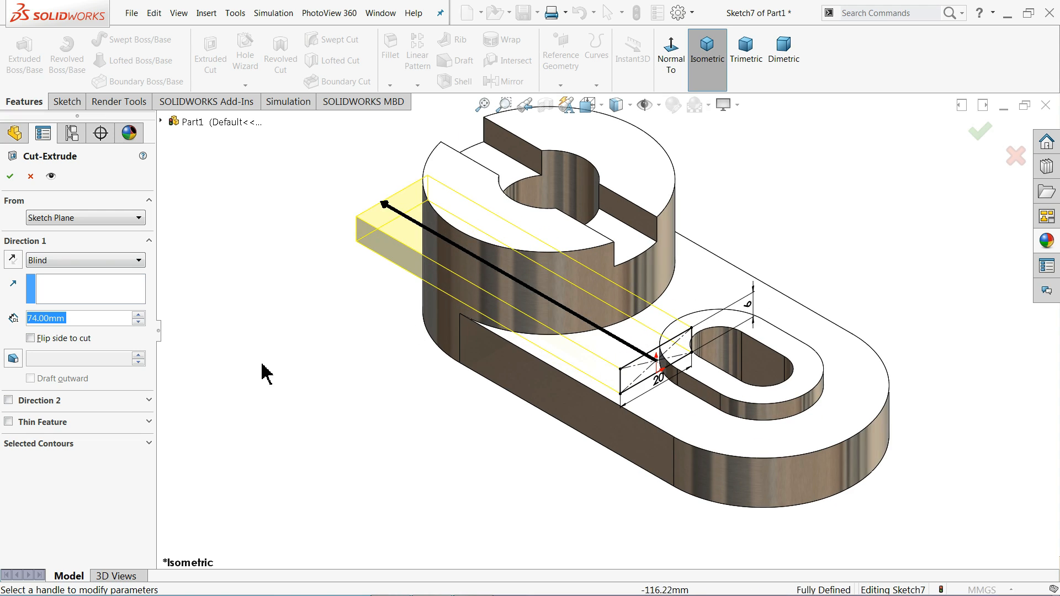
click(8, 400)
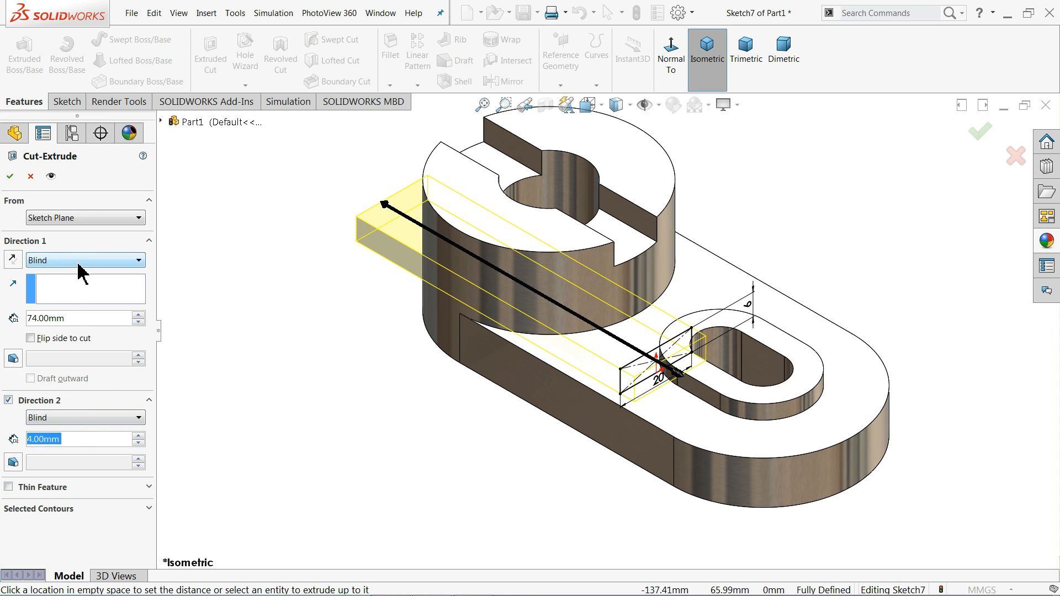
click(85, 259)
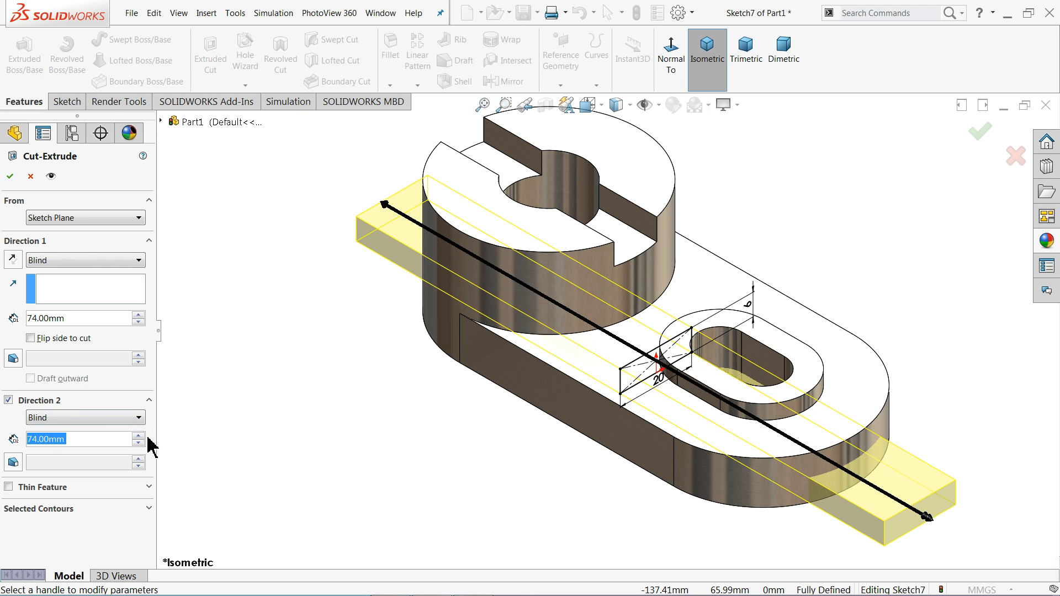
drag(643, 351, 446, 426)
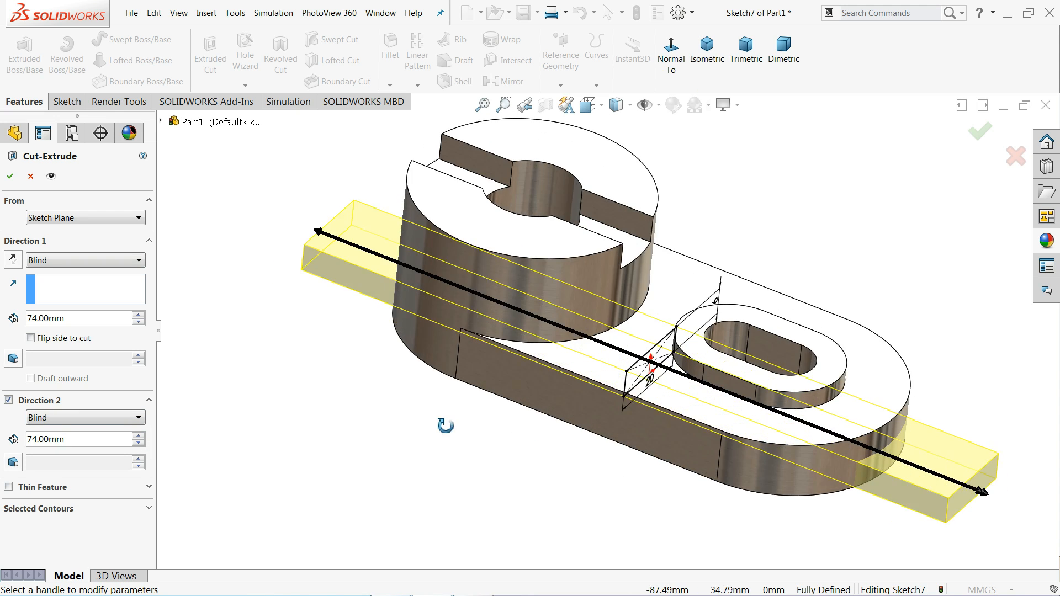